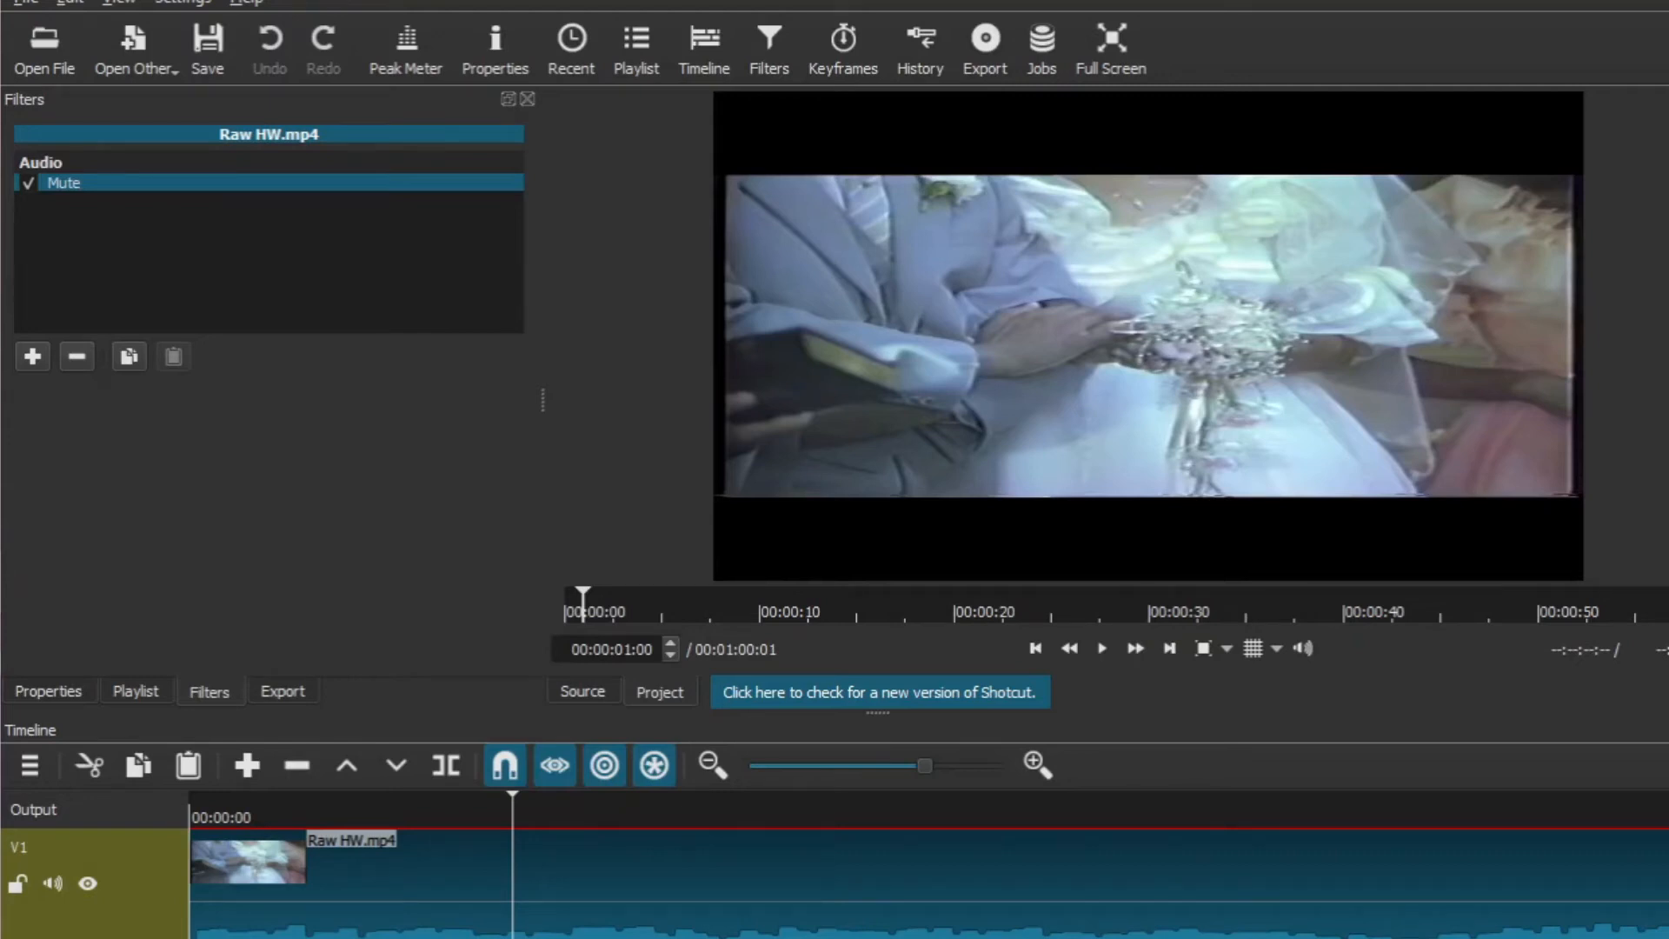
{"action": "mouse_move", "coordinate": [1186, 267]}
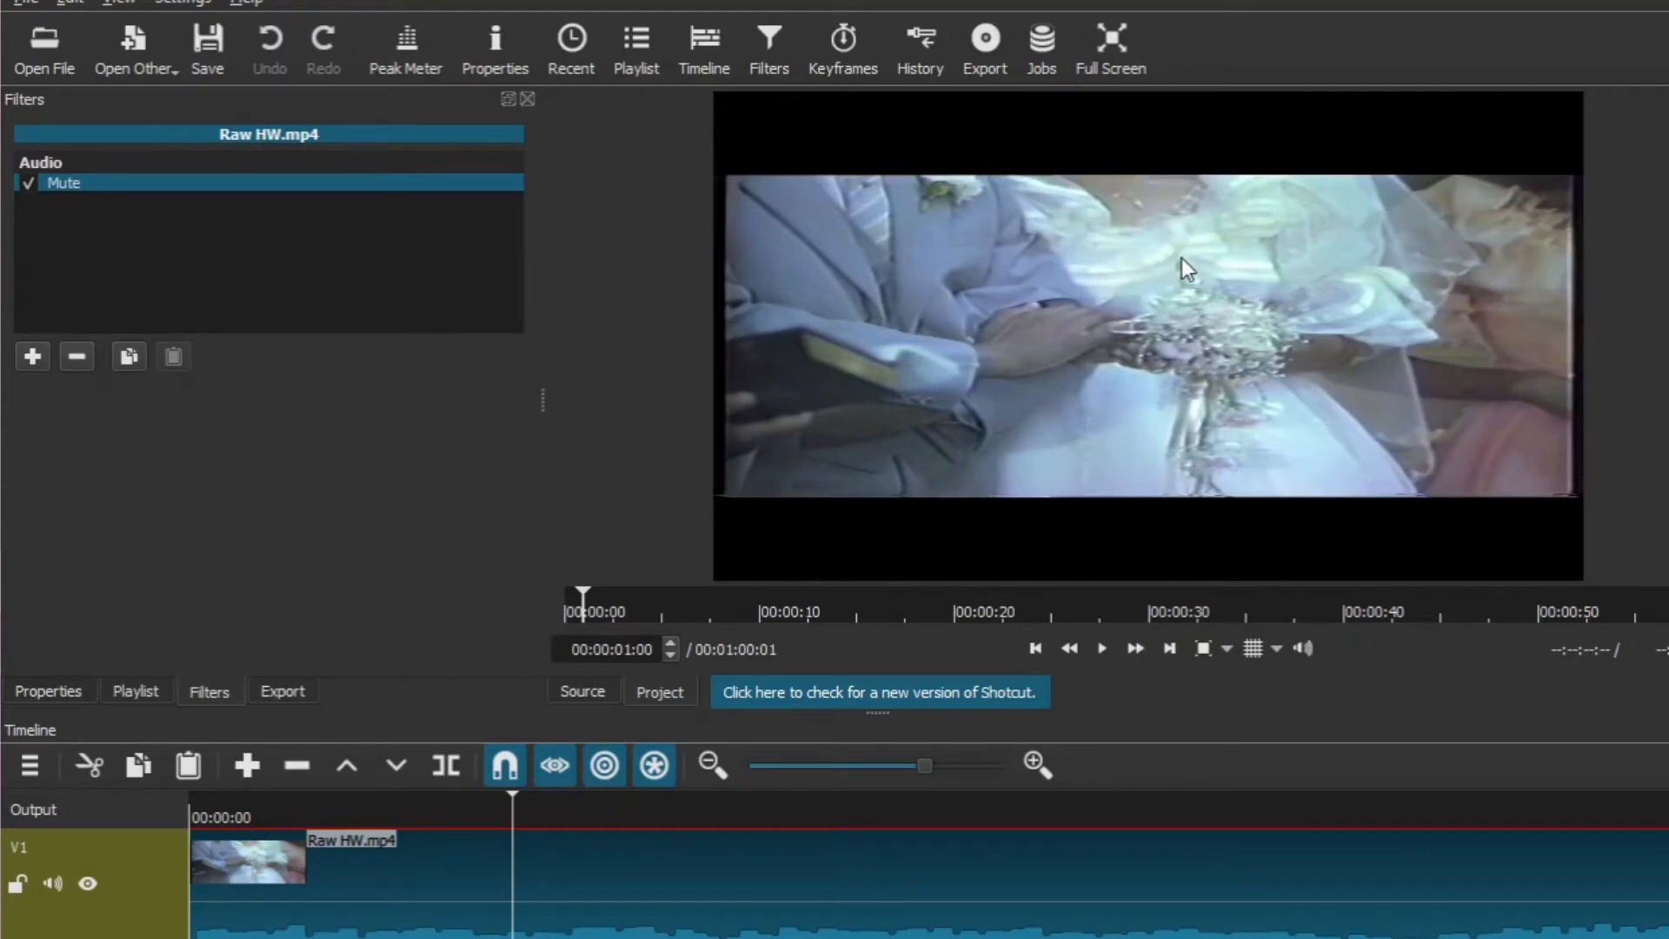
{"action": "mouse_move", "coordinate": [1136, 446]}
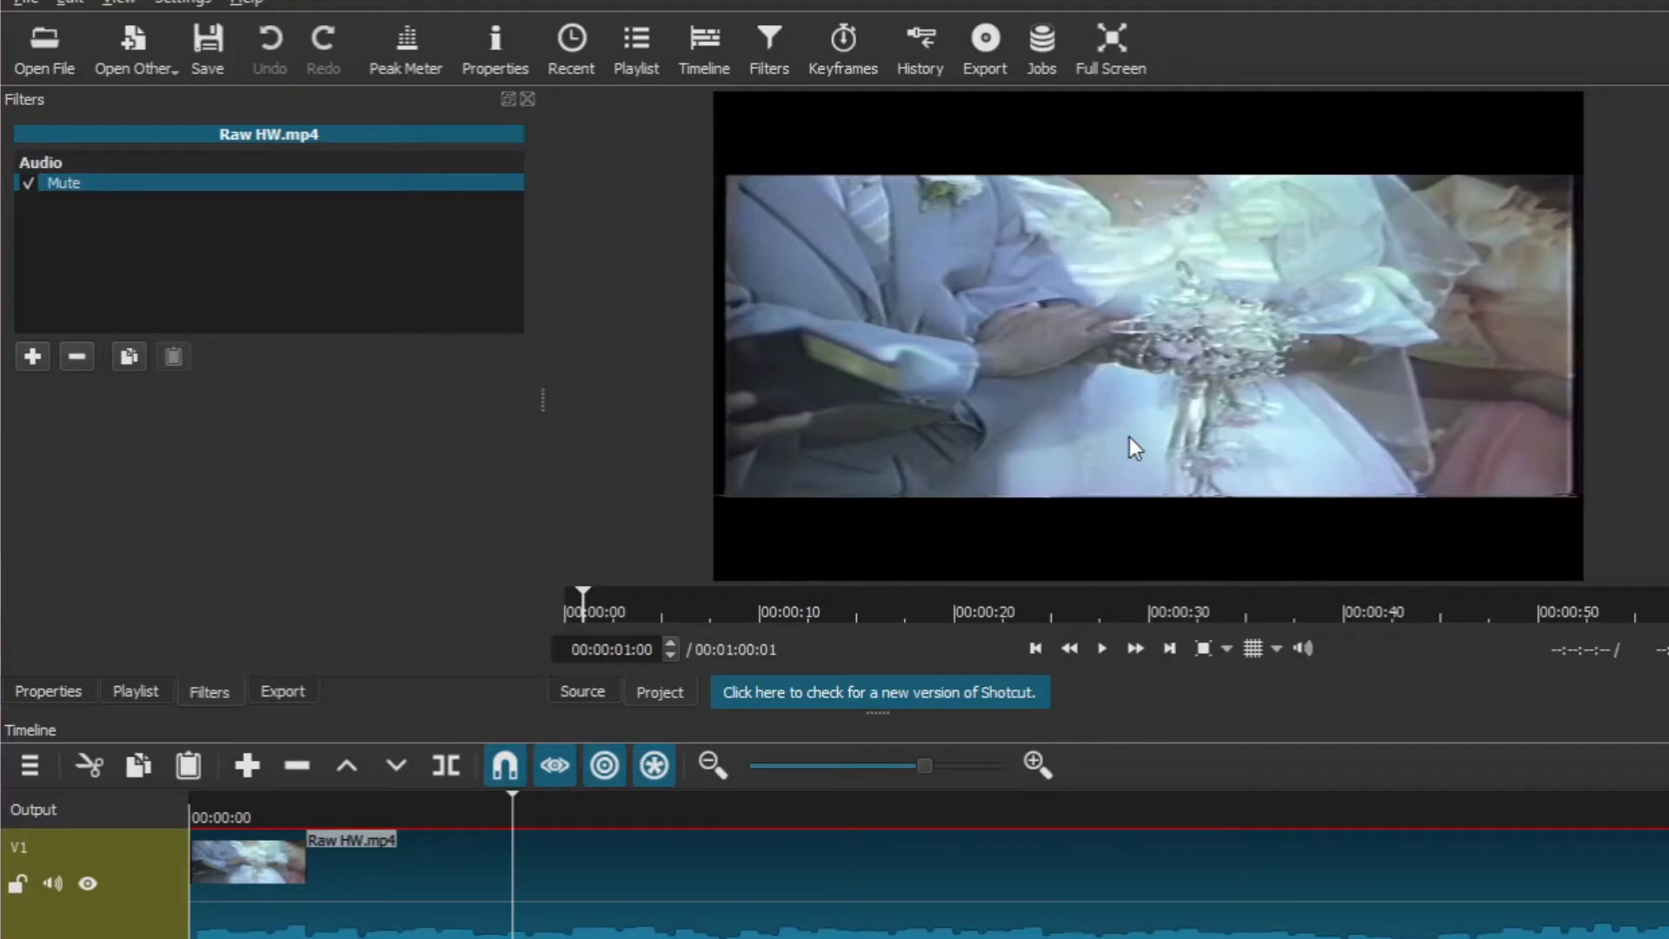
Zoom the timeline out to the whole clip and preview the church shots near 37 s and 47 s
{"action": "left_click", "coordinate": [878, 692]}
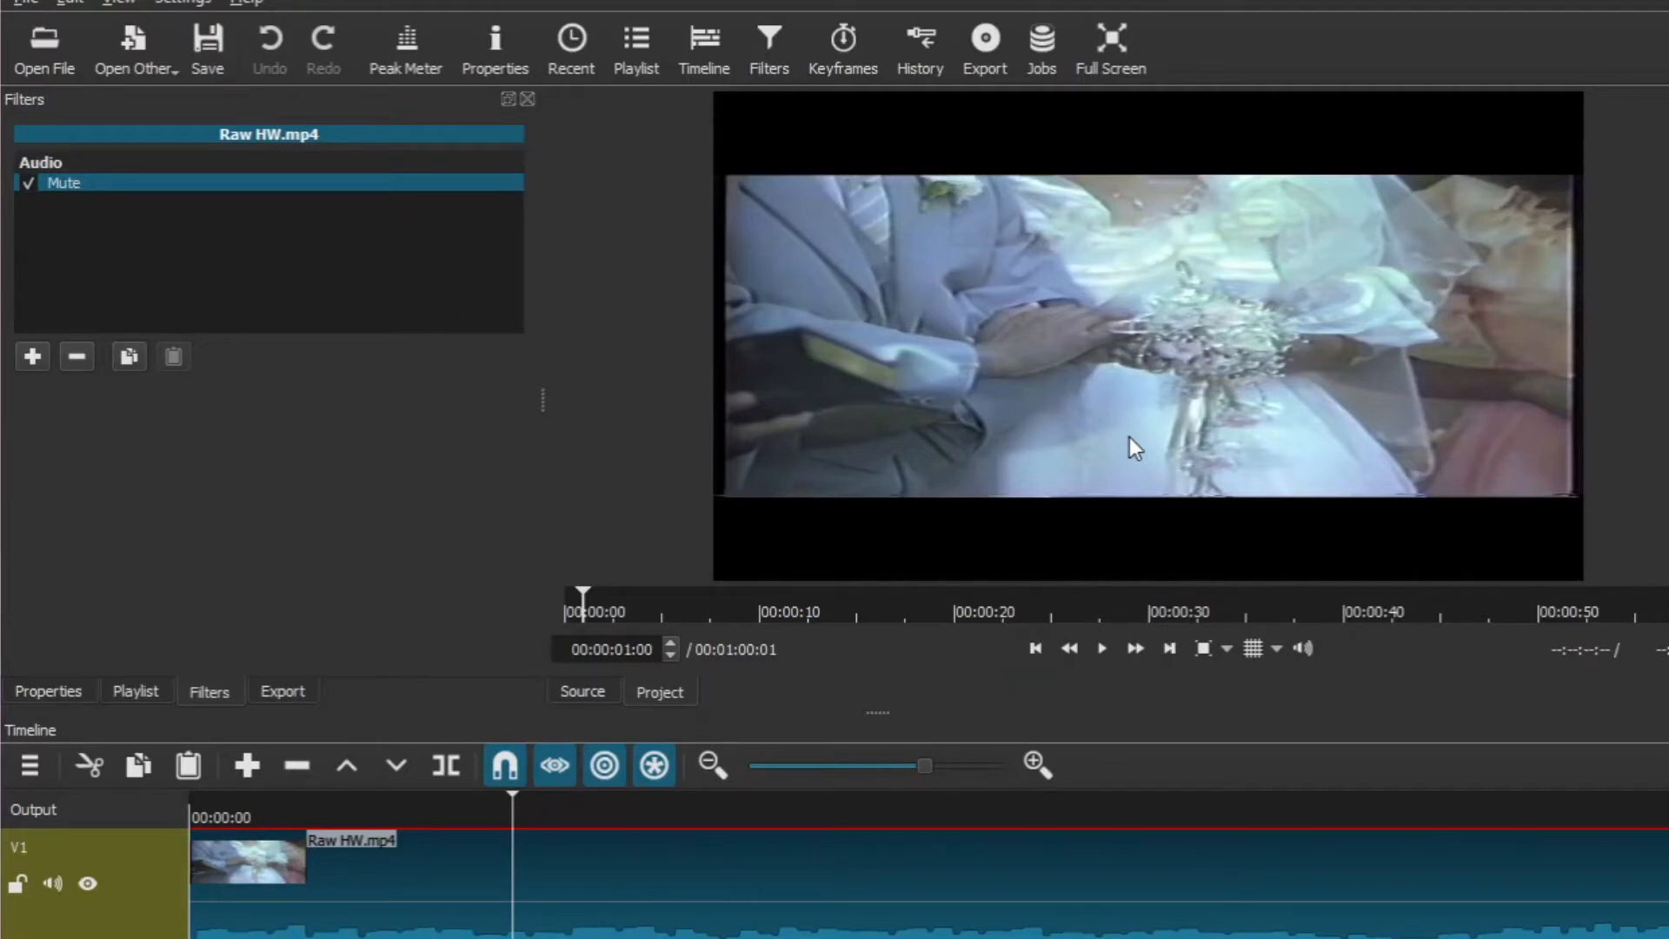
{"action": "mouse_move", "coordinate": [788, 837]}
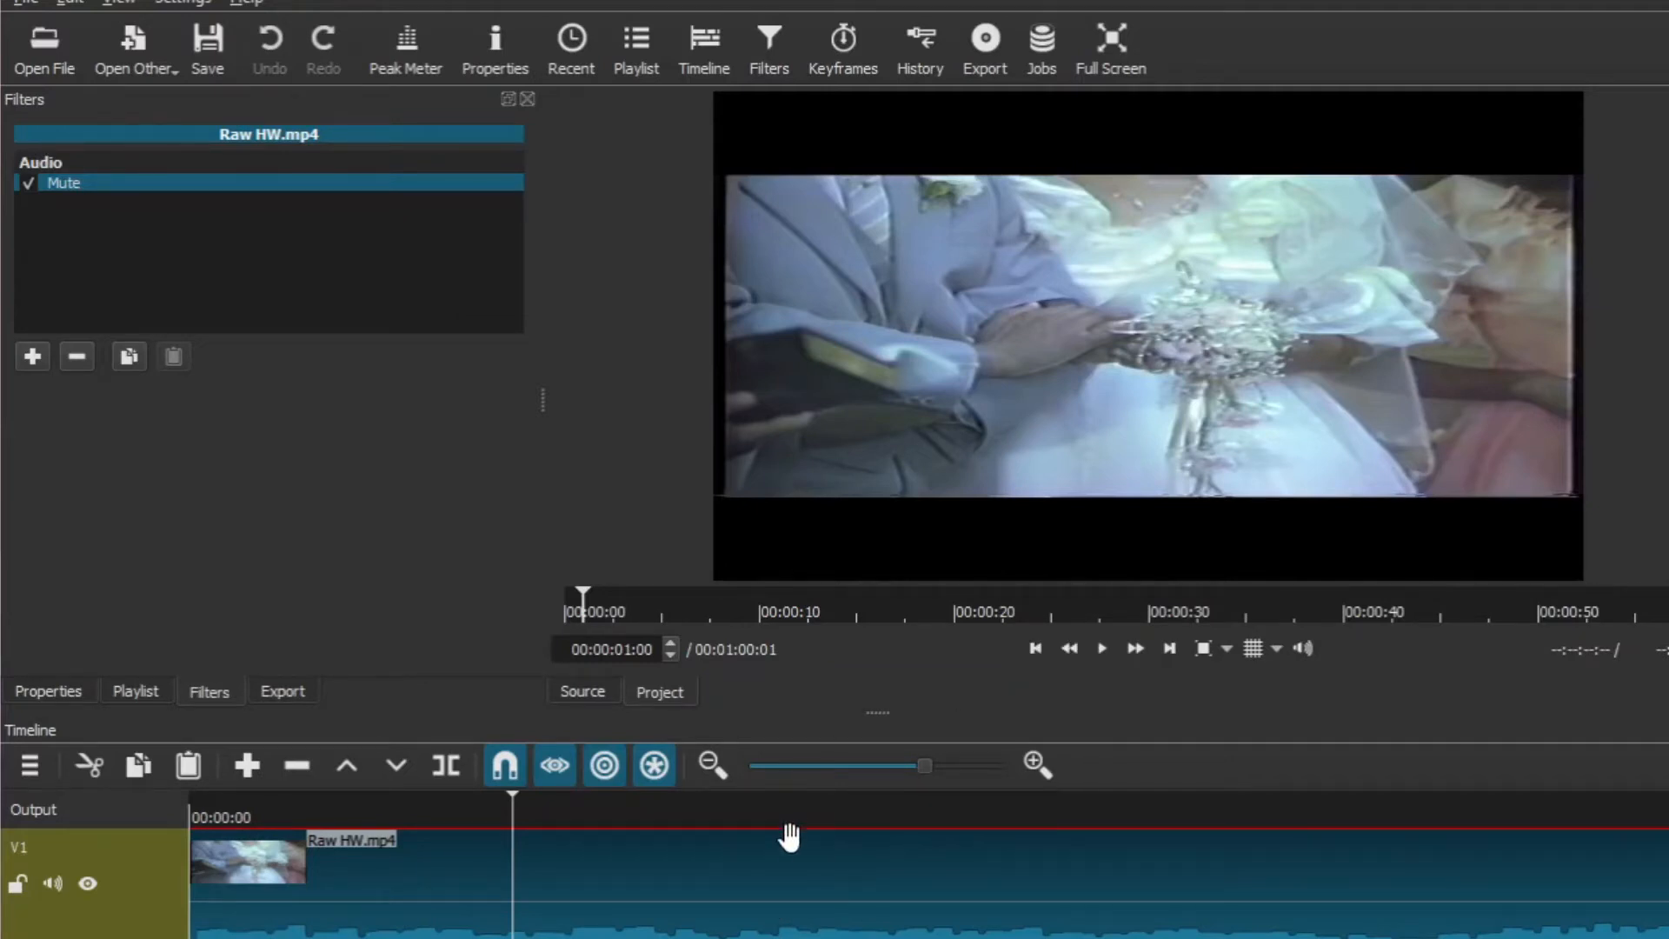
{"action": "mouse_move", "coordinate": [1038, 311]}
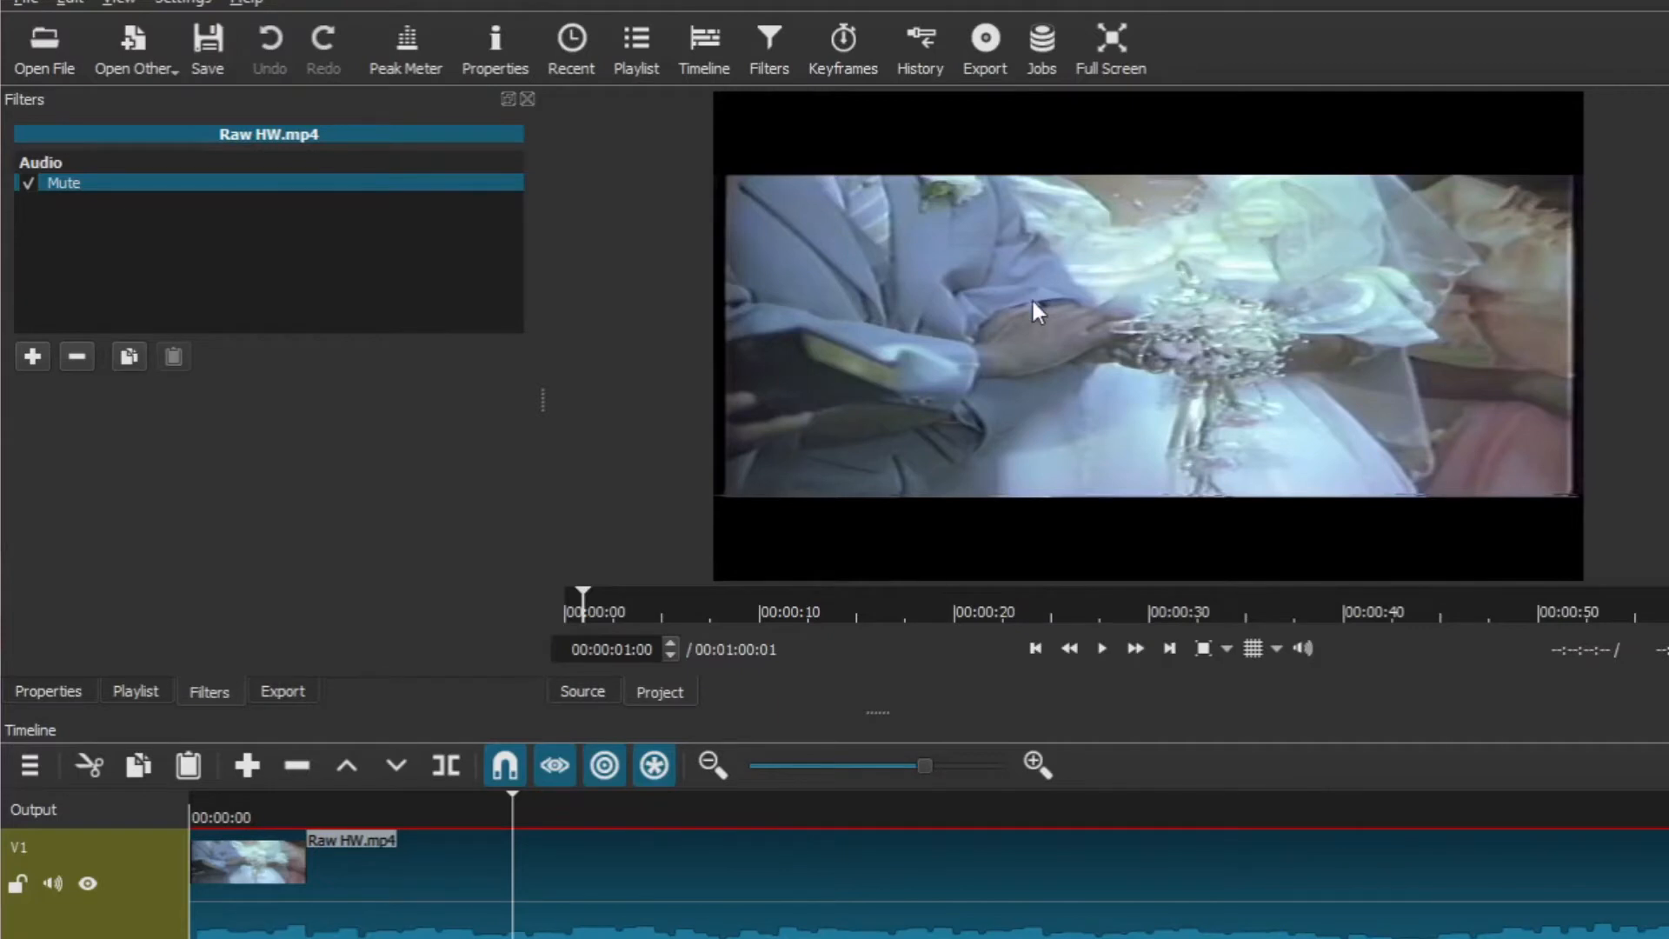
{"action": "left_click", "coordinate": [822, 796]}
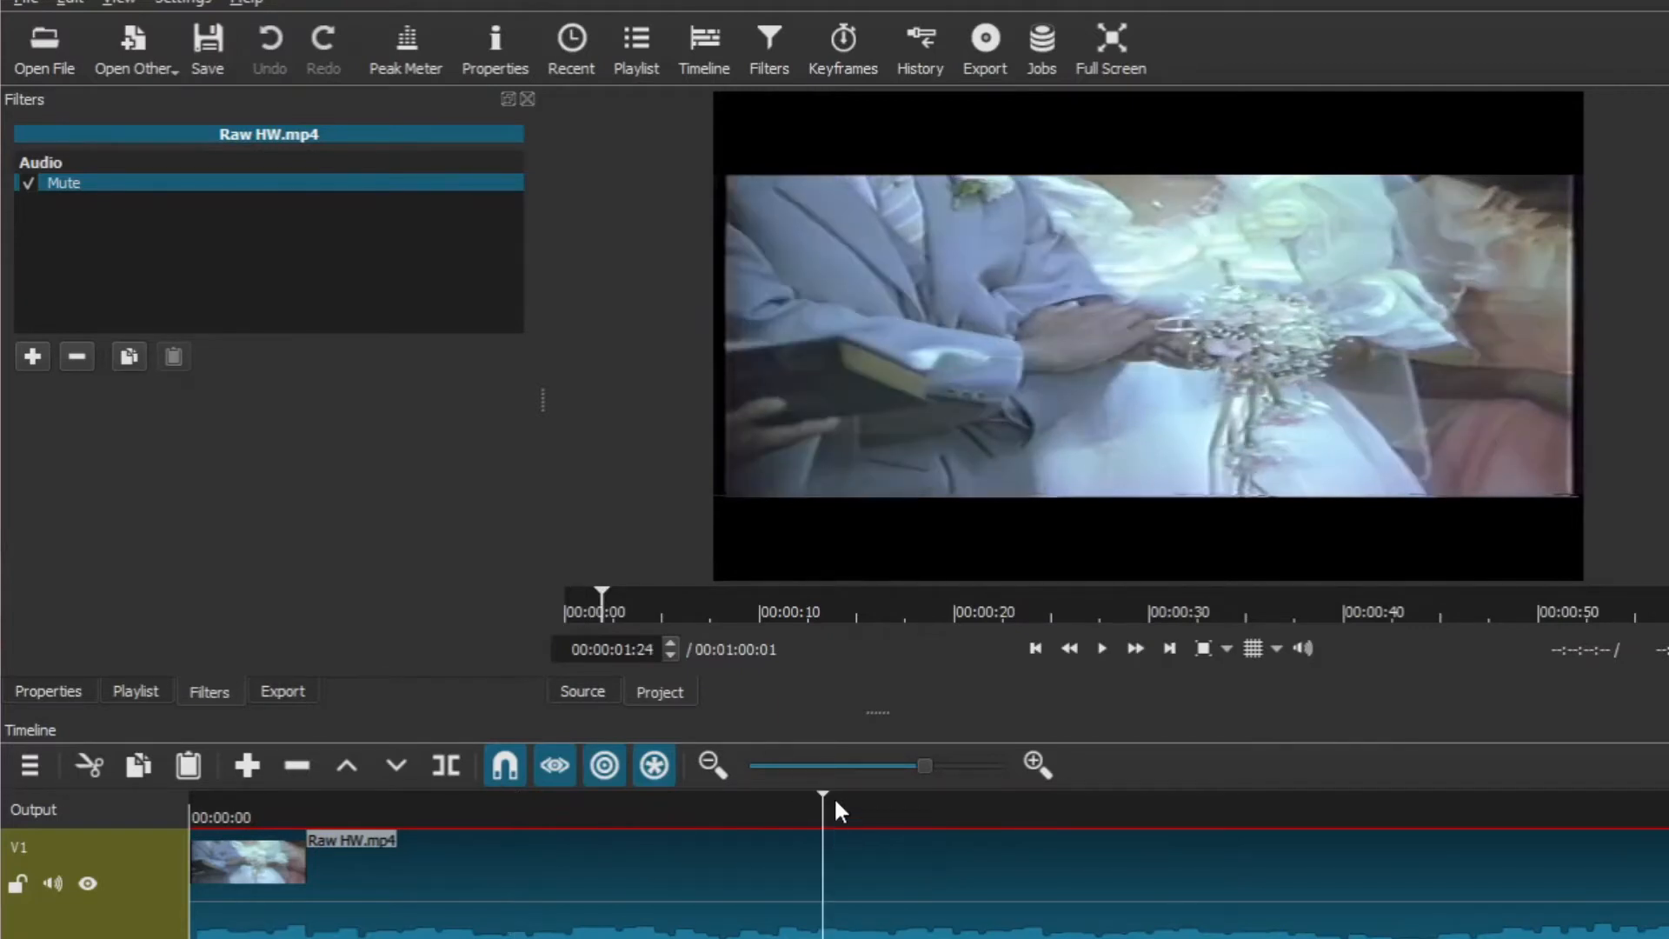
{"action": "left_click", "coordinate": [1367, 817]}
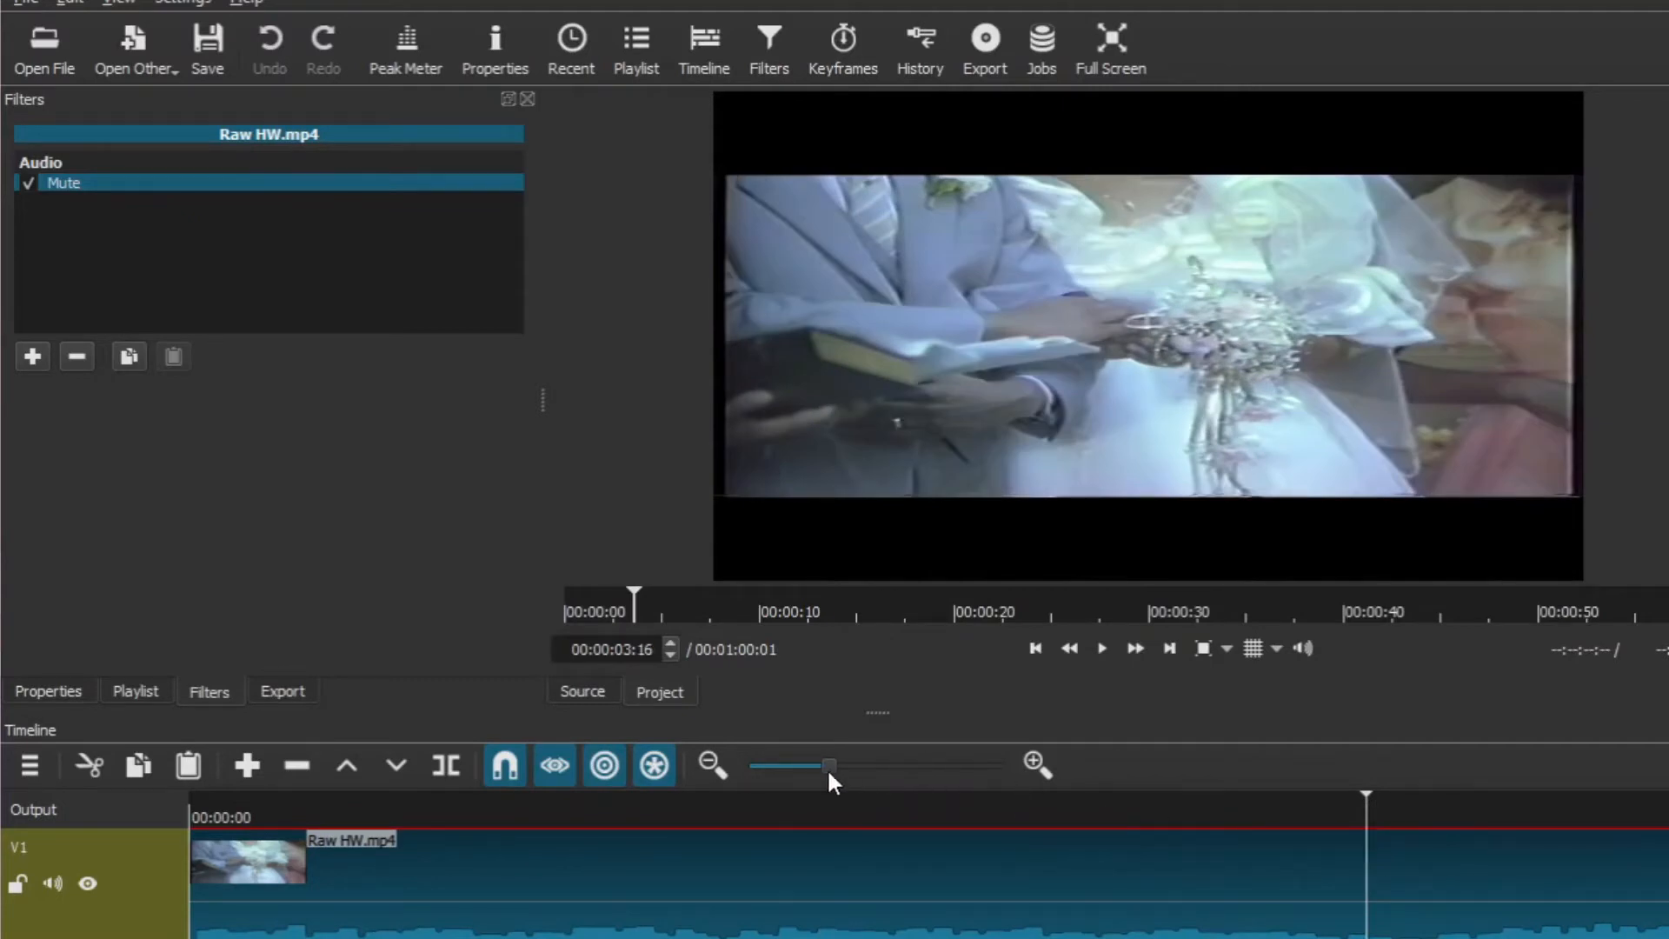
{"action": "left_click", "coordinate": [1074, 817]}
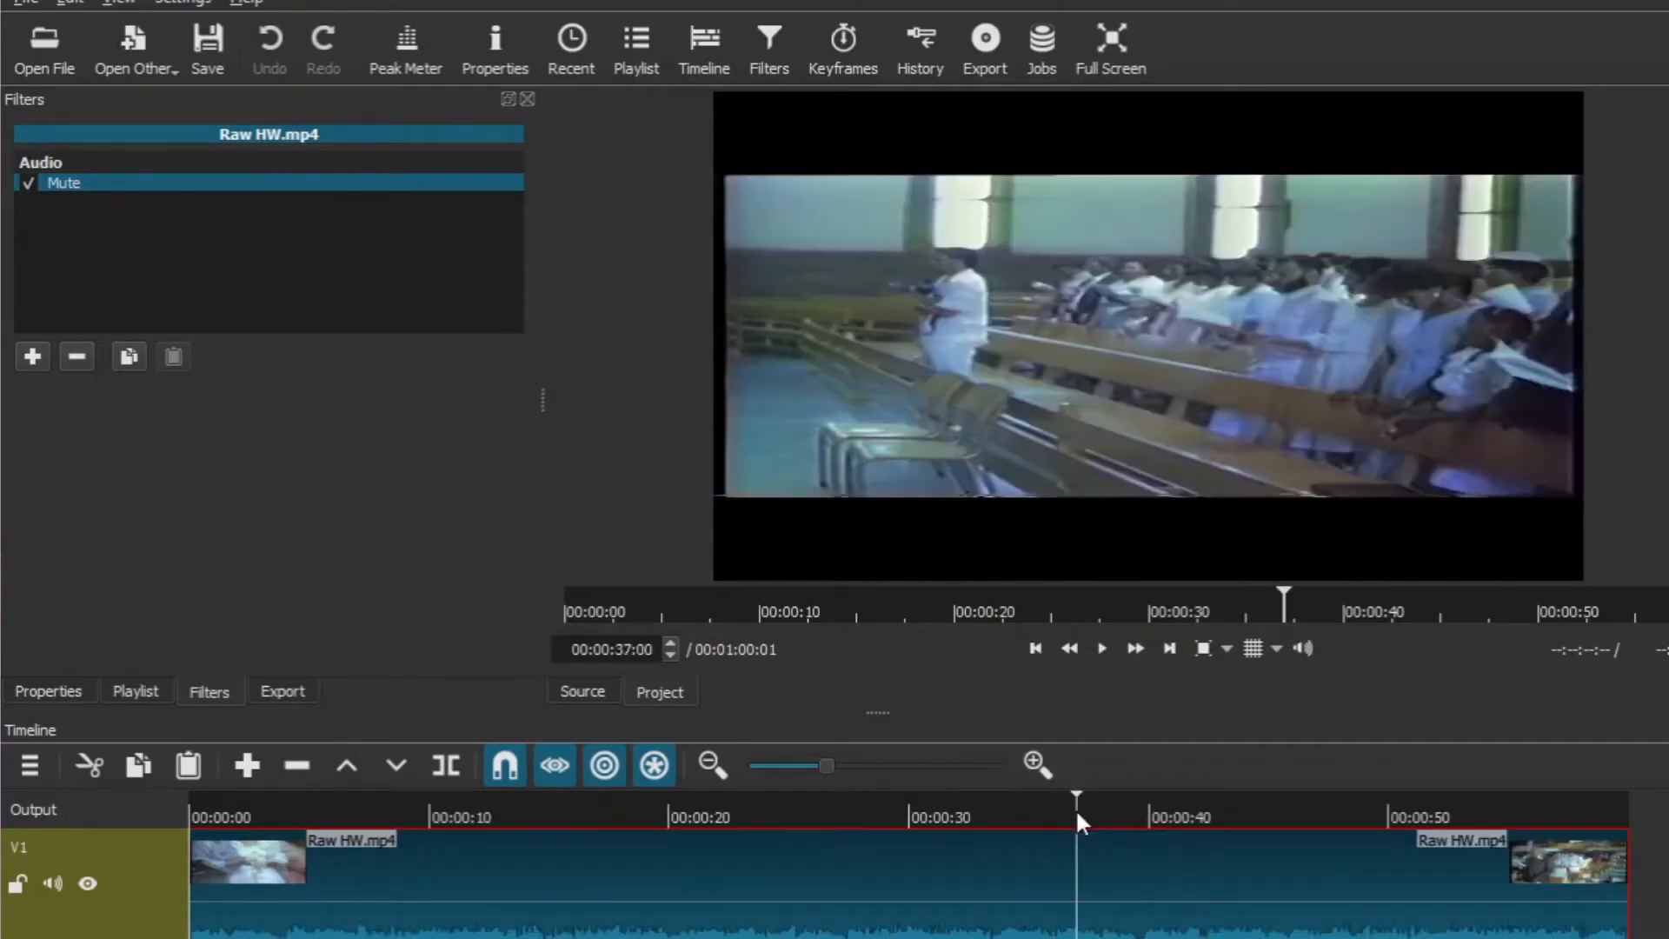
{"action": "mouse_move", "coordinate": [1330, 831]}
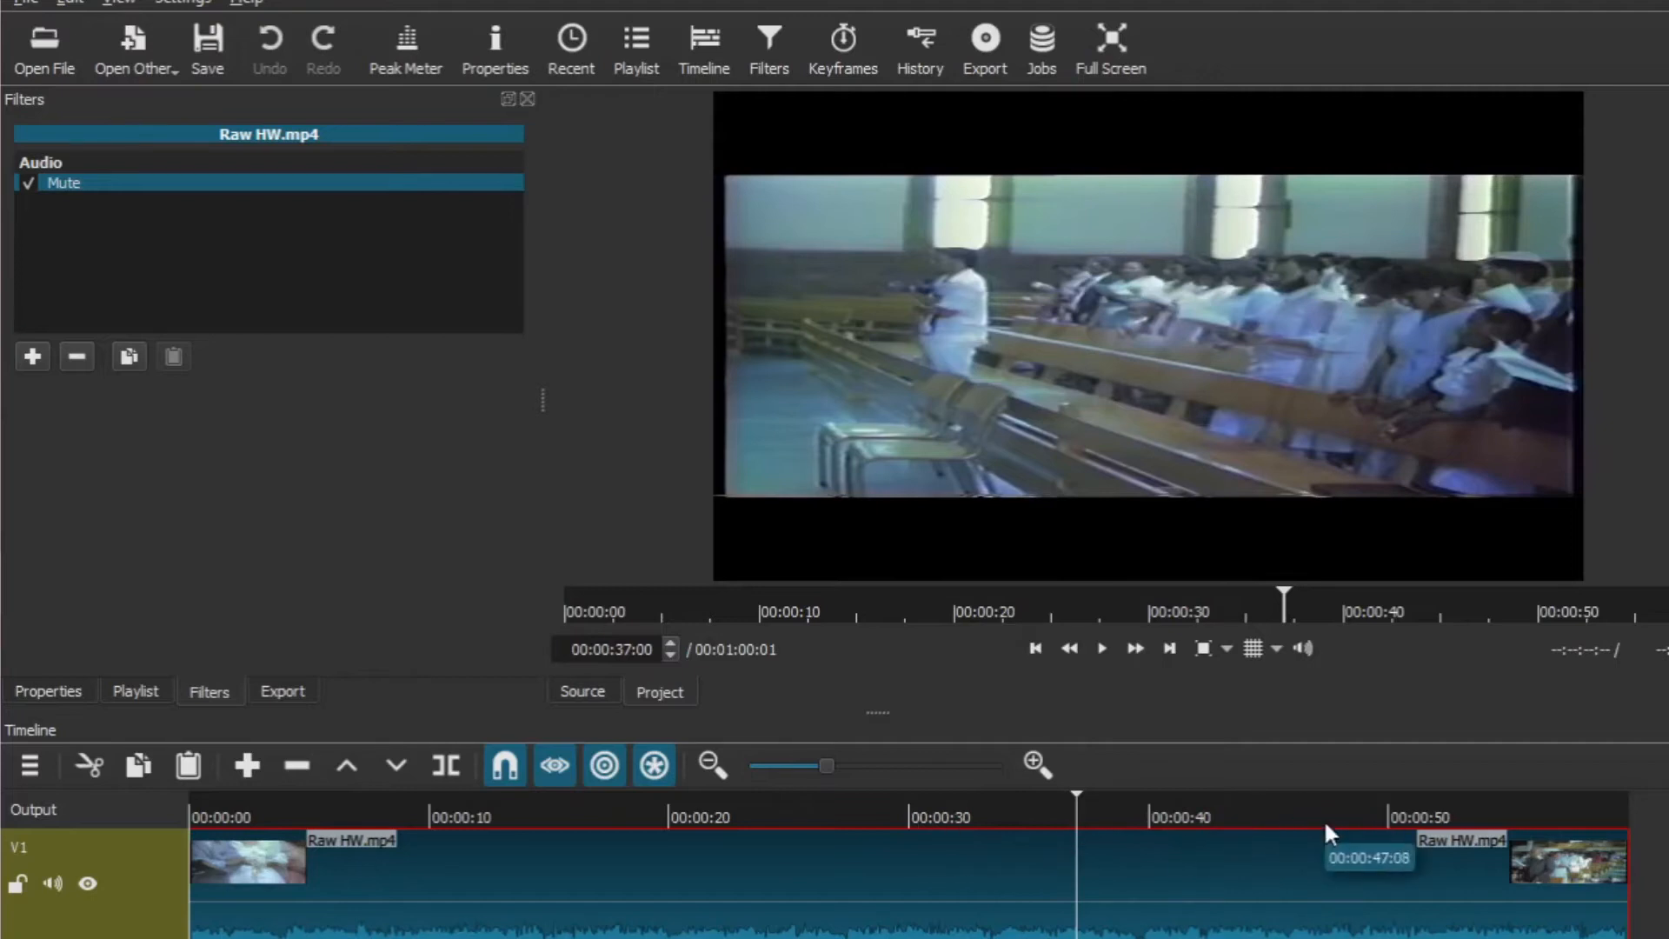
{"action": "left_click", "coordinate": [1322, 818]}
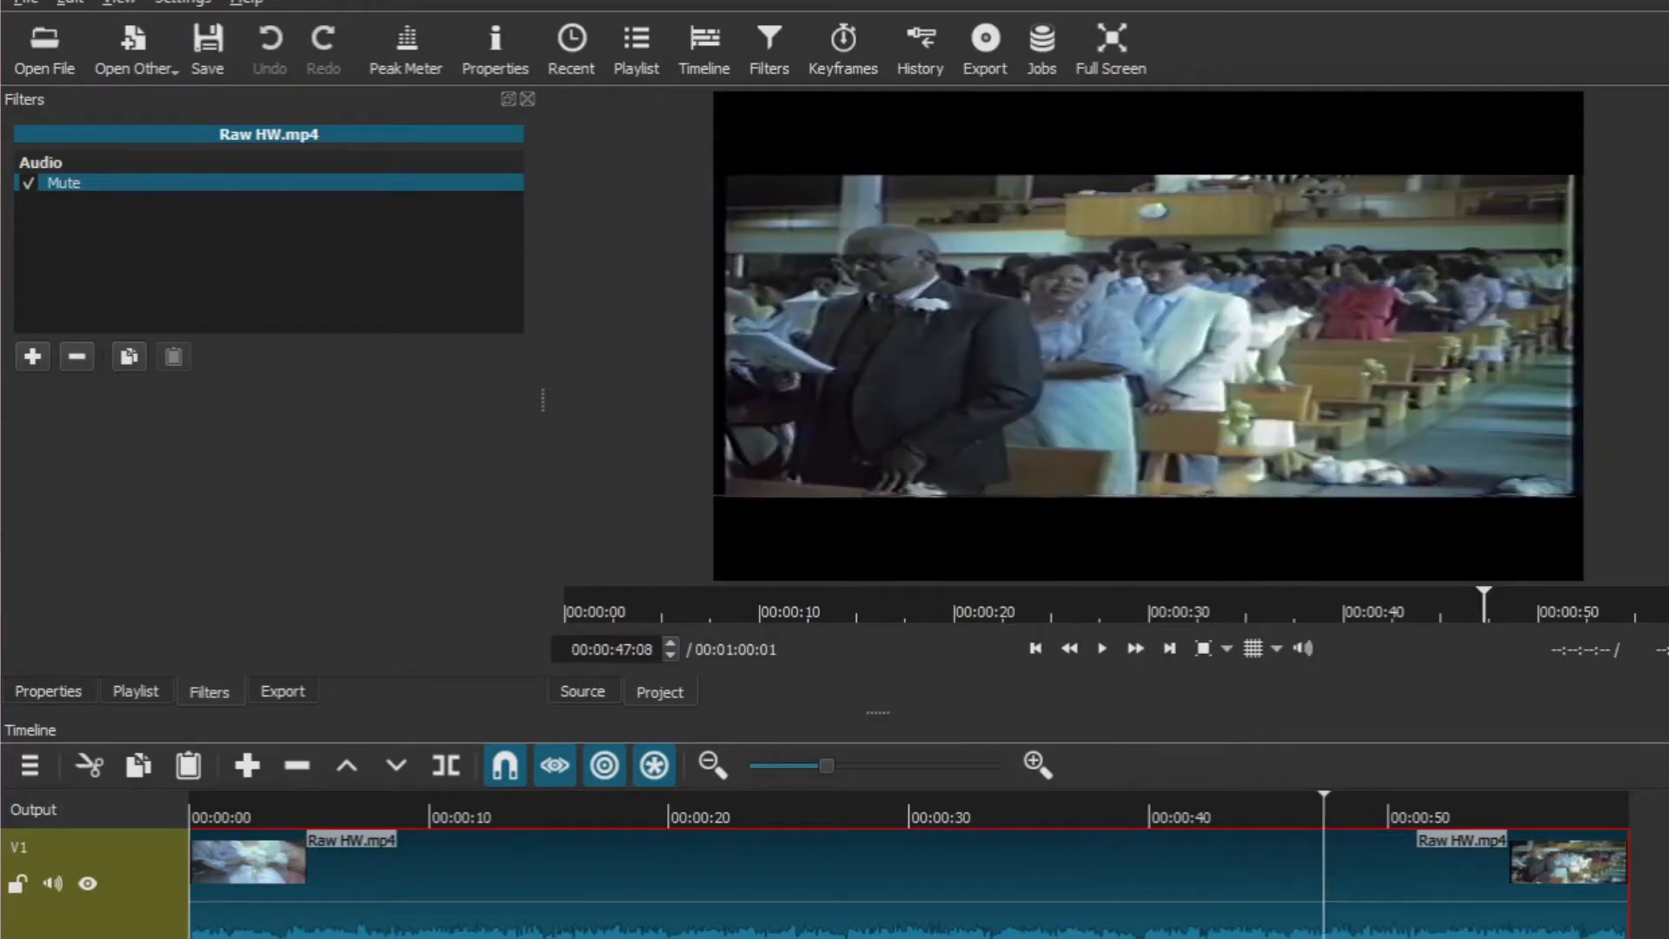
{"action": "mouse_move", "coordinate": [243, 818]}
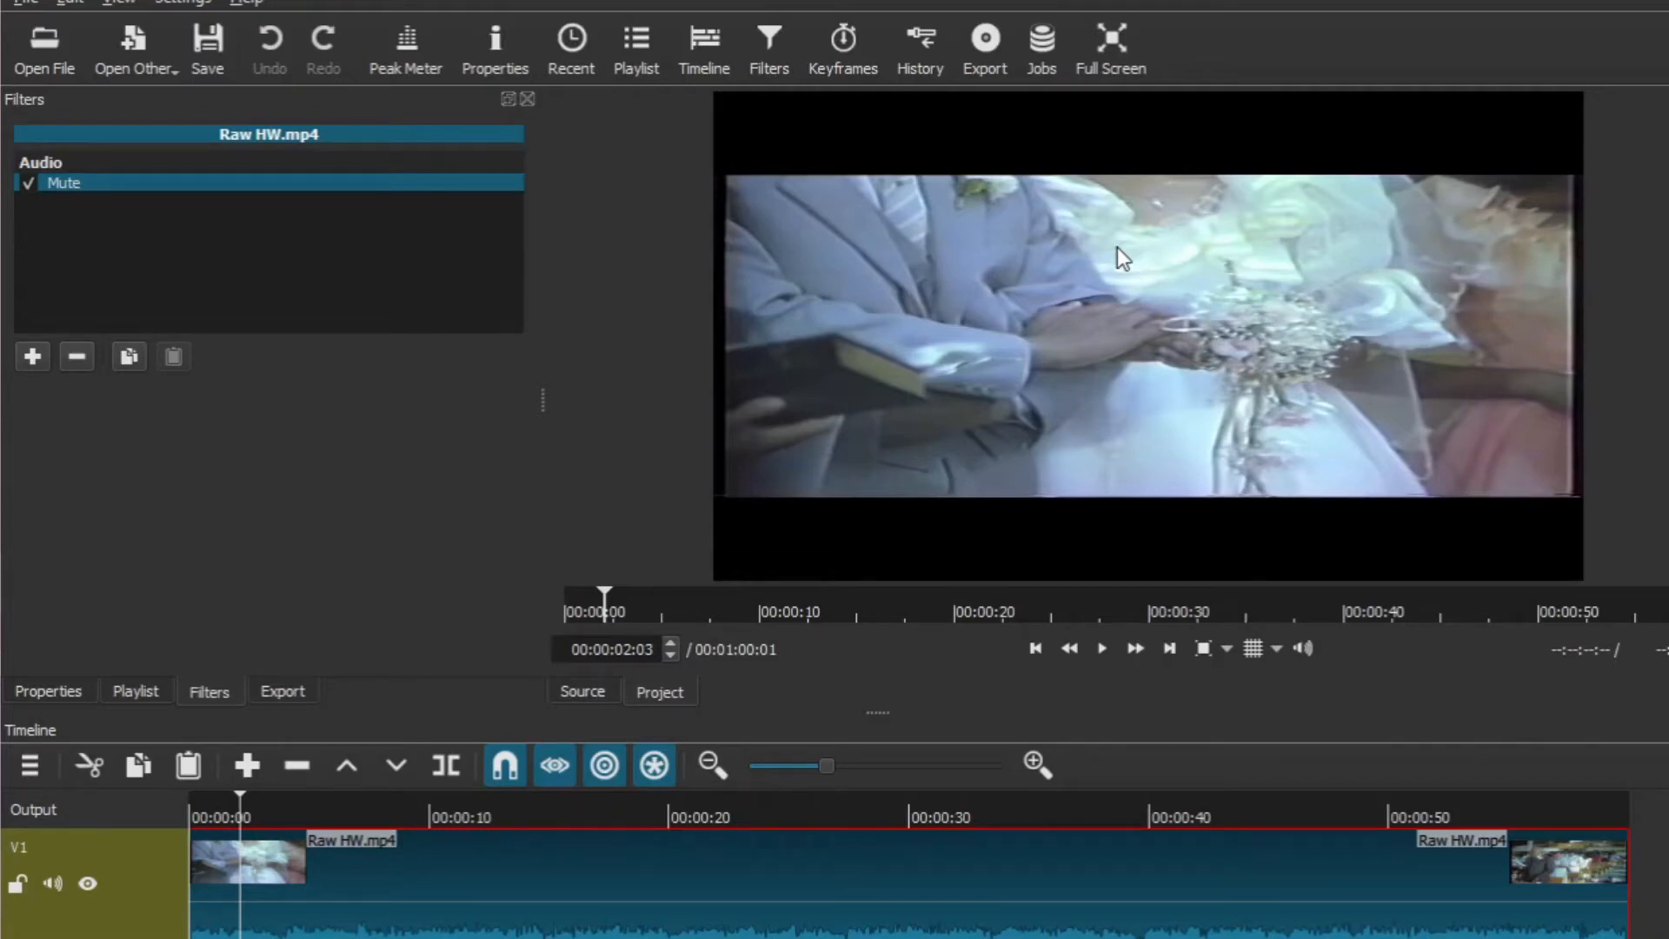
{"action": "mouse_move", "coordinate": [1111, 186]}
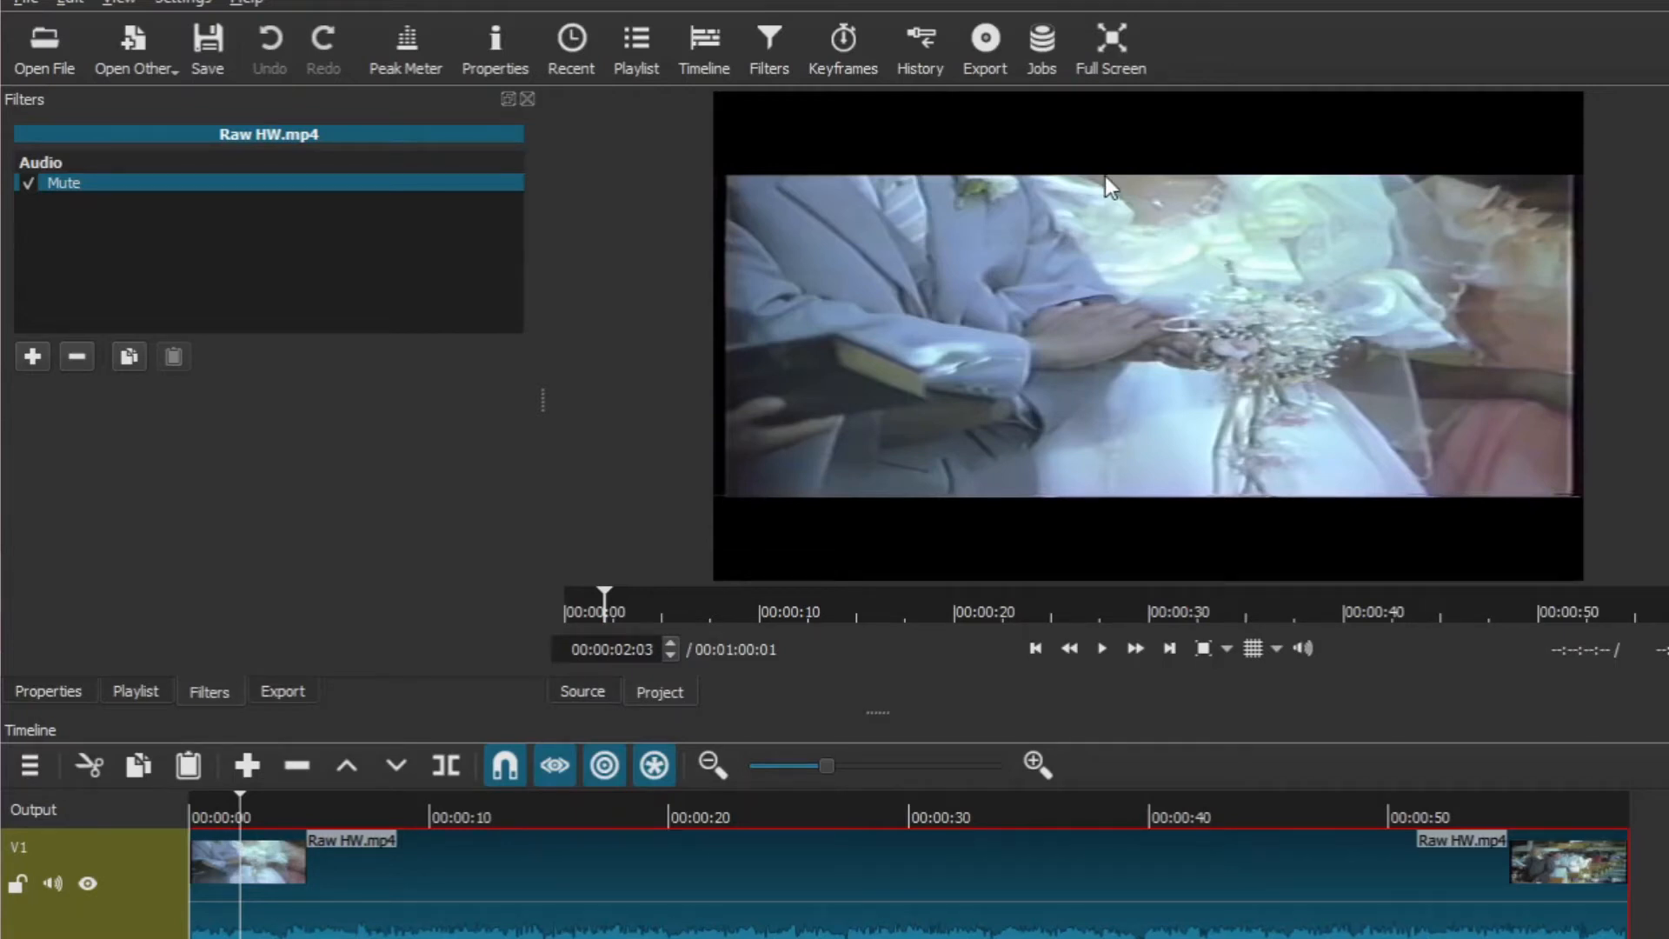
{"action": "mouse_move", "coordinate": [211, 607]}
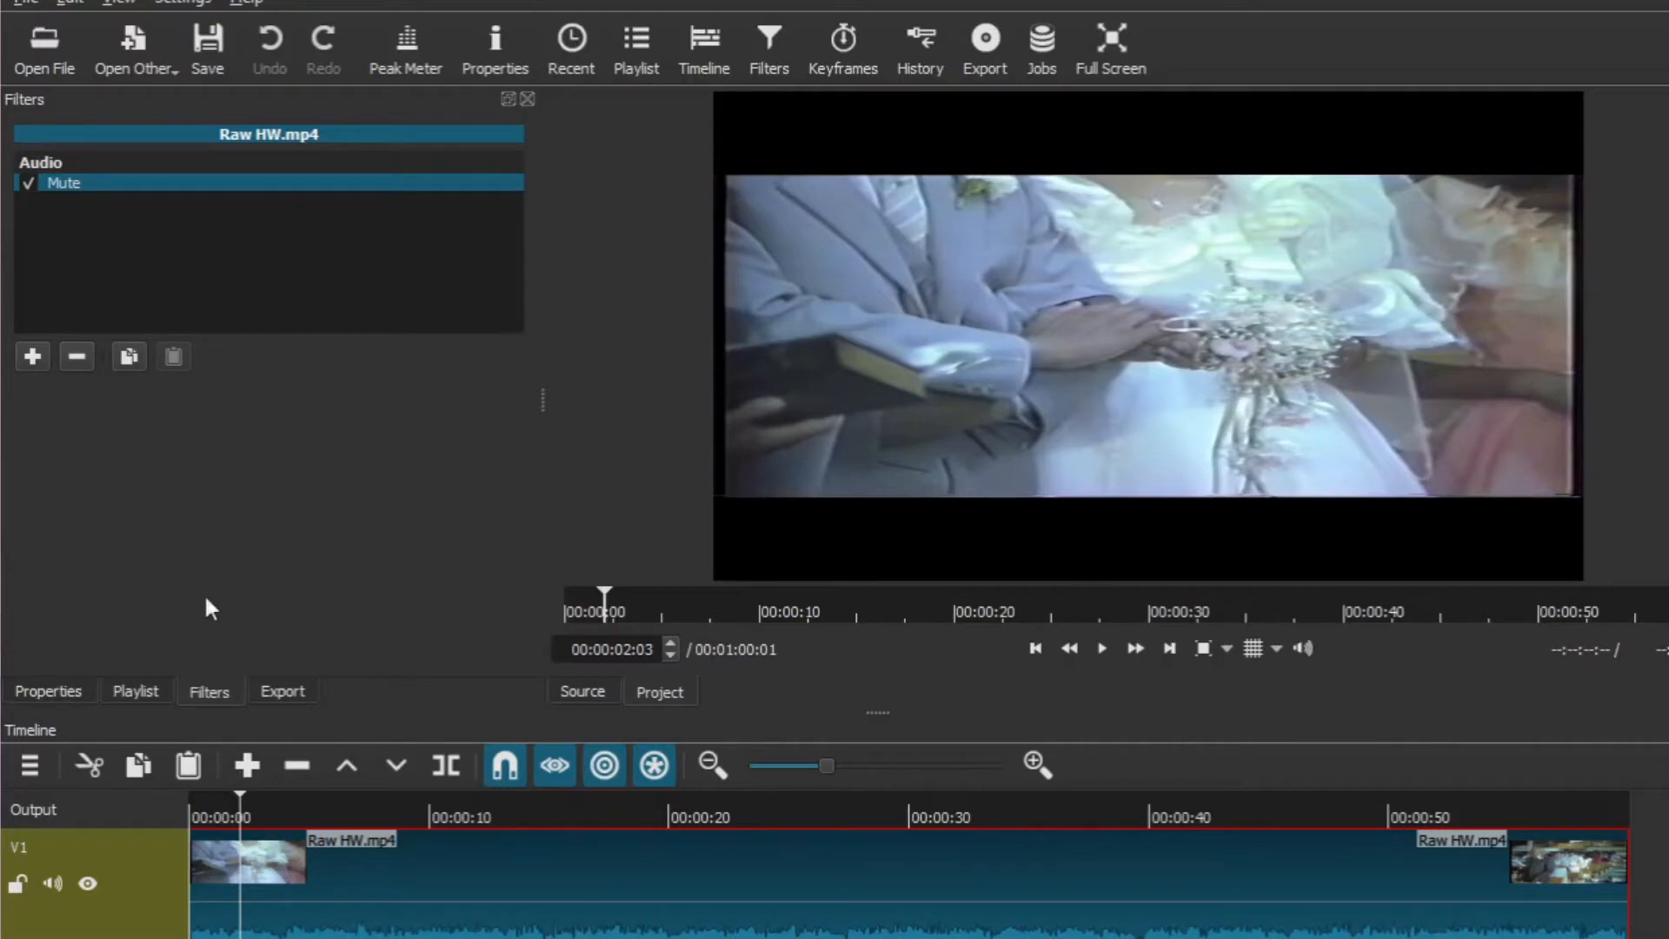
{"action": "mouse_move", "coordinate": [340, 342]}
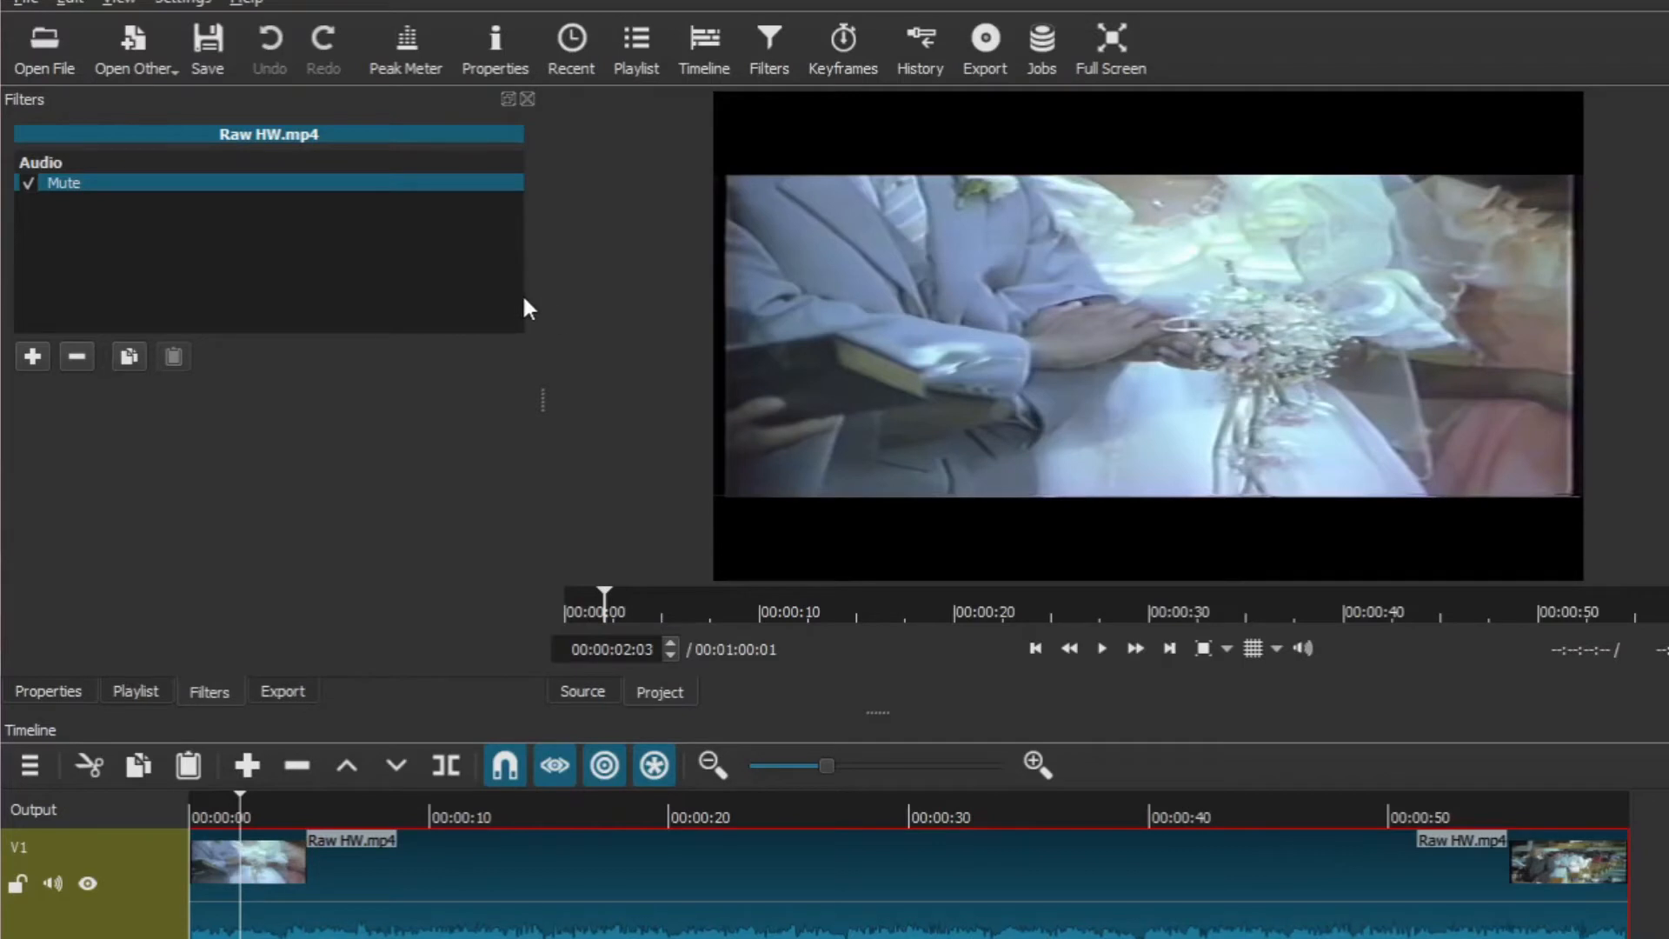
{"action": "mouse_move", "coordinate": [395, 262]}
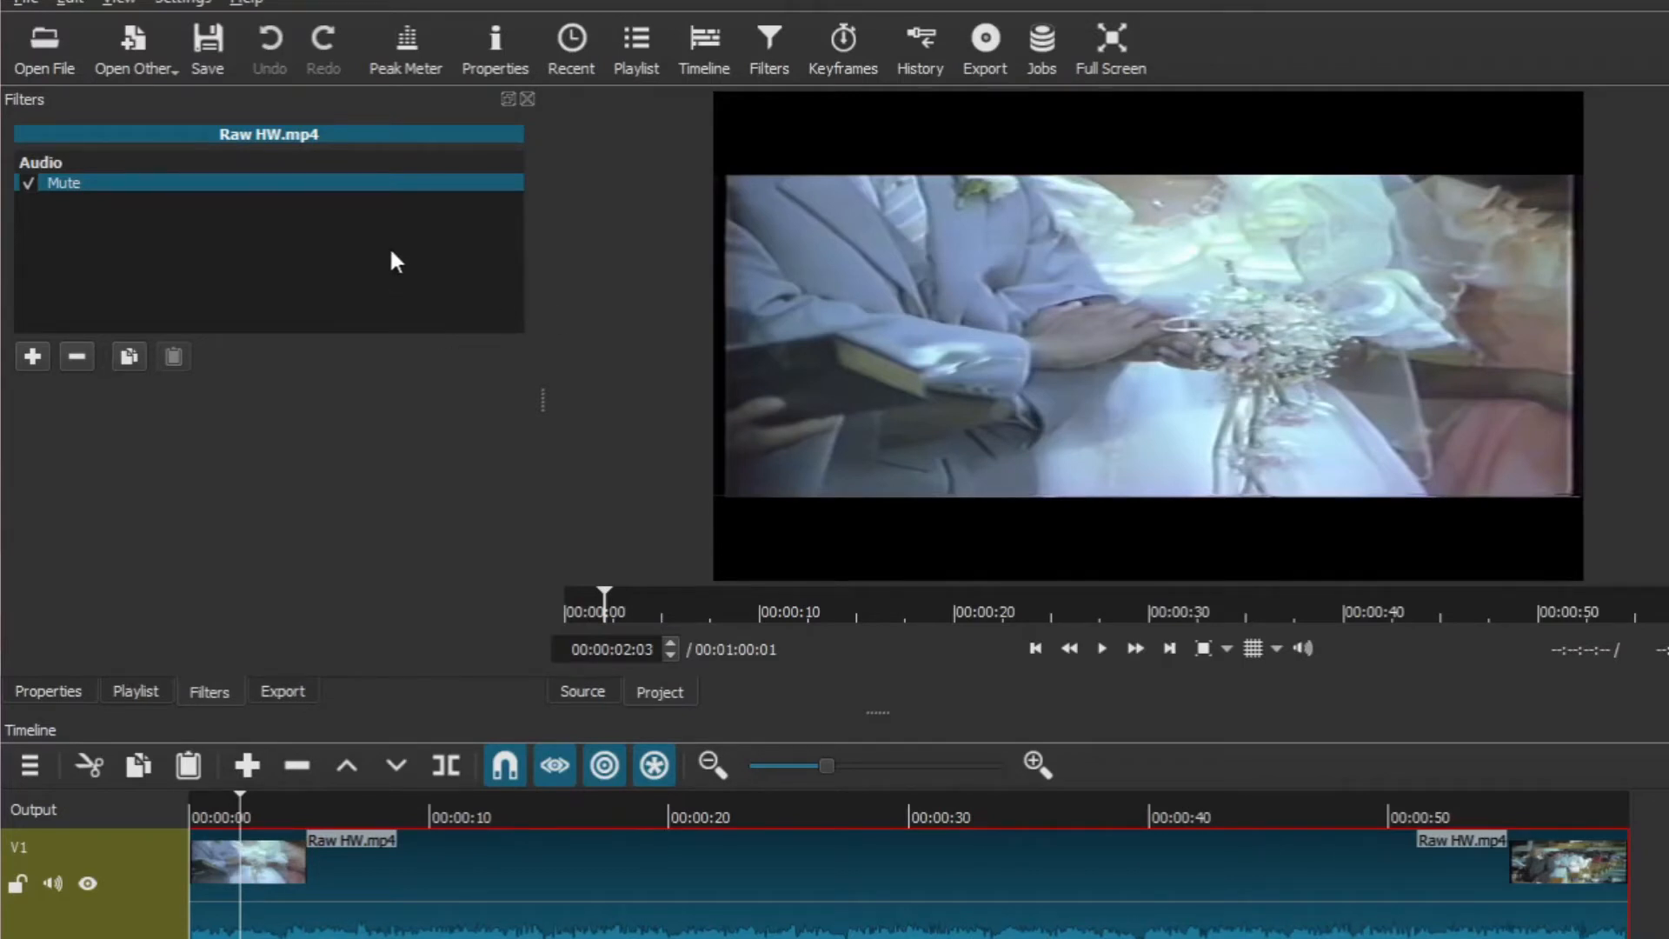
{"action": "mouse_move", "coordinate": [132, 49]}
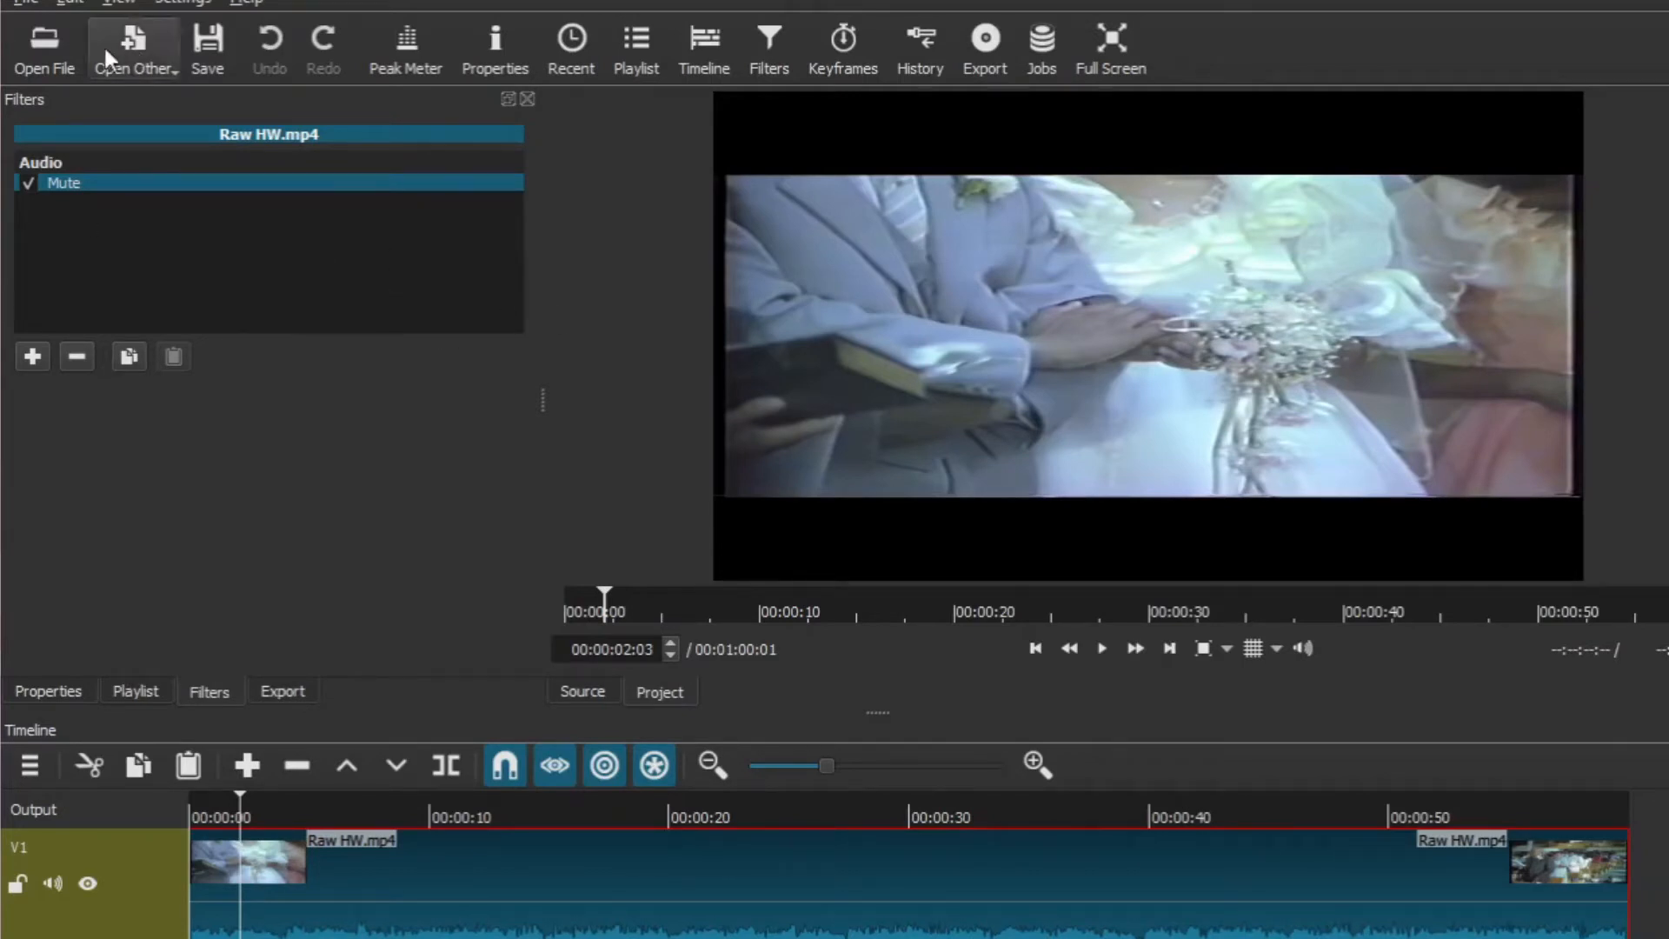
{"action": "mouse_move", "coordinate": [597, 903]}
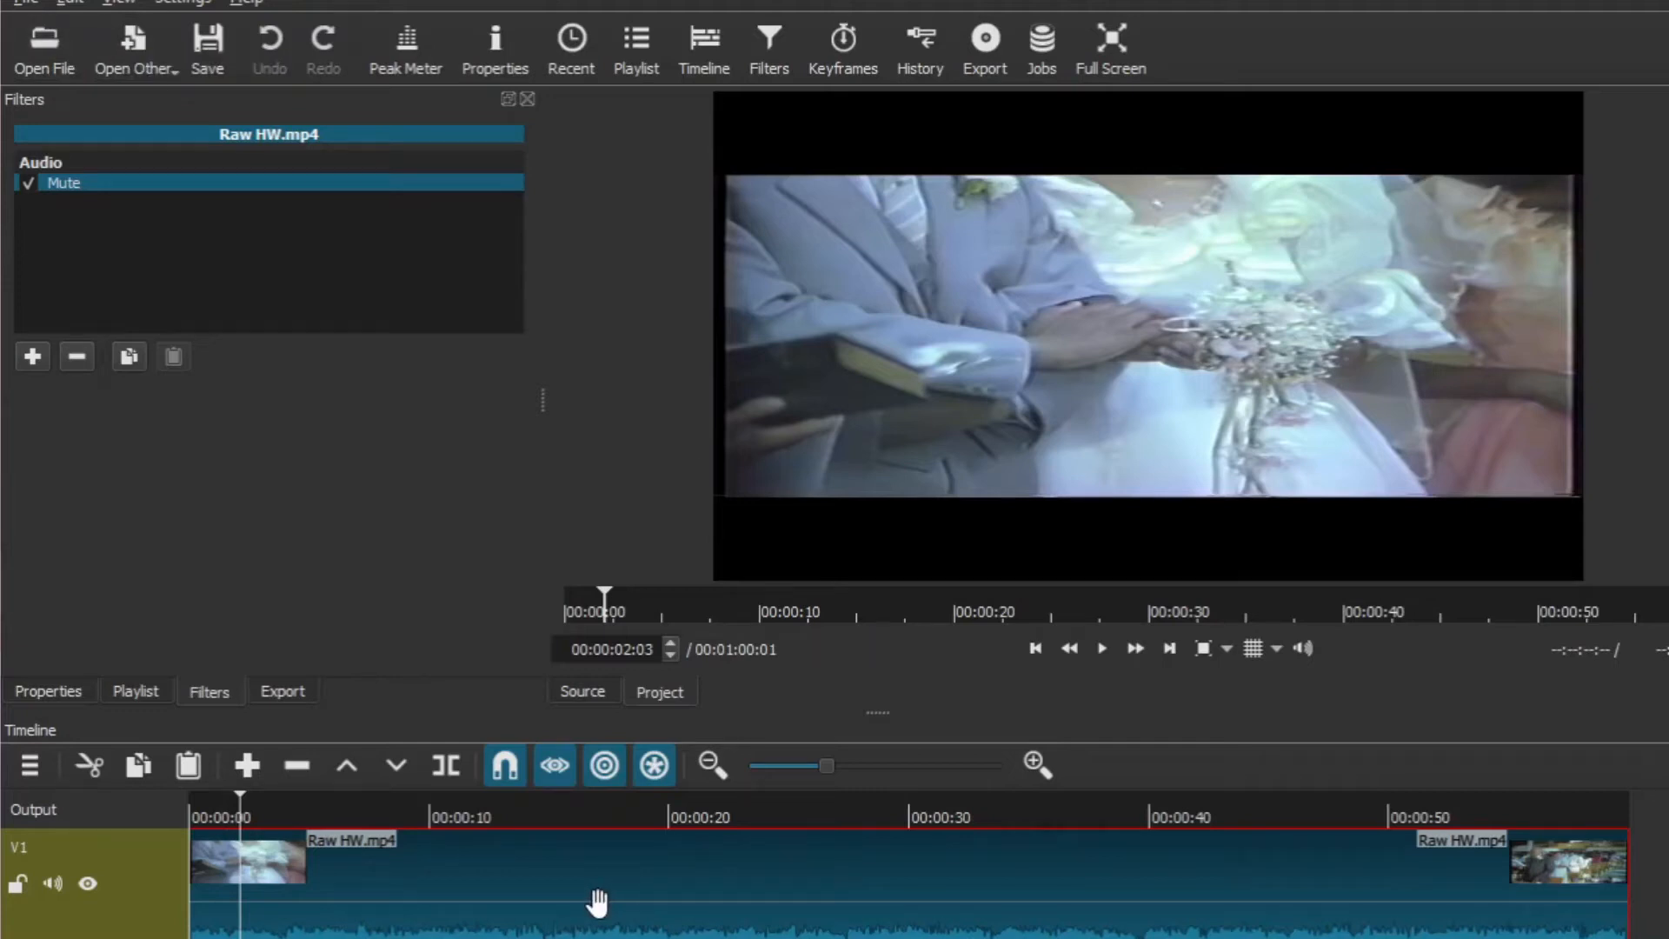
Move the playhead to the altar shot at about 00:00:26:01
{"action": "left_click", "coordinate": [798, 817]}
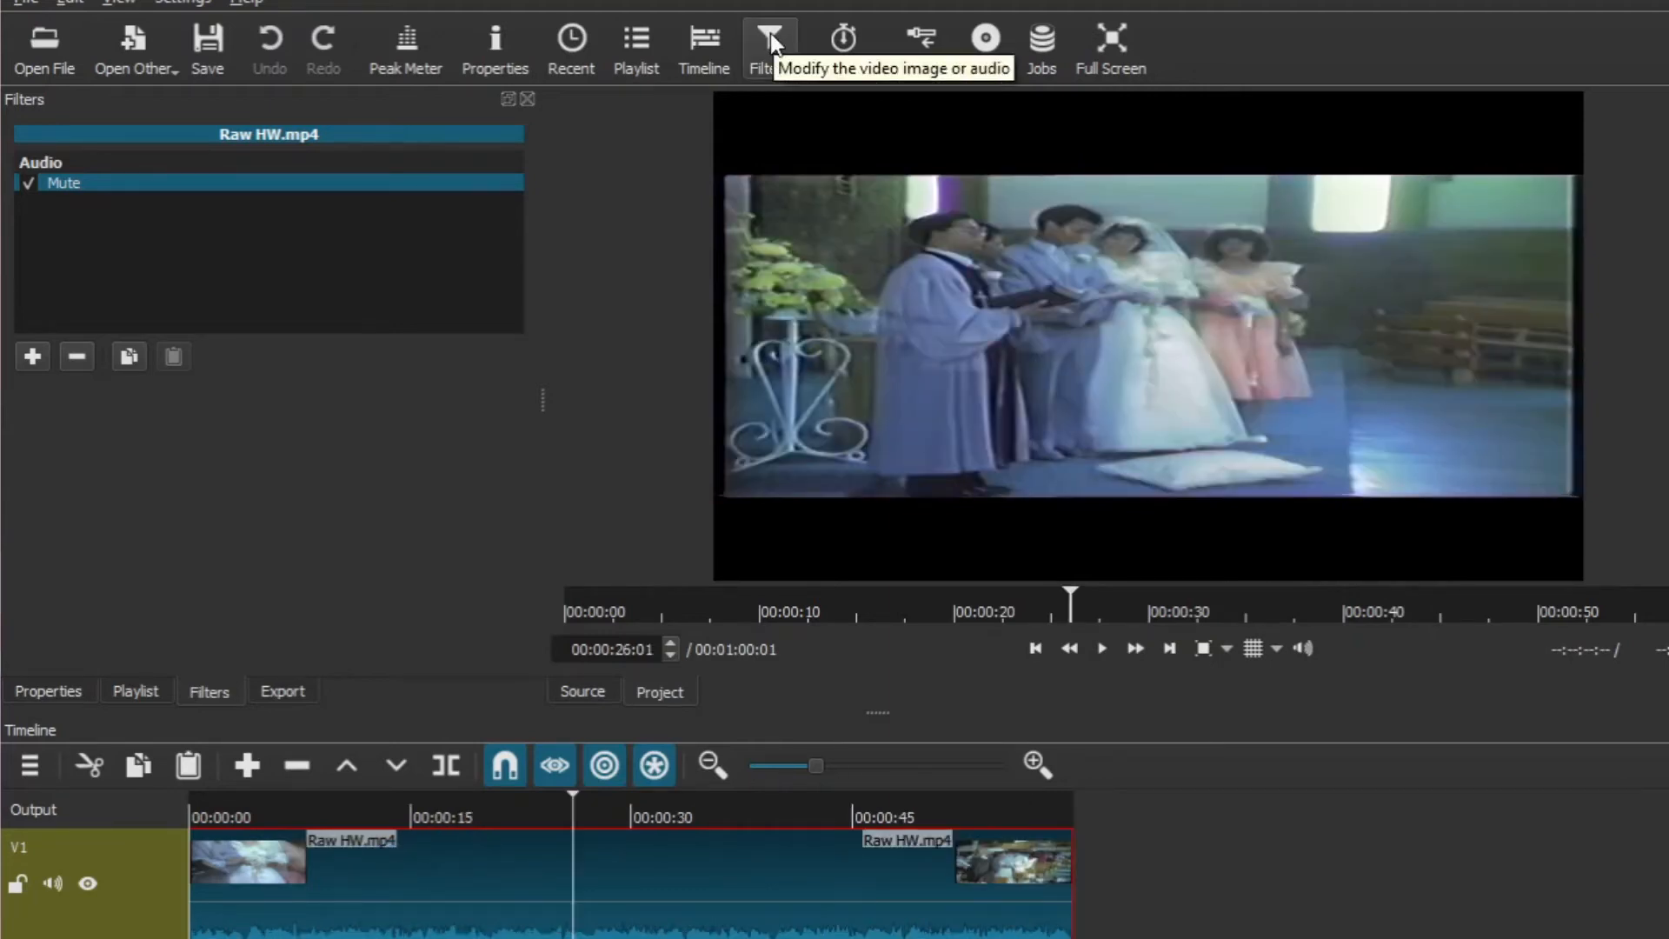
{"action": "mouse_move", "coordinate": [275, 836]}
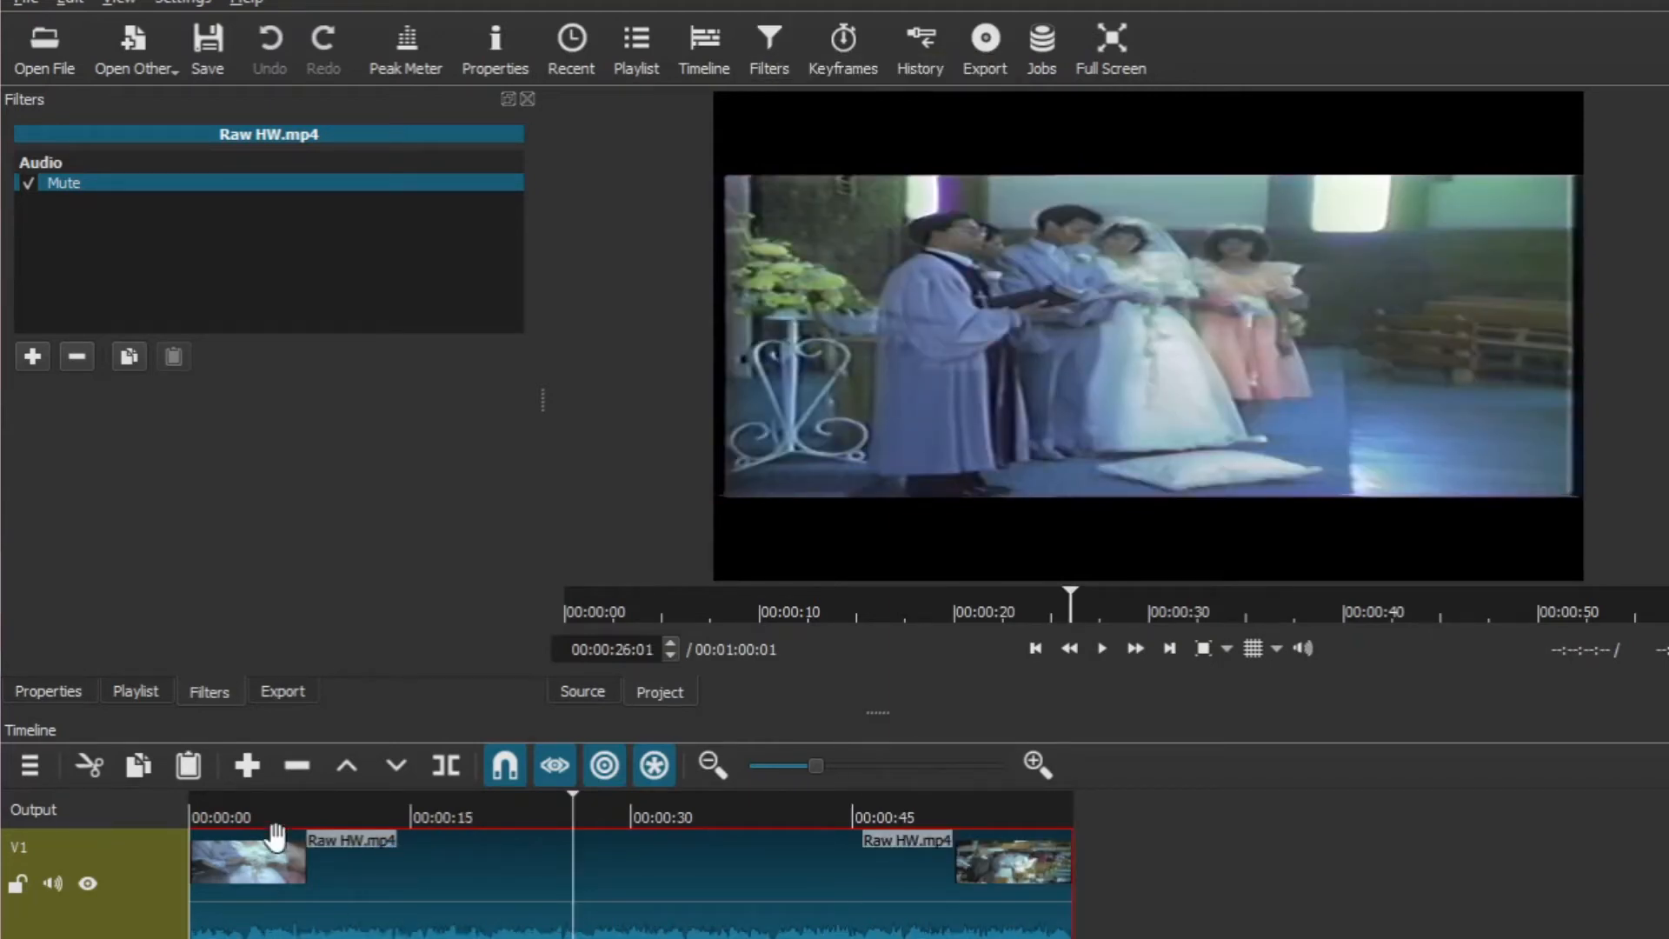
{"action": "mouse_move", "coordinate": [455, 883]}
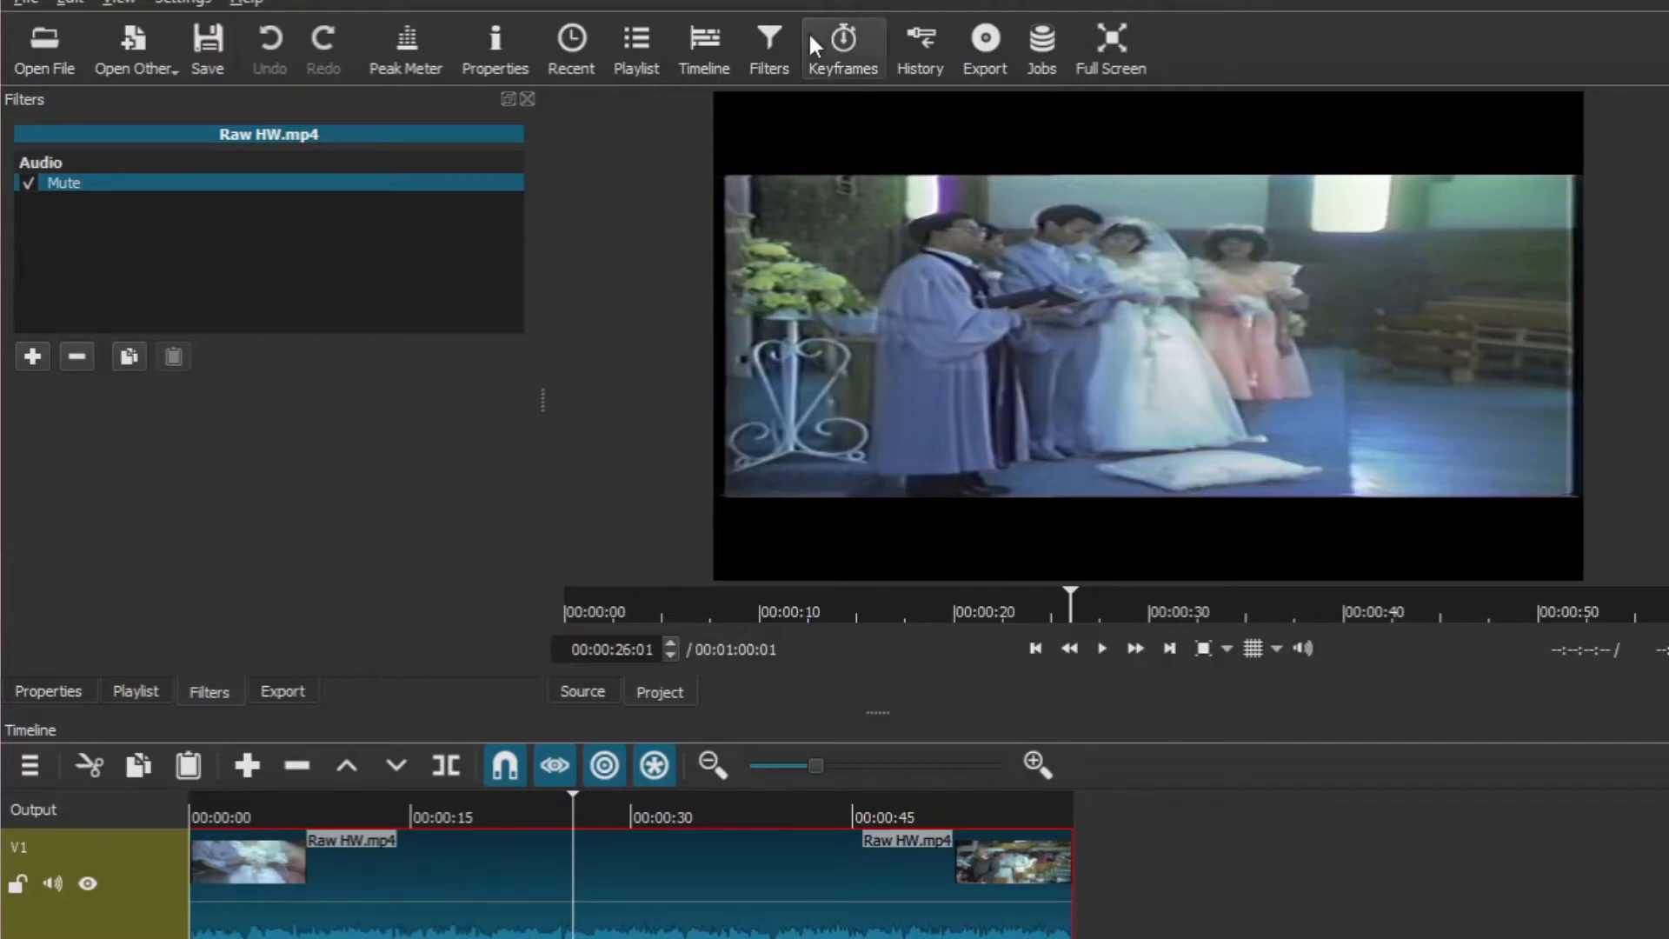
{"action": "mouse_move", "coordinate": [768, 41]}
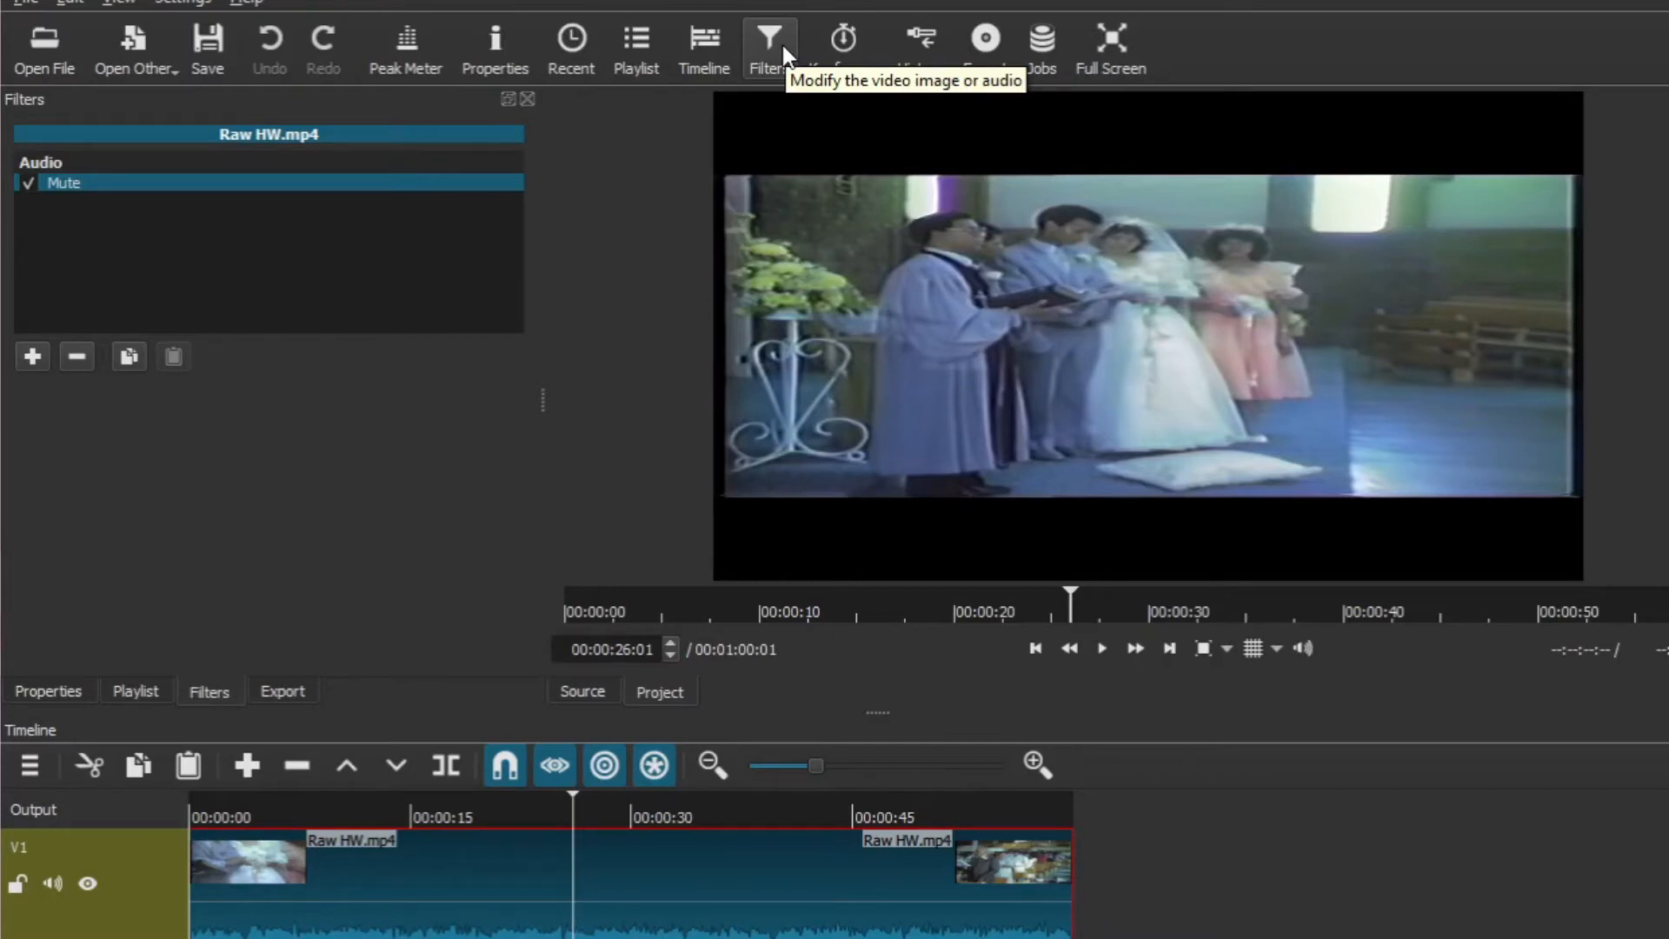
{"action": "mouse_move", "coordinate": [776, 49]}
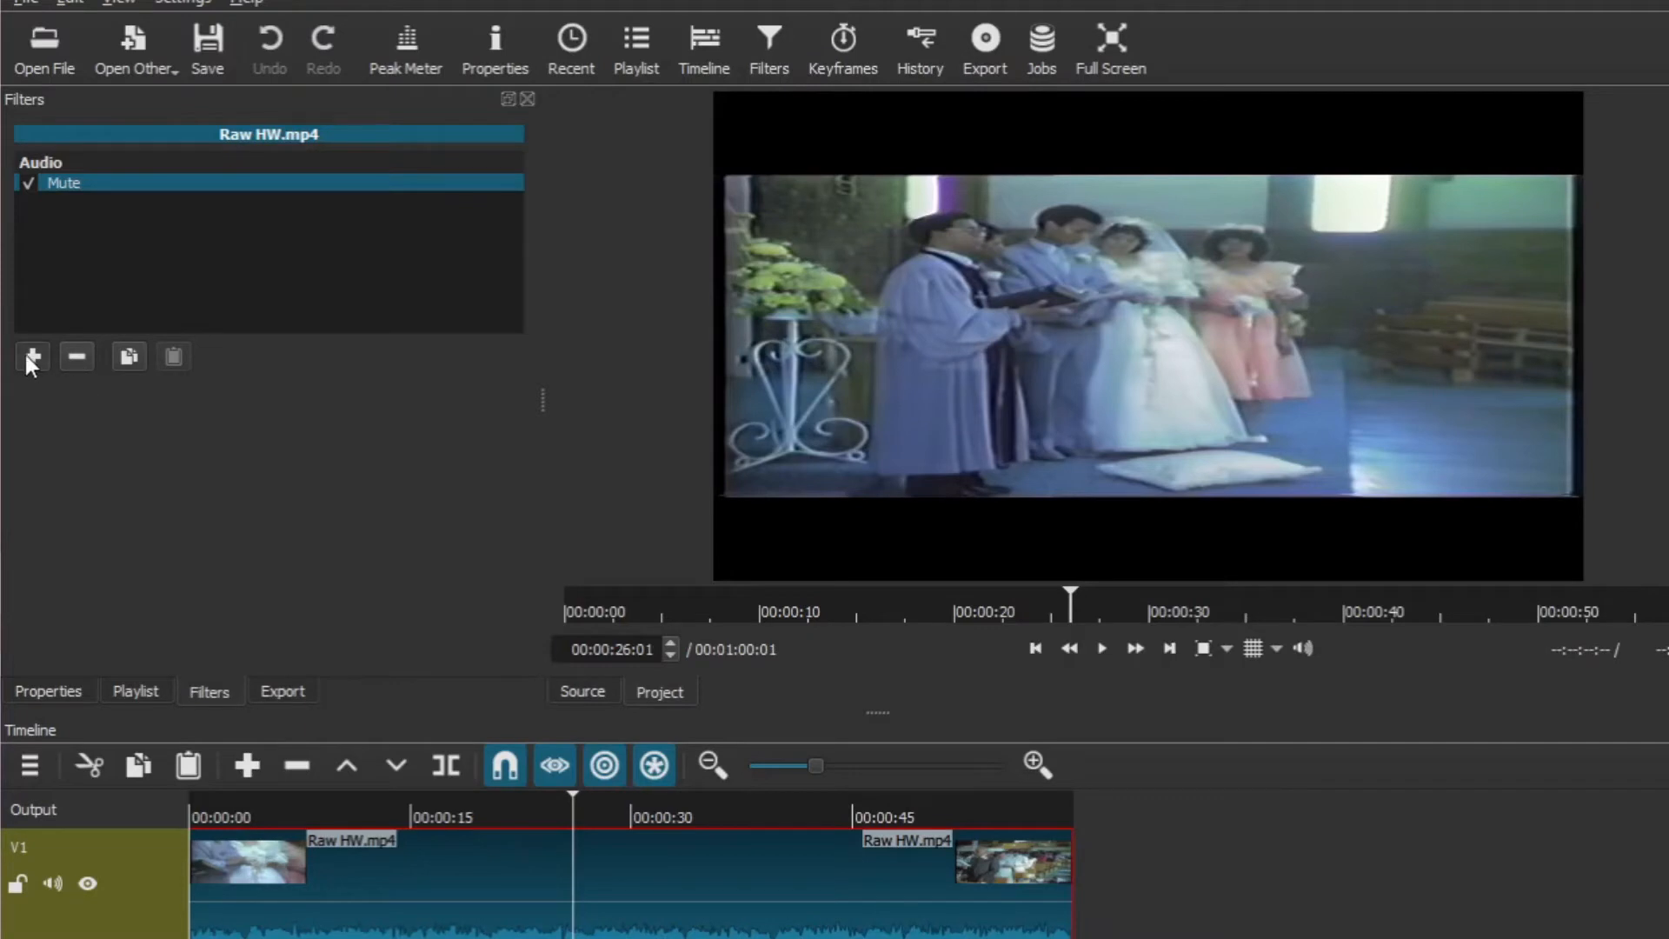
Search the video filters for 'cor' and add Corner Pin to the Raw HW.mp4 clip
{"action": "left_click", "coordinate": [31, 356]}
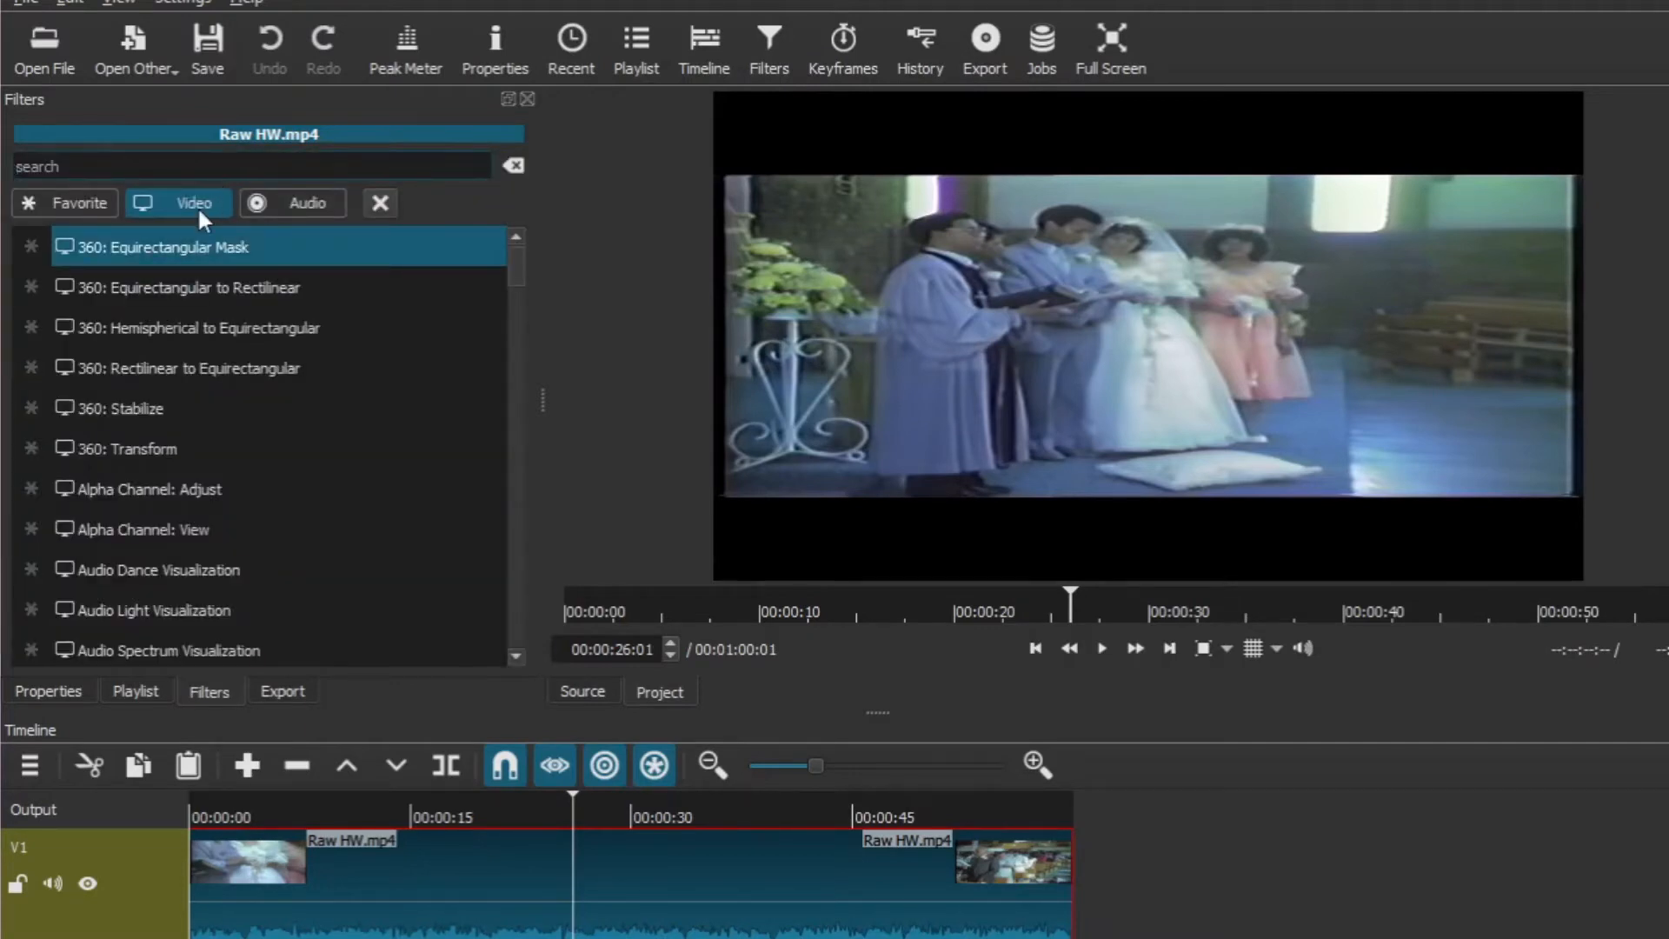
{"action": "left_click", "coordinate": [212, 287]}
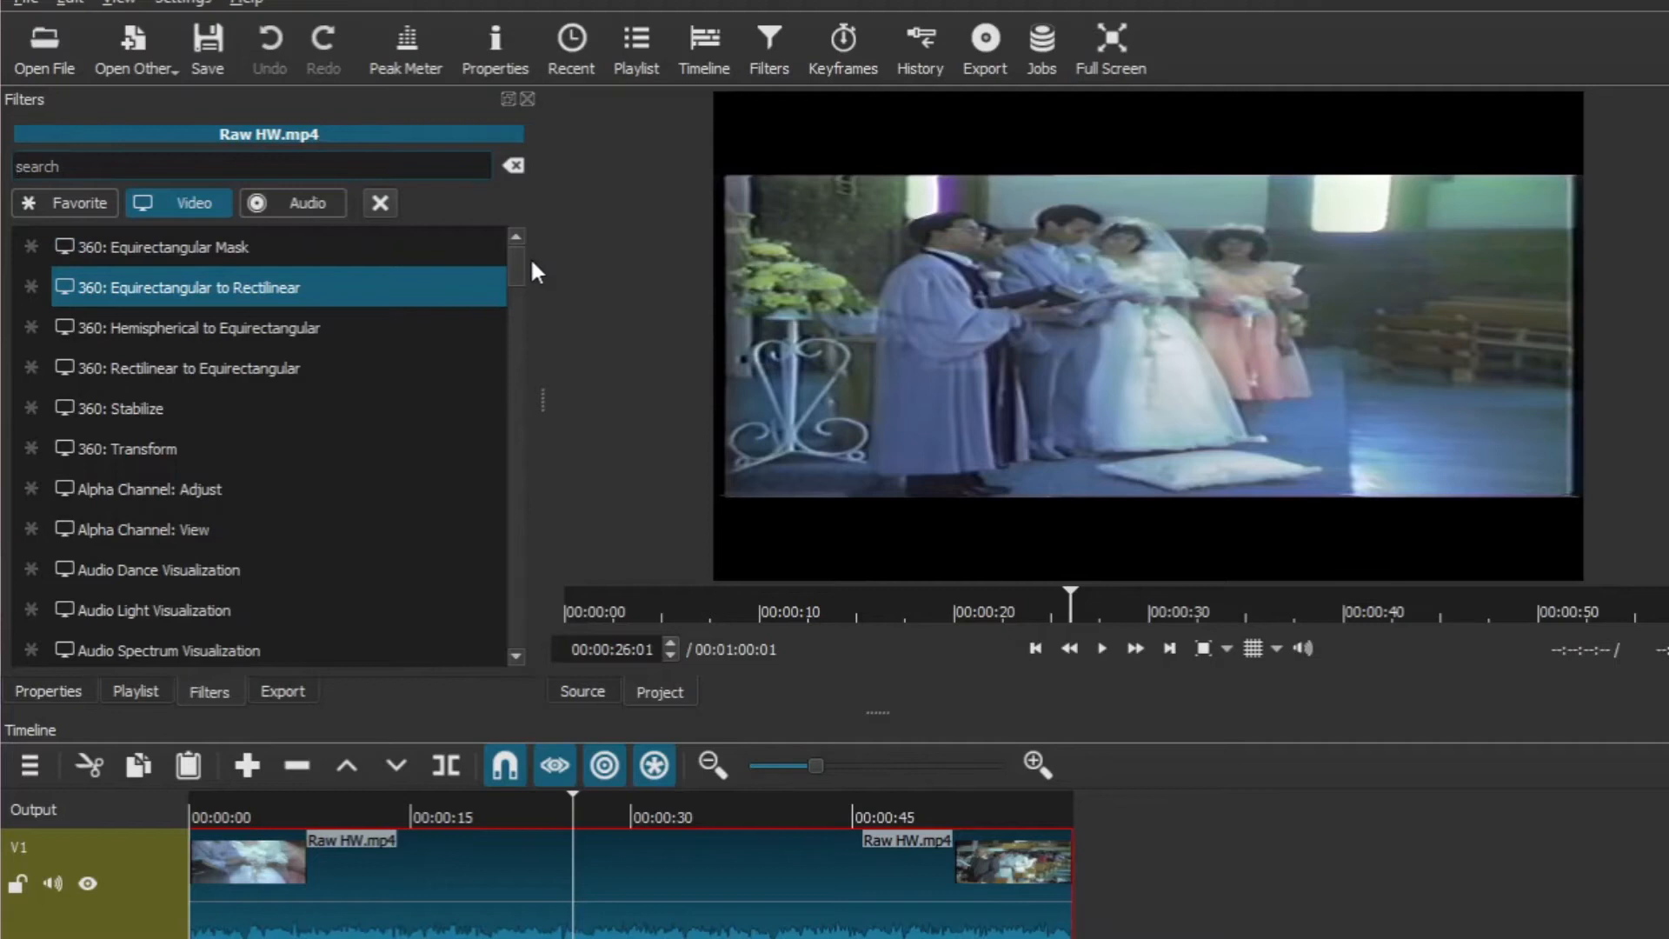
{"action": "mouse_move", "coordinate": [521, 278]}
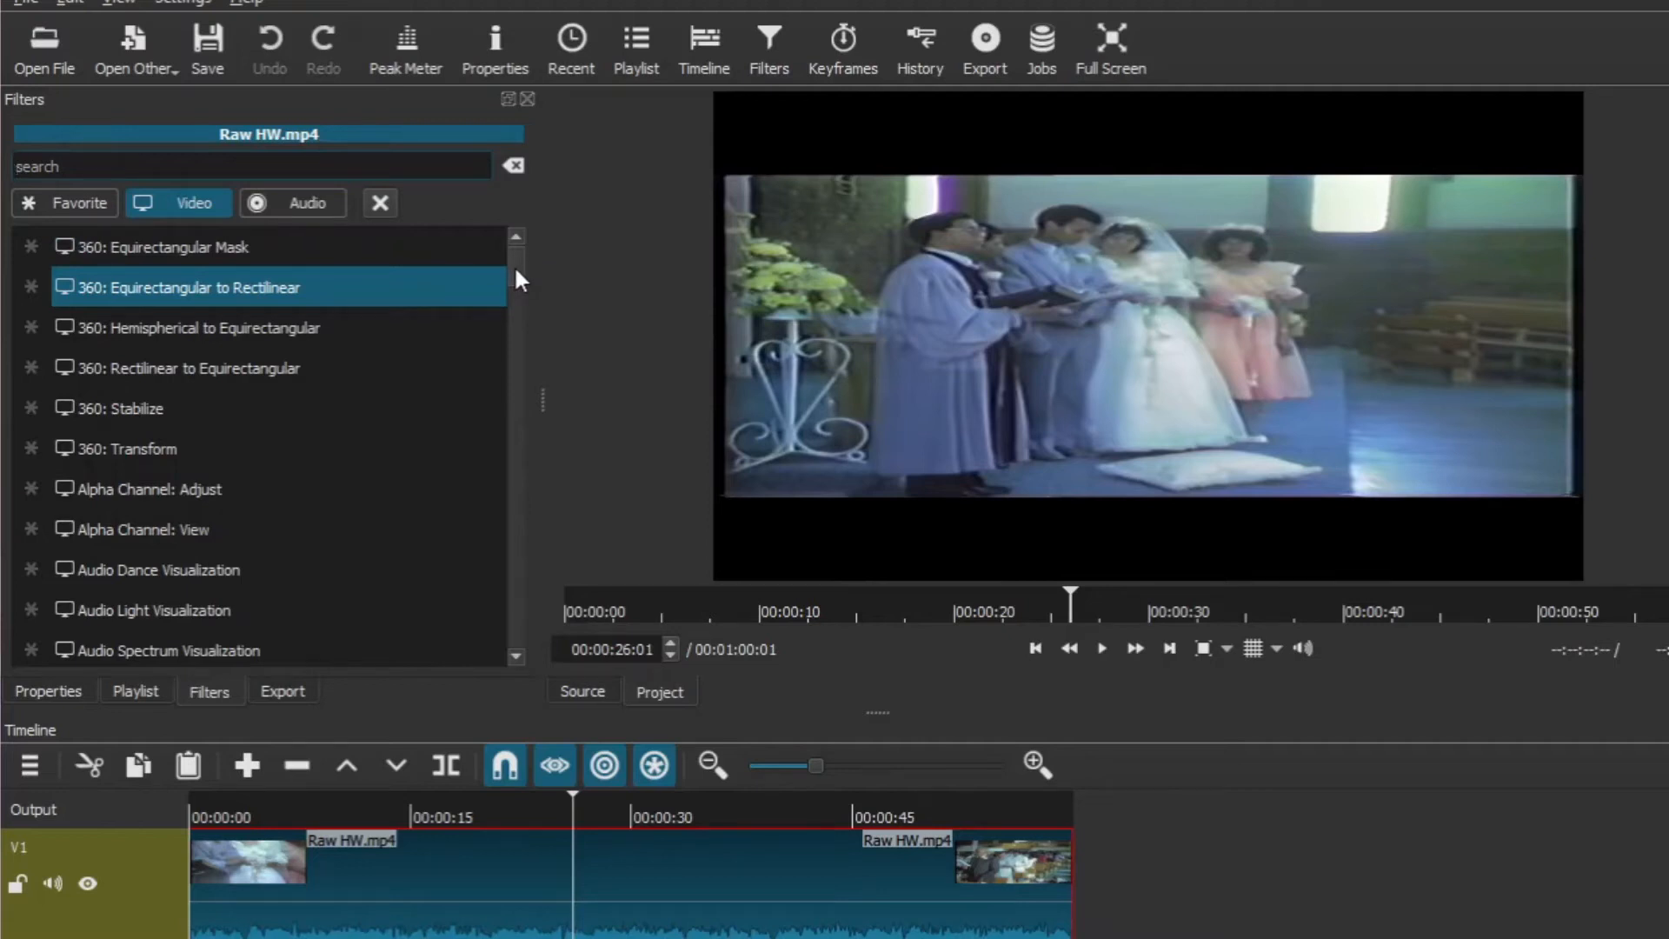
{"action": "type", "text": "c"}
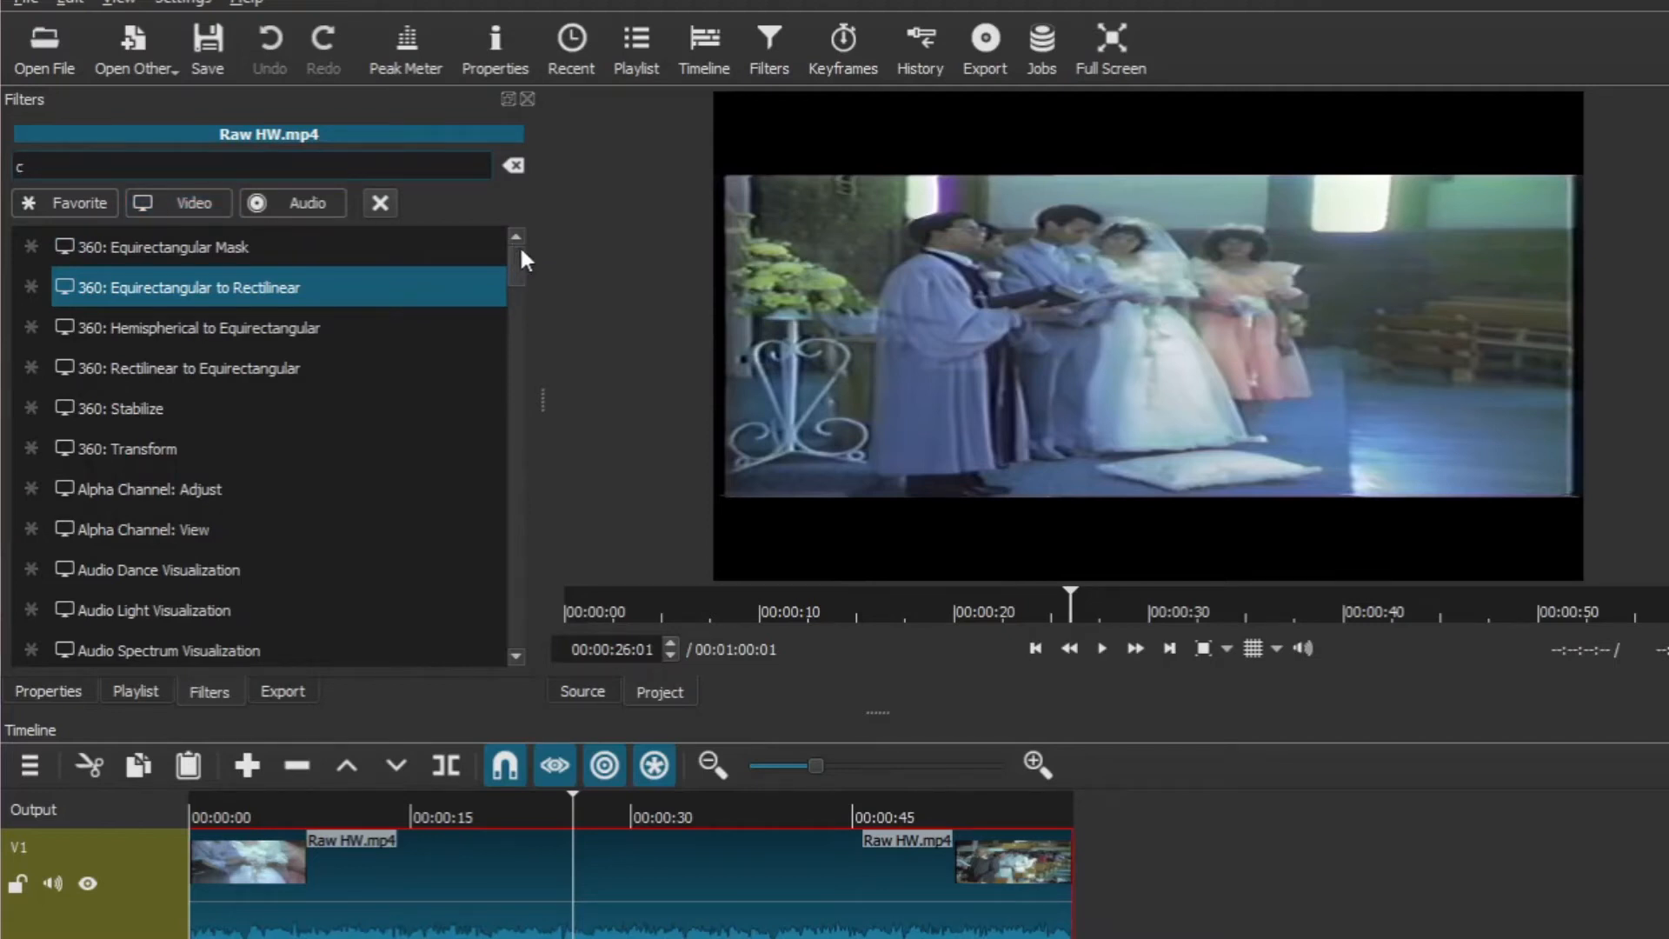
{"action": "type", "text": "d"}
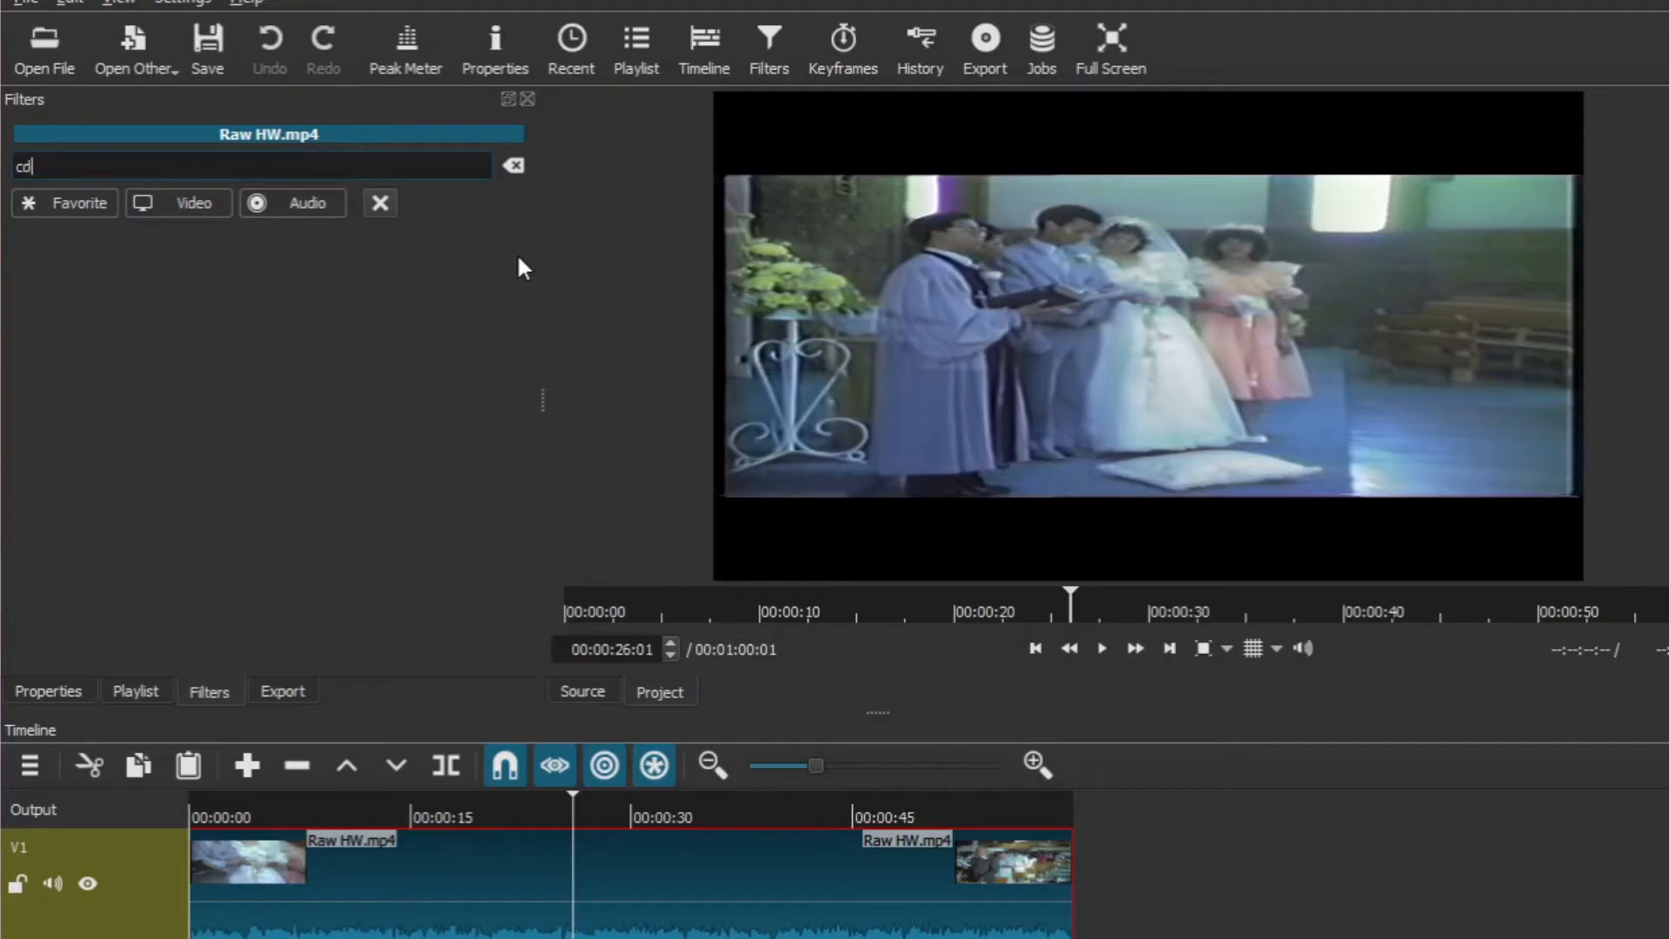
{"action": "type", "text": "cor"}
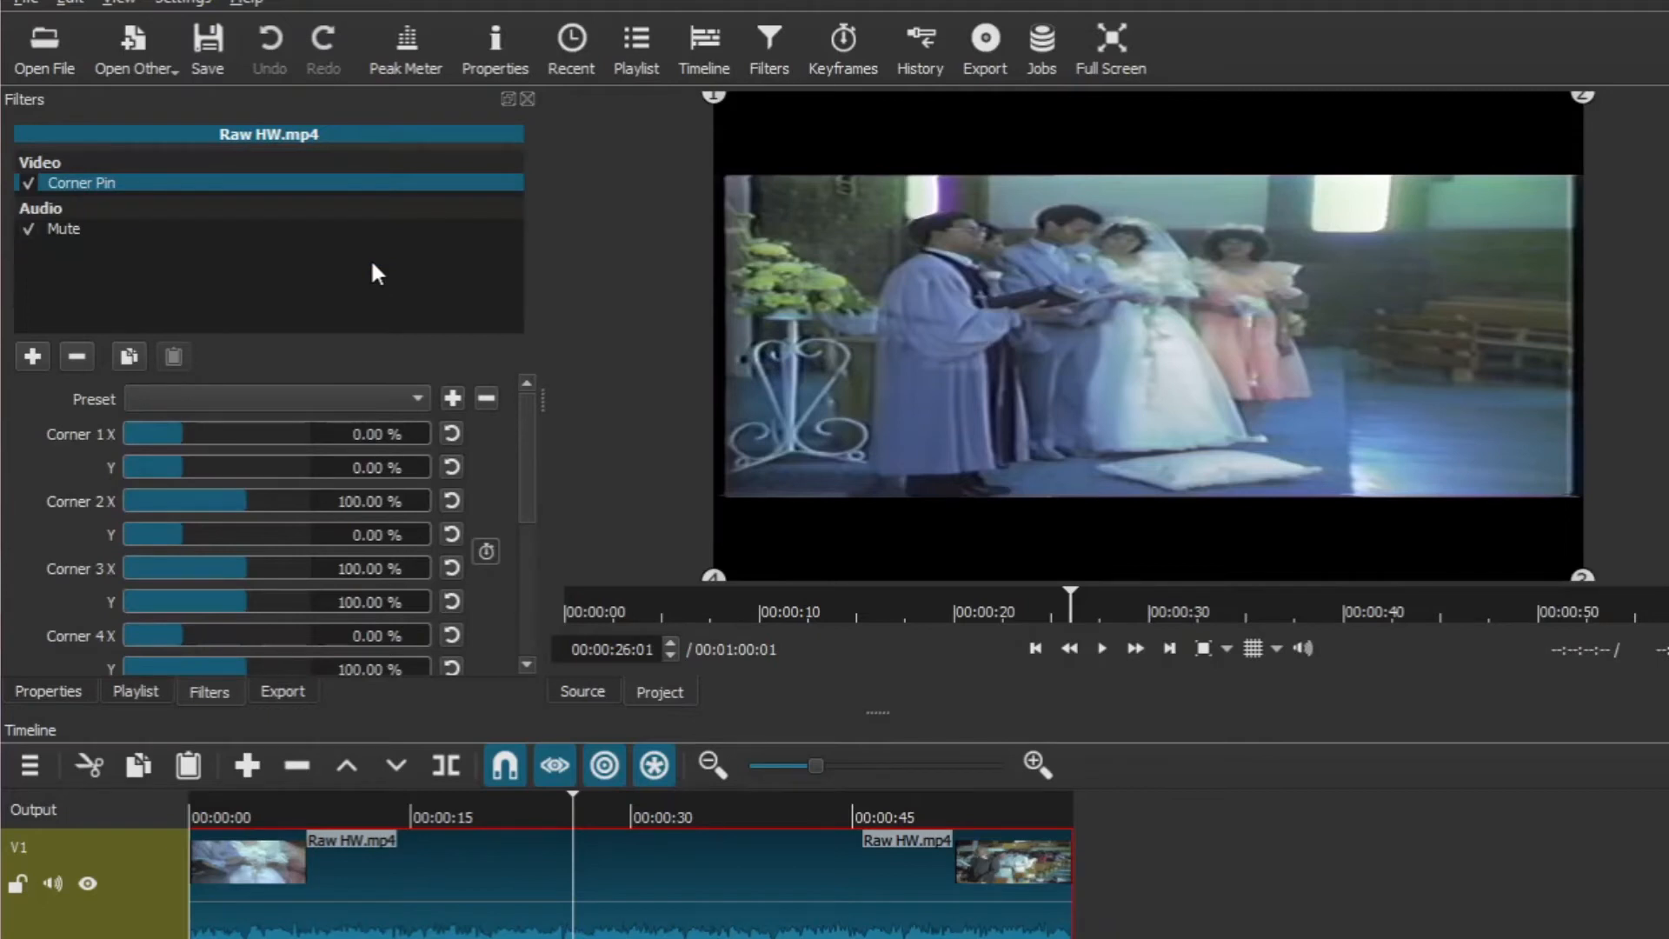
{"action": "mouse_move", "coordinate": [1572, 247]}
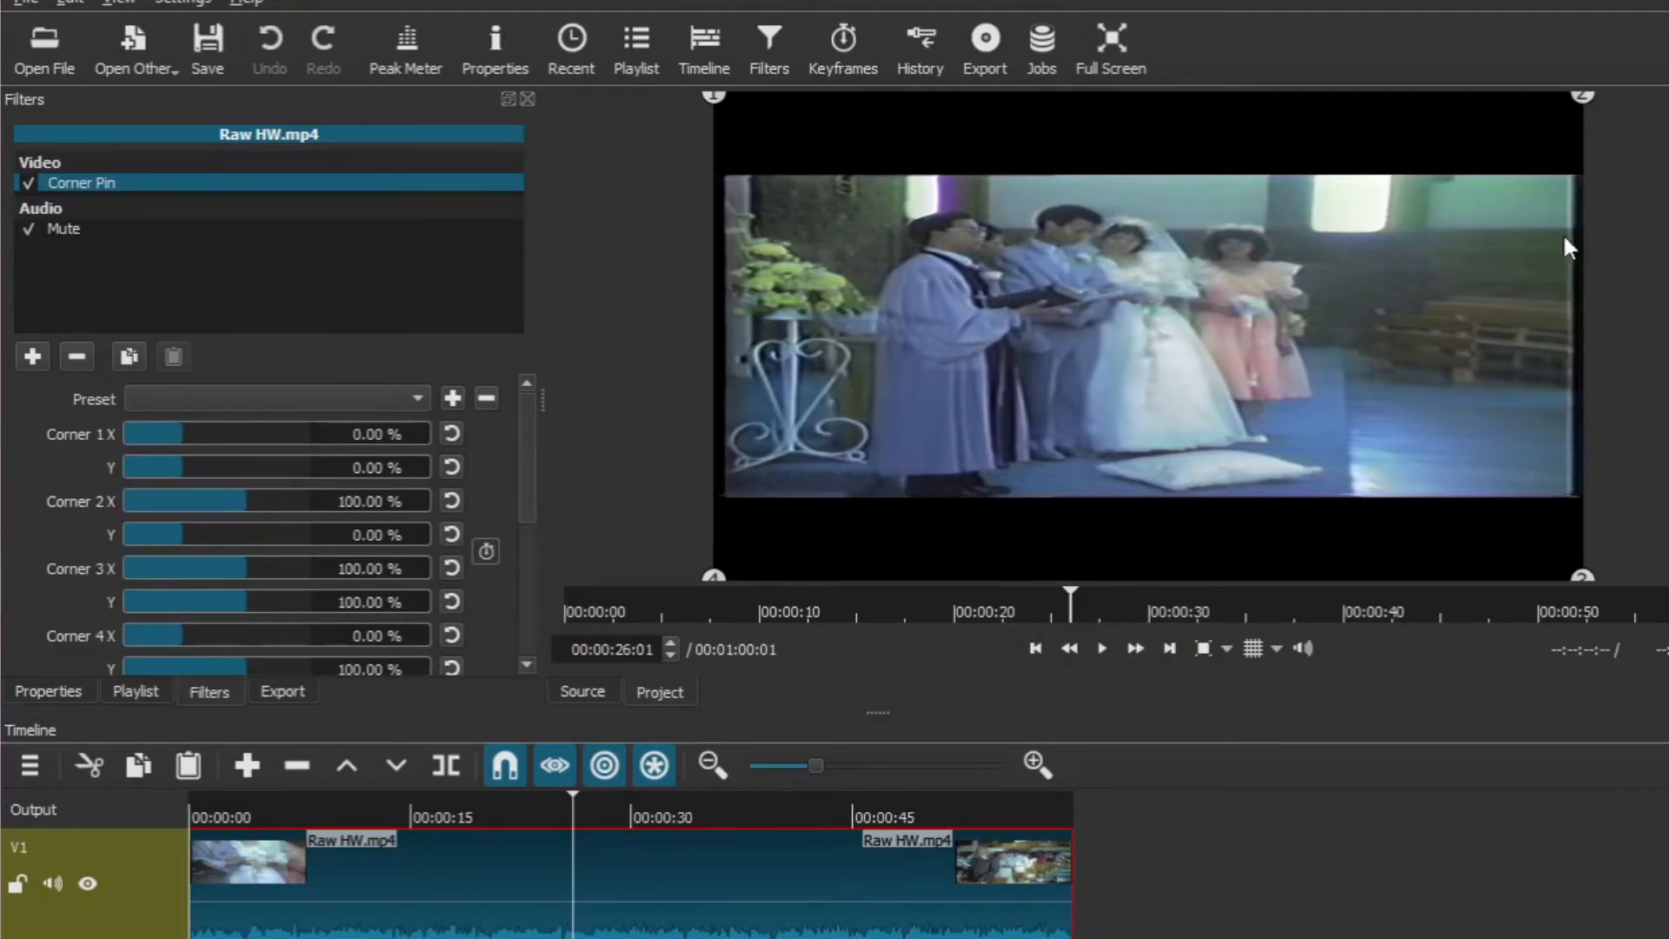
{"action": "mouse_move", "coordinate": [100, 459]}
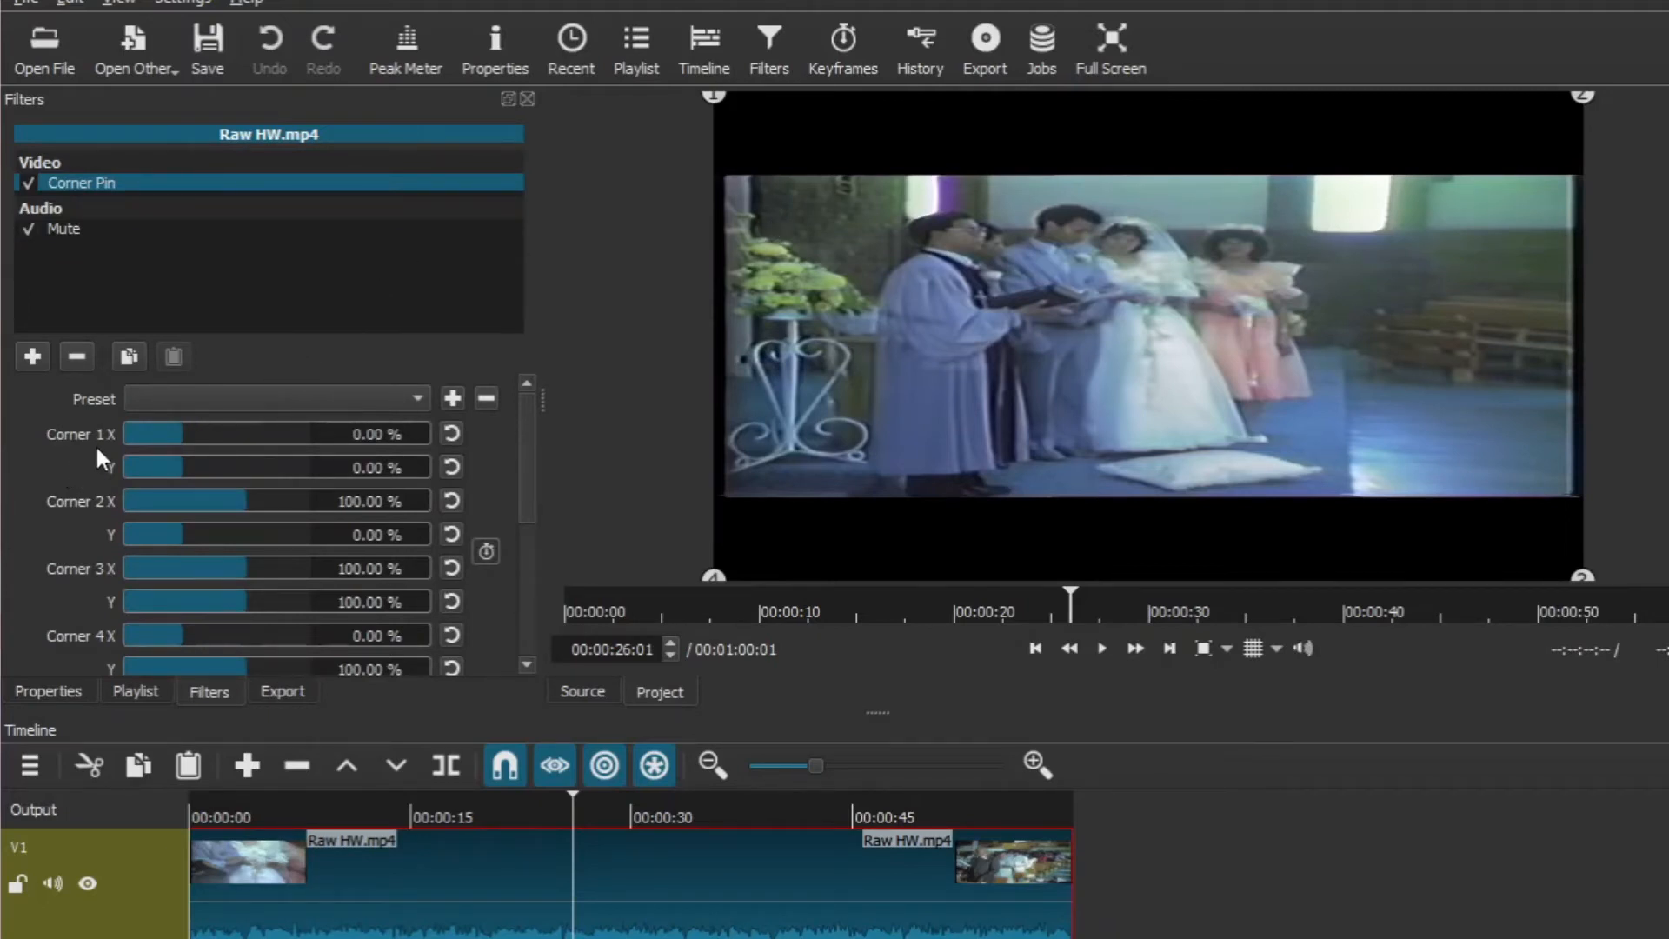
{"action": "mouse_move", "coordinate": [90, 617]}
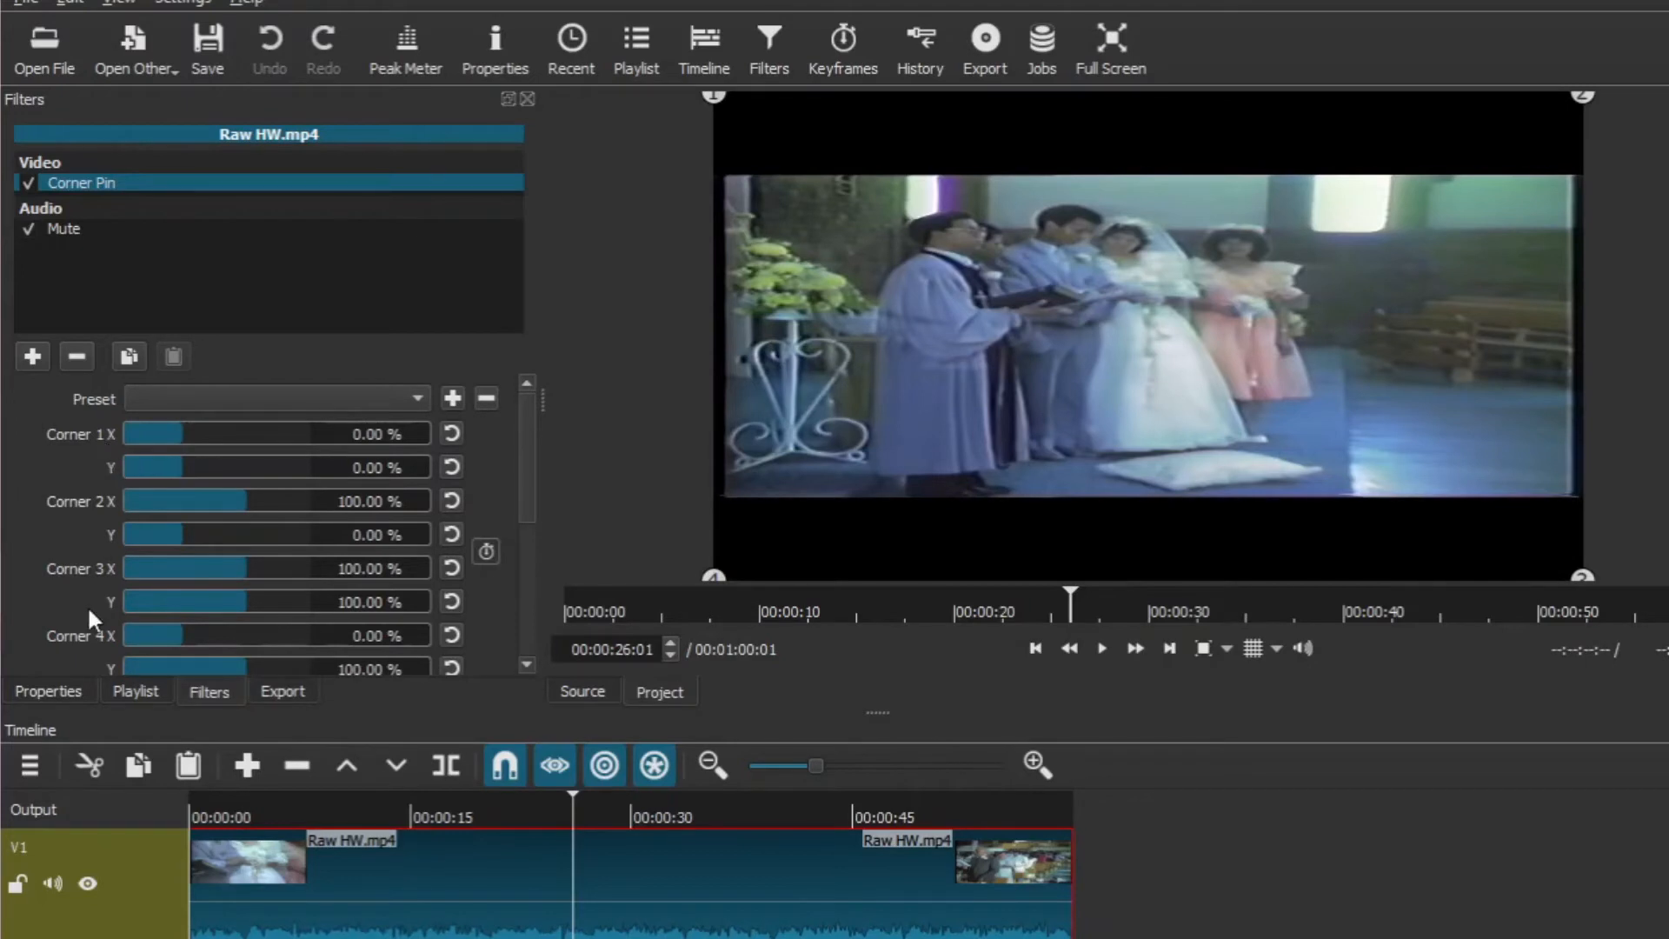
{"action": "mouse_move", "coordinate": [97, 520]}
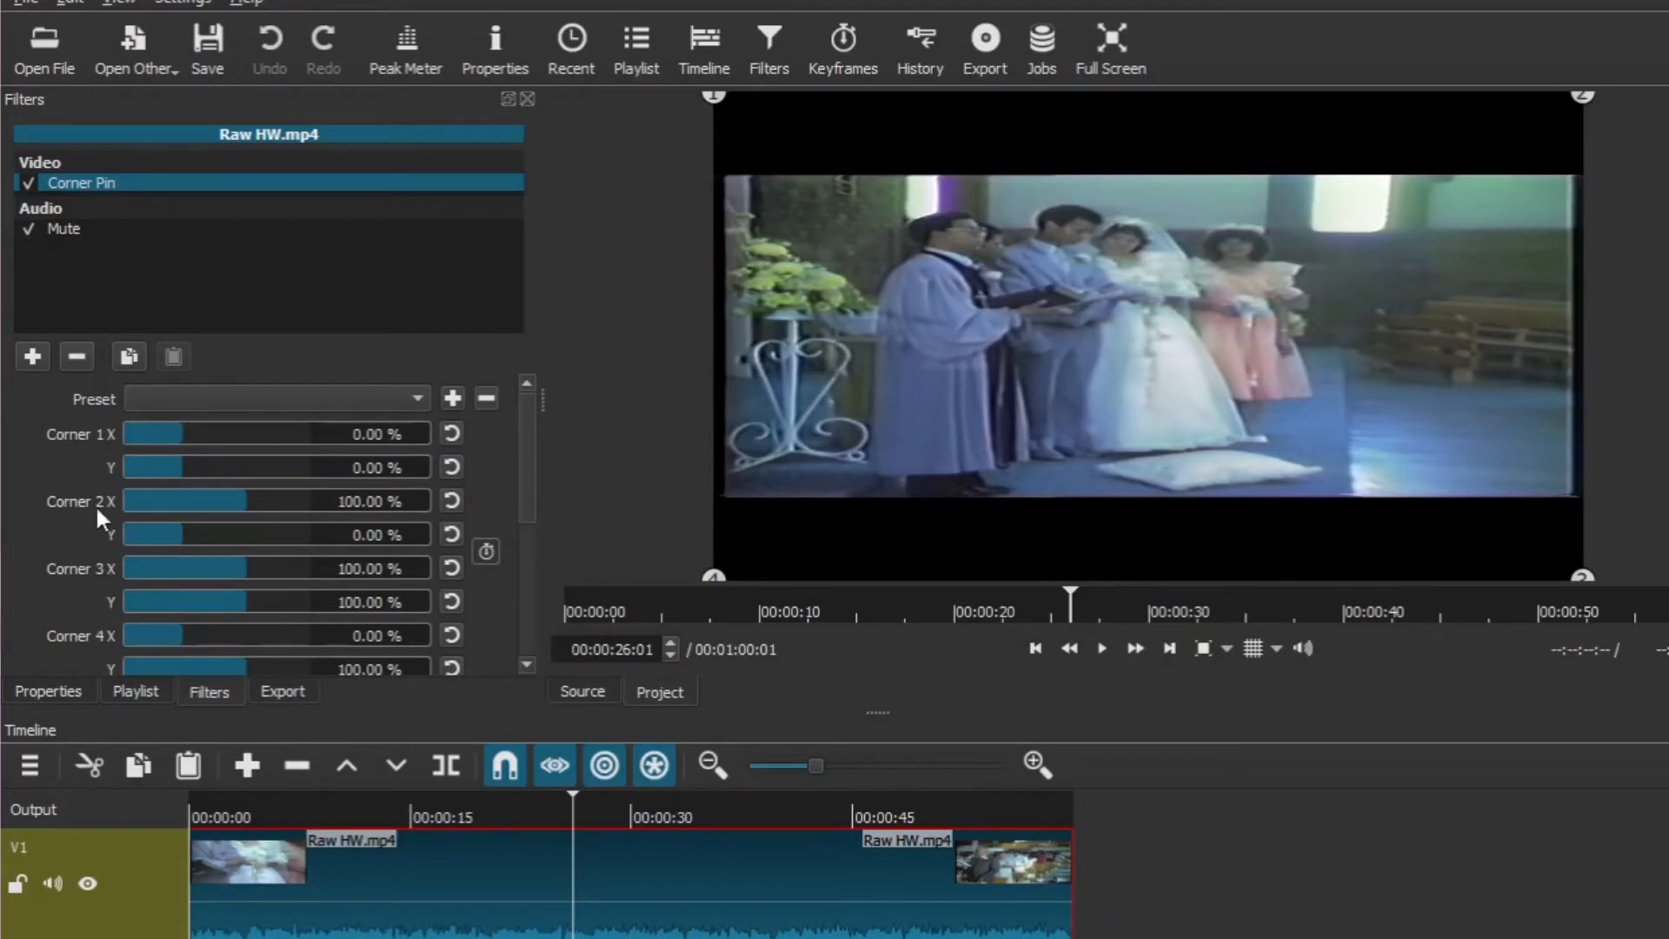
{"action": "mouse_move", "coordinate": [192, 635]}
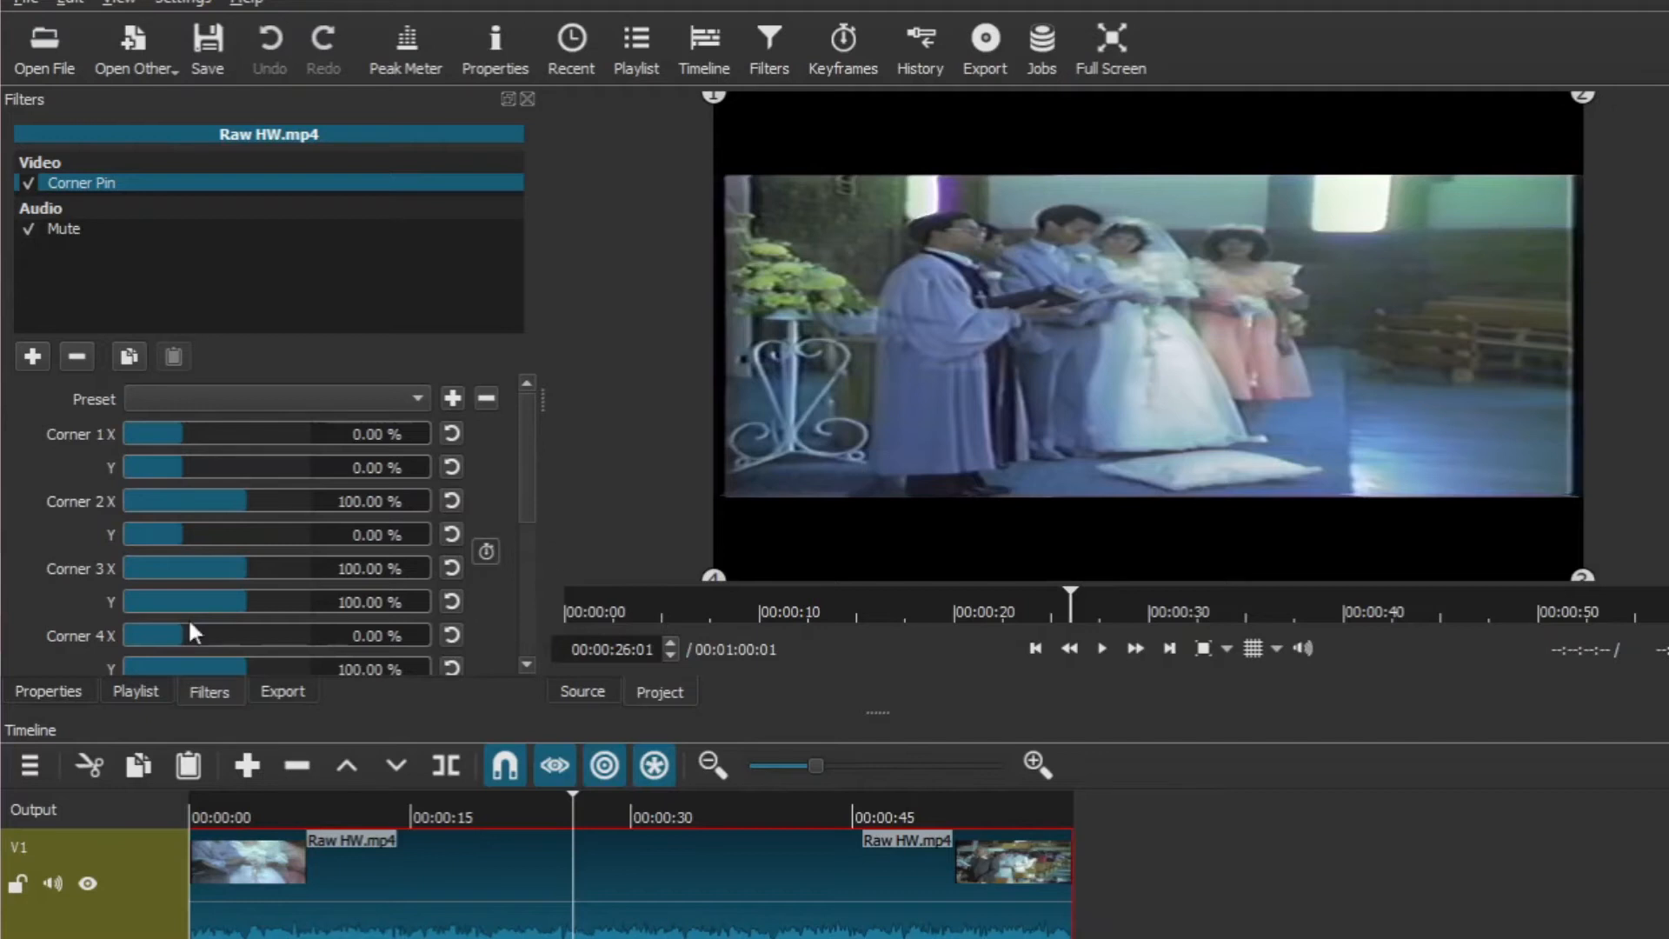
{"action": "mouse_move", "coordinate": [739, 591]}
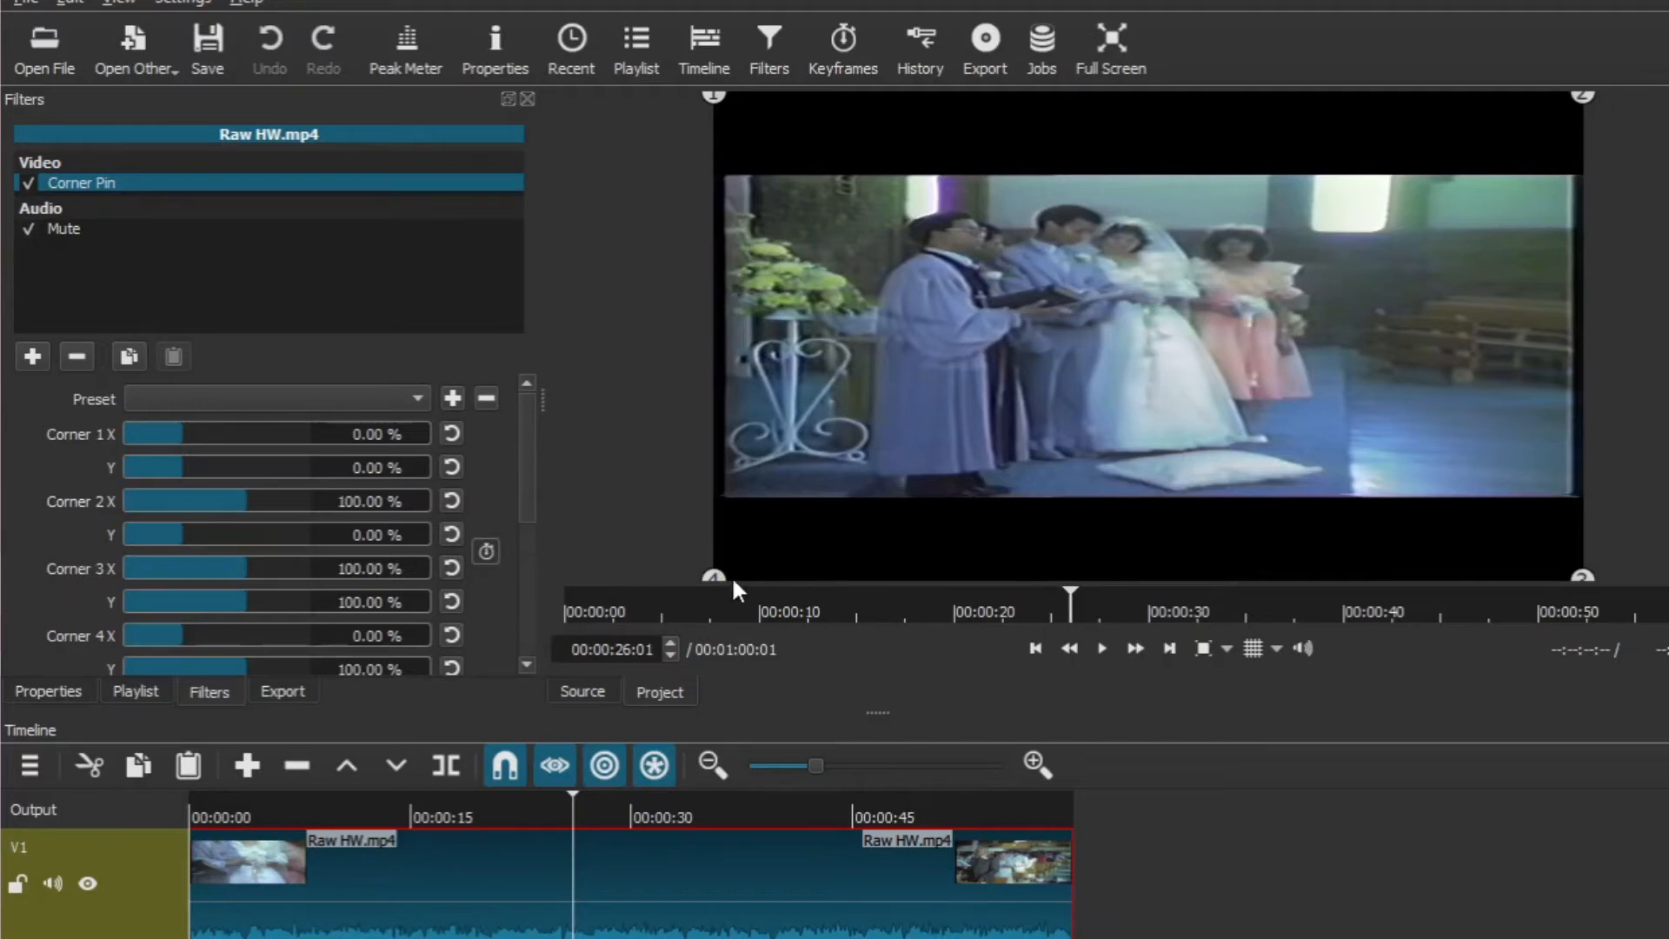
{"action": "mouse_move", "coordinate": [1514, 605]}
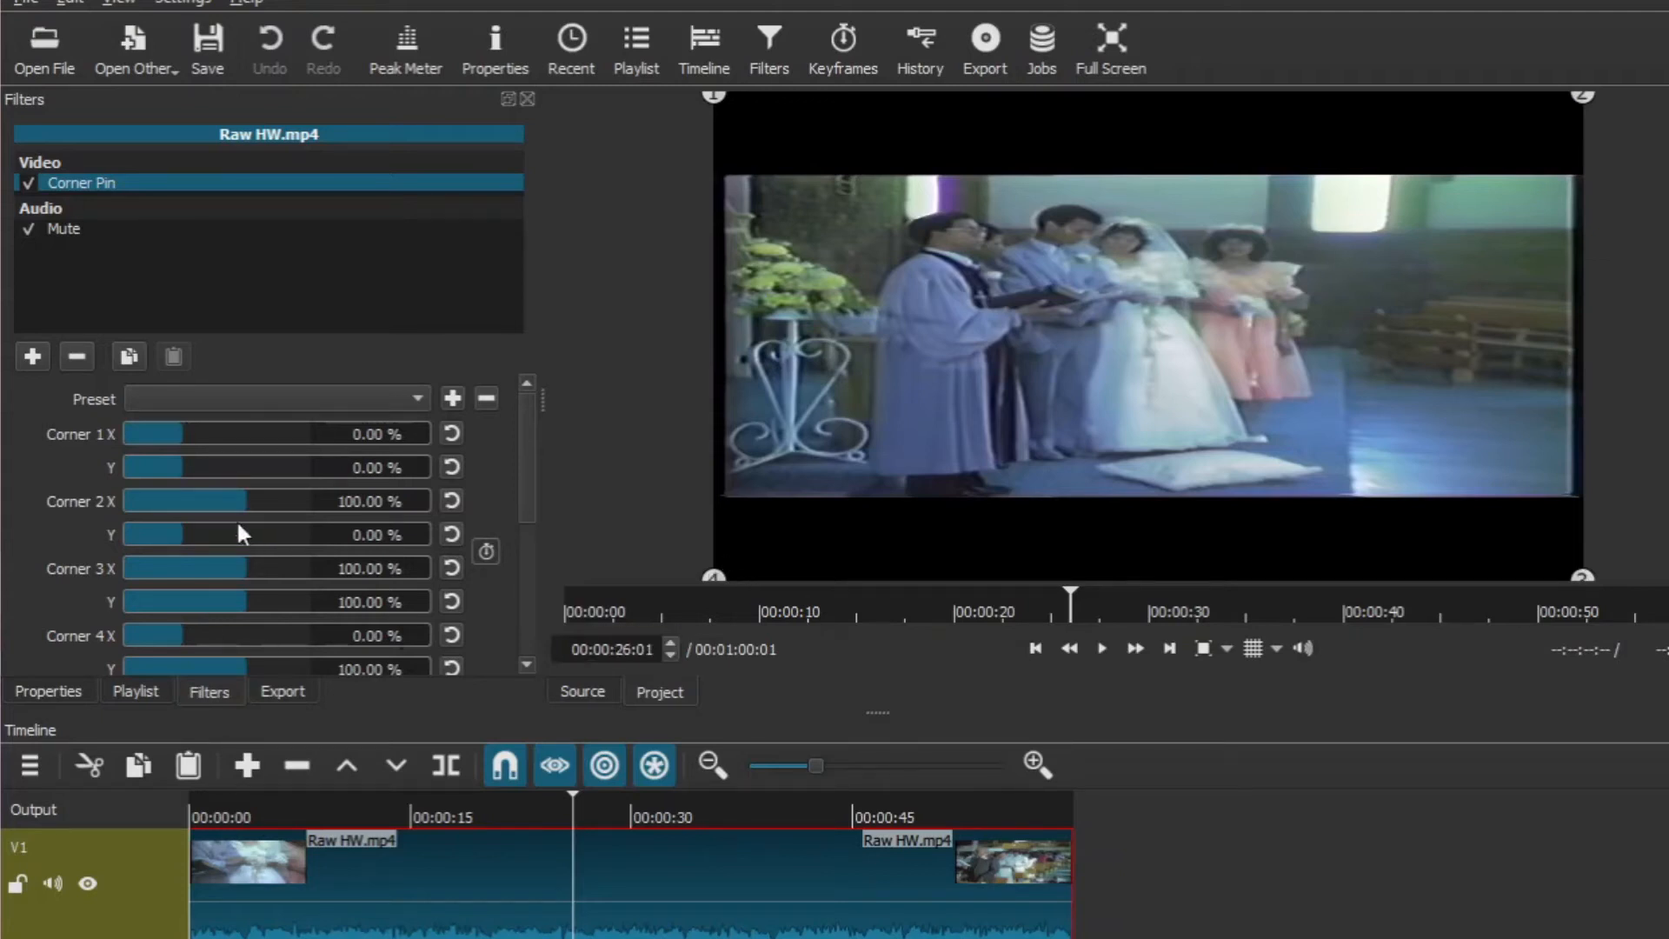
{"action": "mouse_move", "coordinate": [732, 151]}
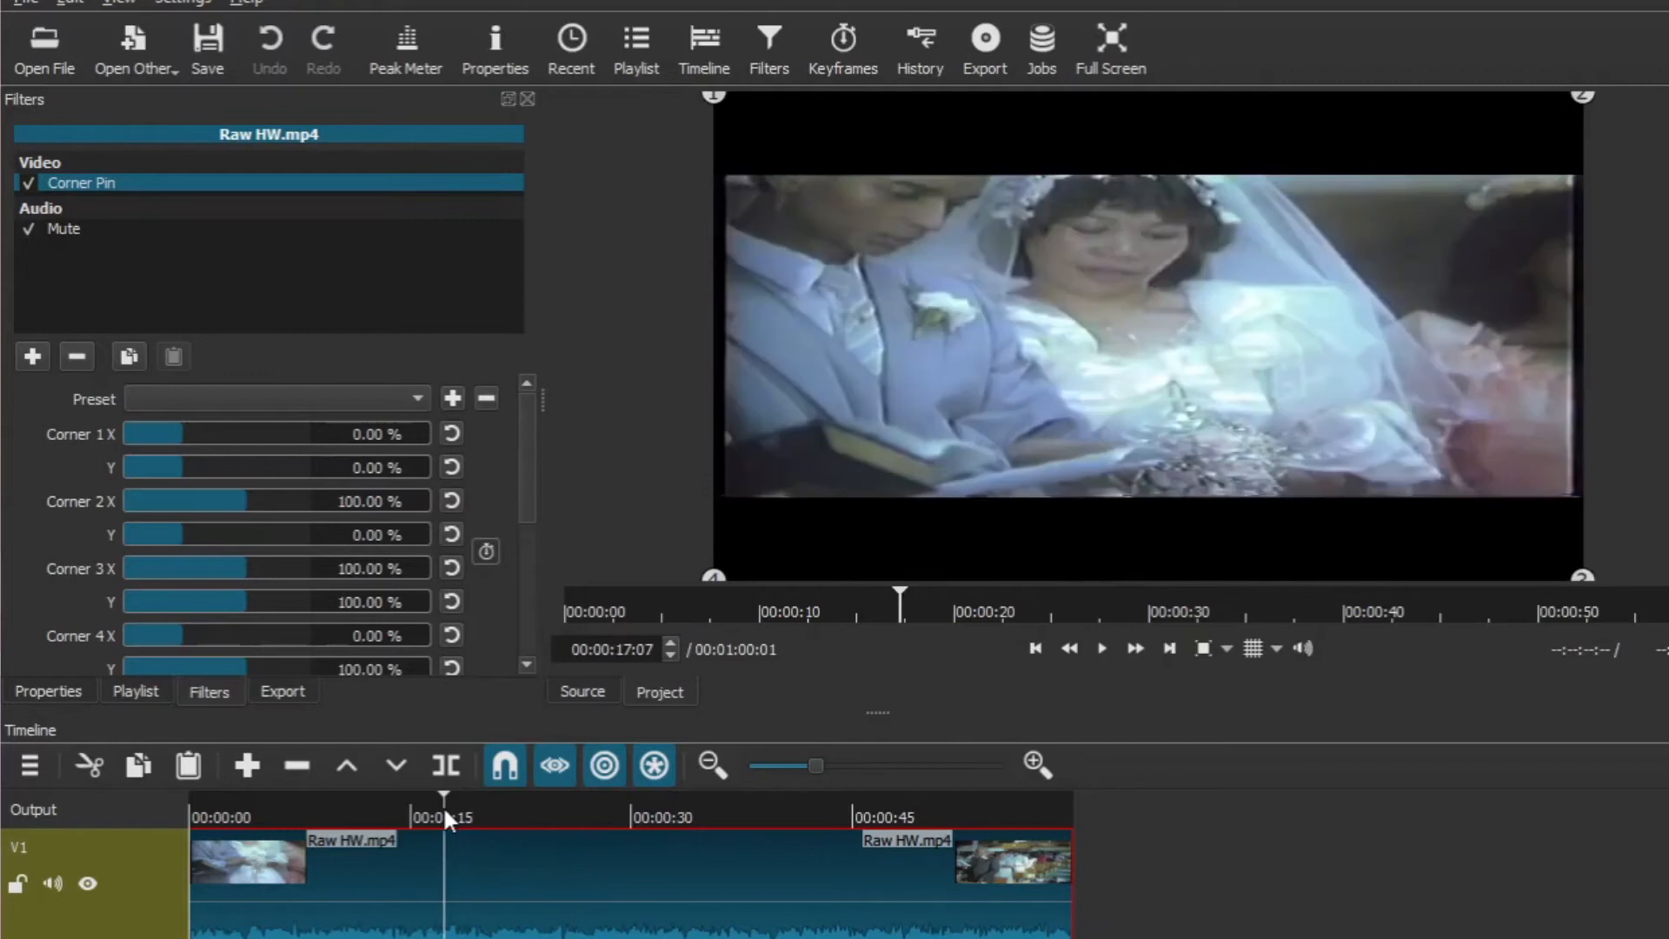
Move the playhead to the couple's close-up around 16–18 seconds
{"action": "left_click", "coordinate": [325, 818]}
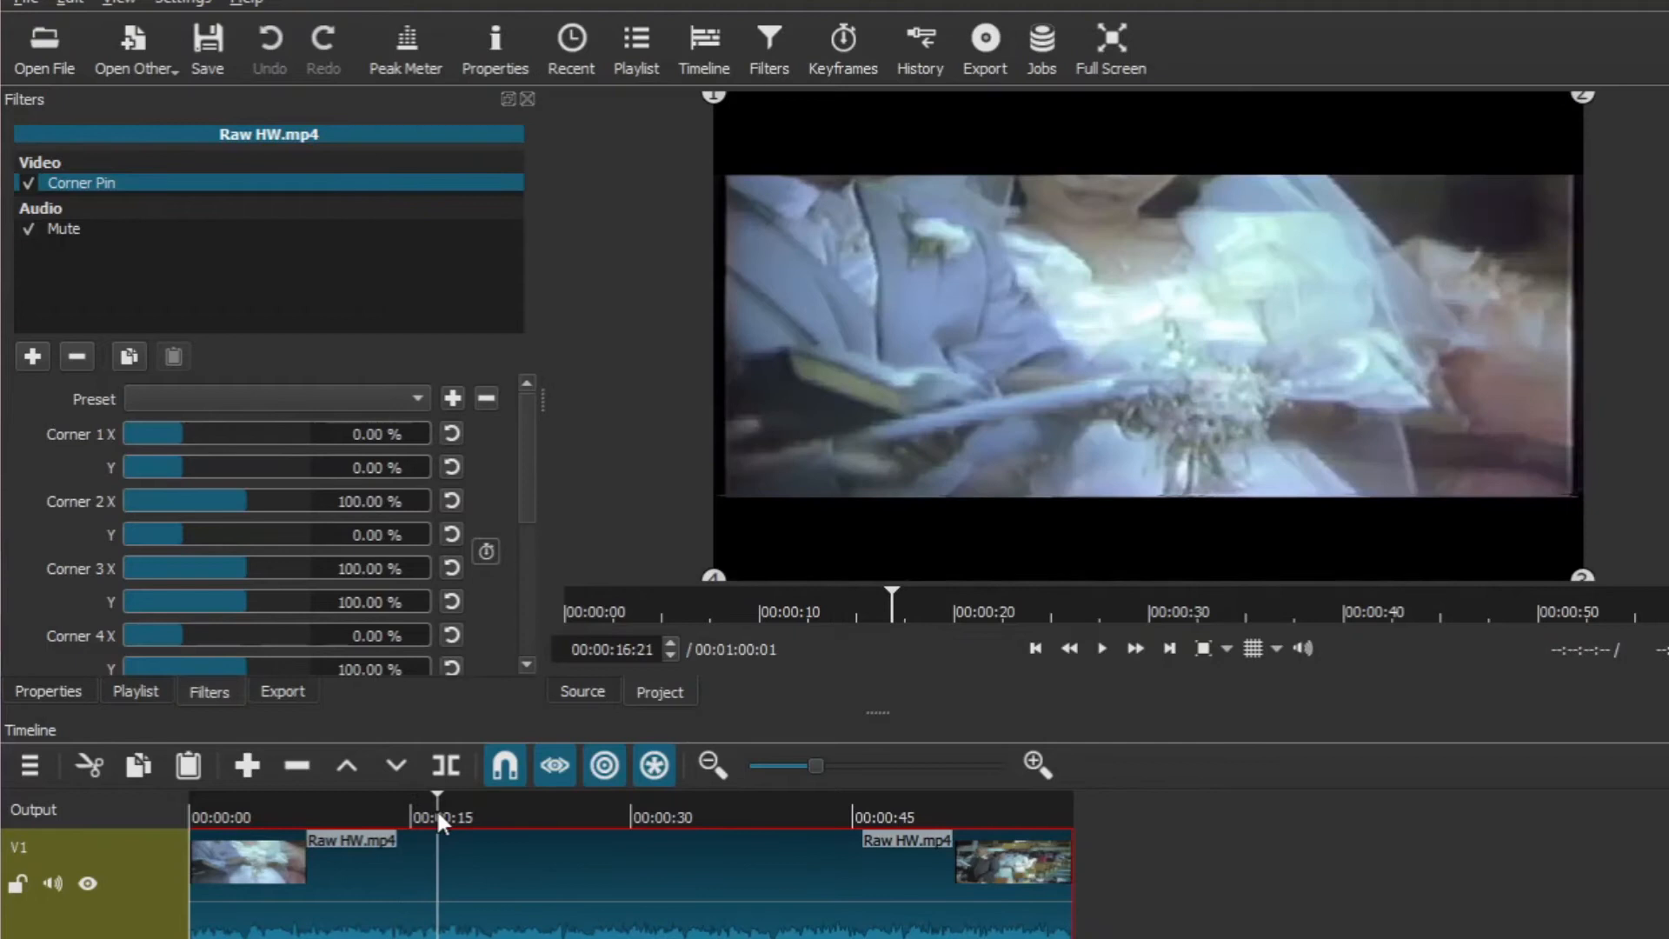
{"action": "left_click", "coordinate": [463, 818]}
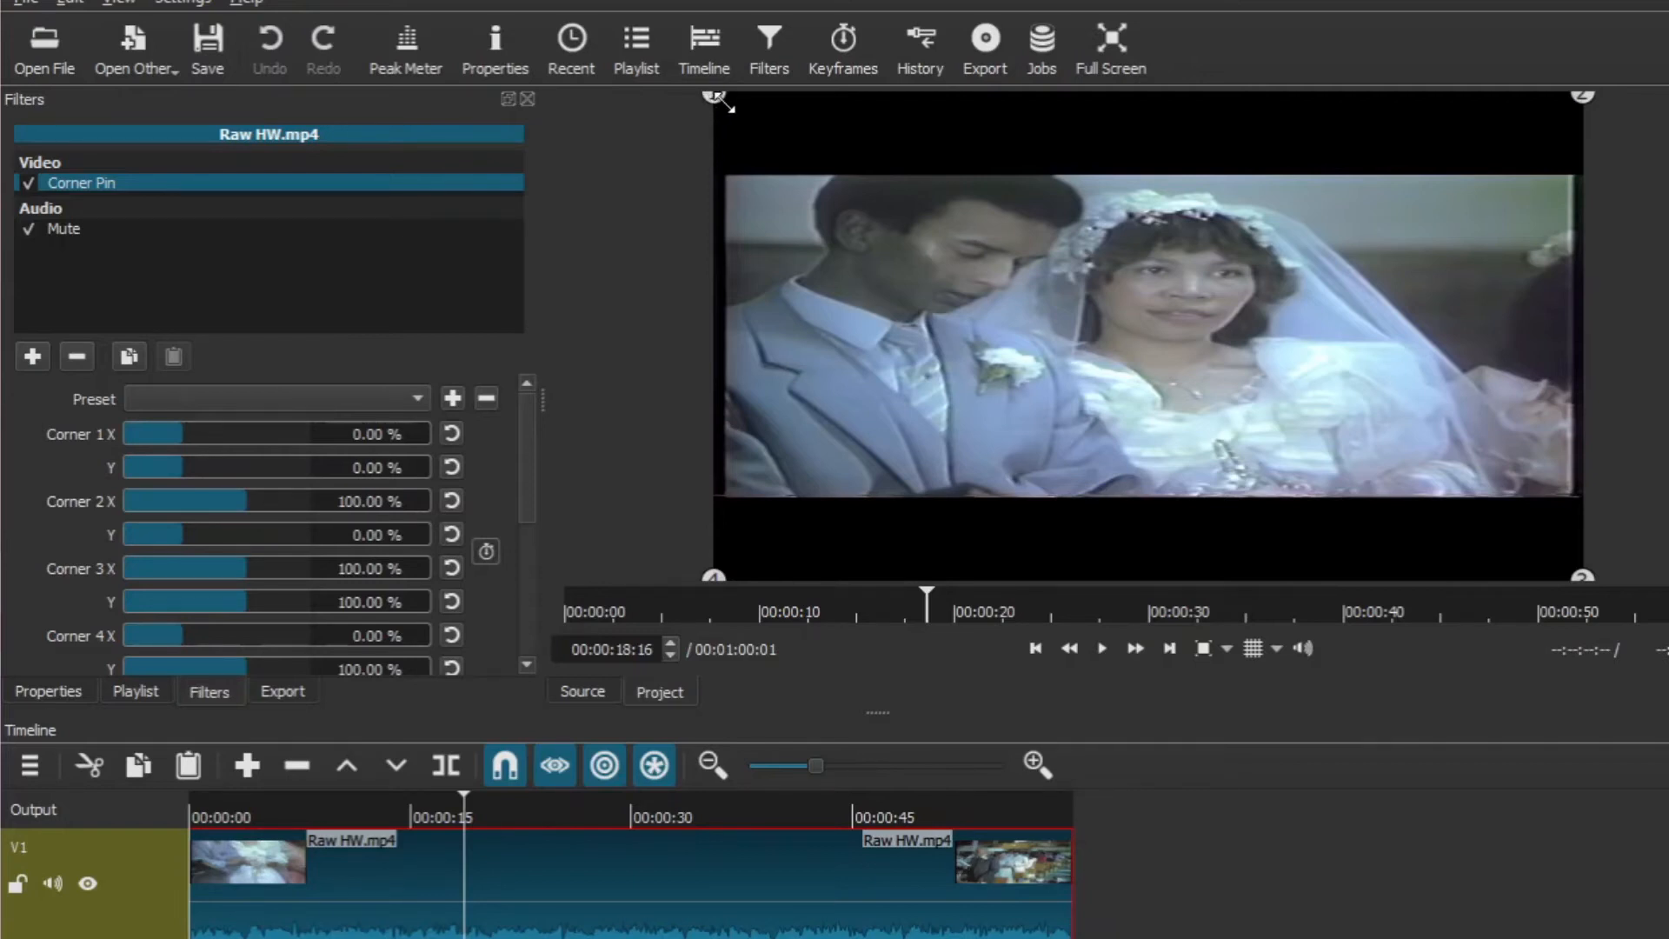
{"action": "mouse_move", "coordinate": [772, 108]}
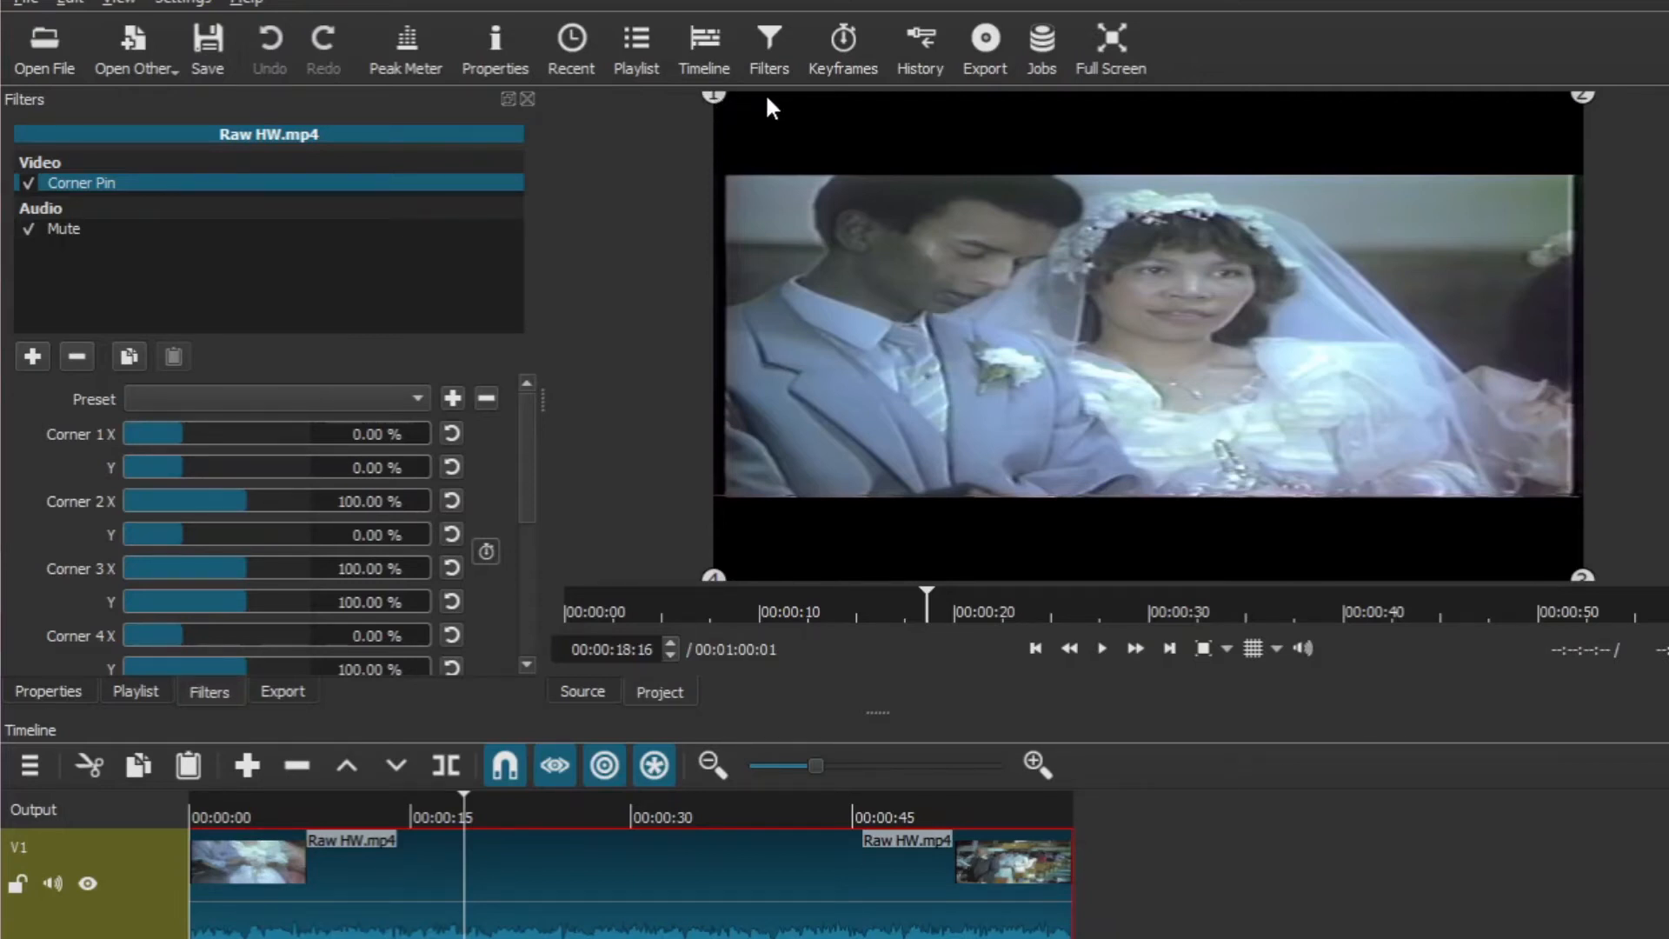
{"action": "mouse_move", "coordinate": [106, 447]}
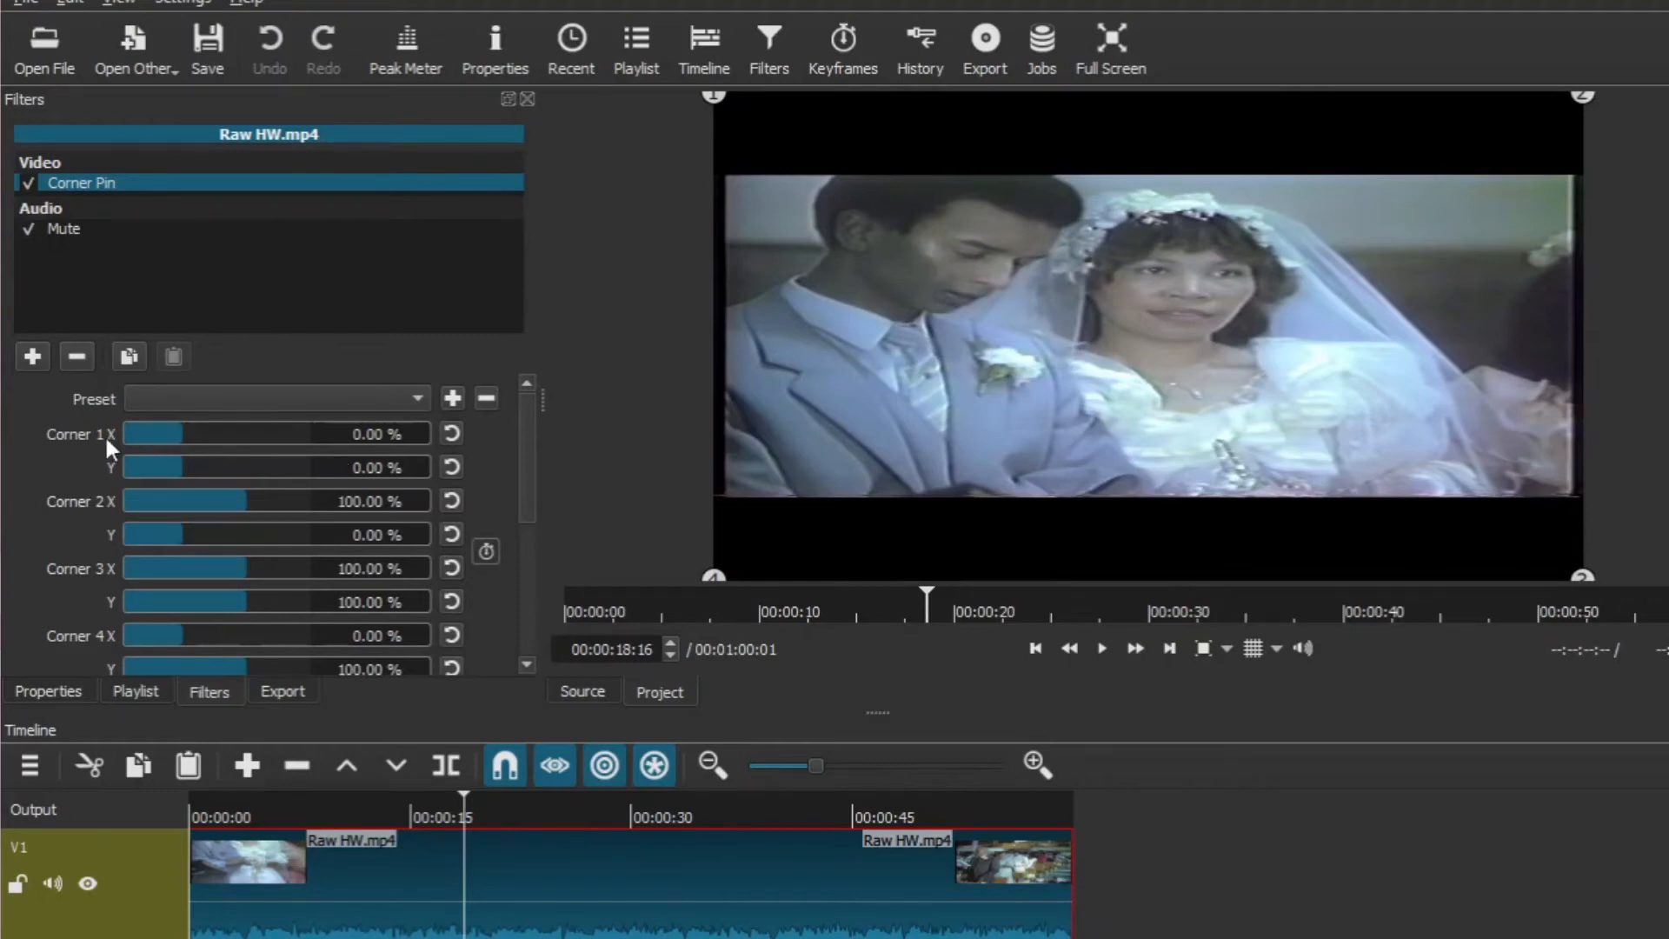
{"action": "mouse_move", "coordinate": [733, 125]}
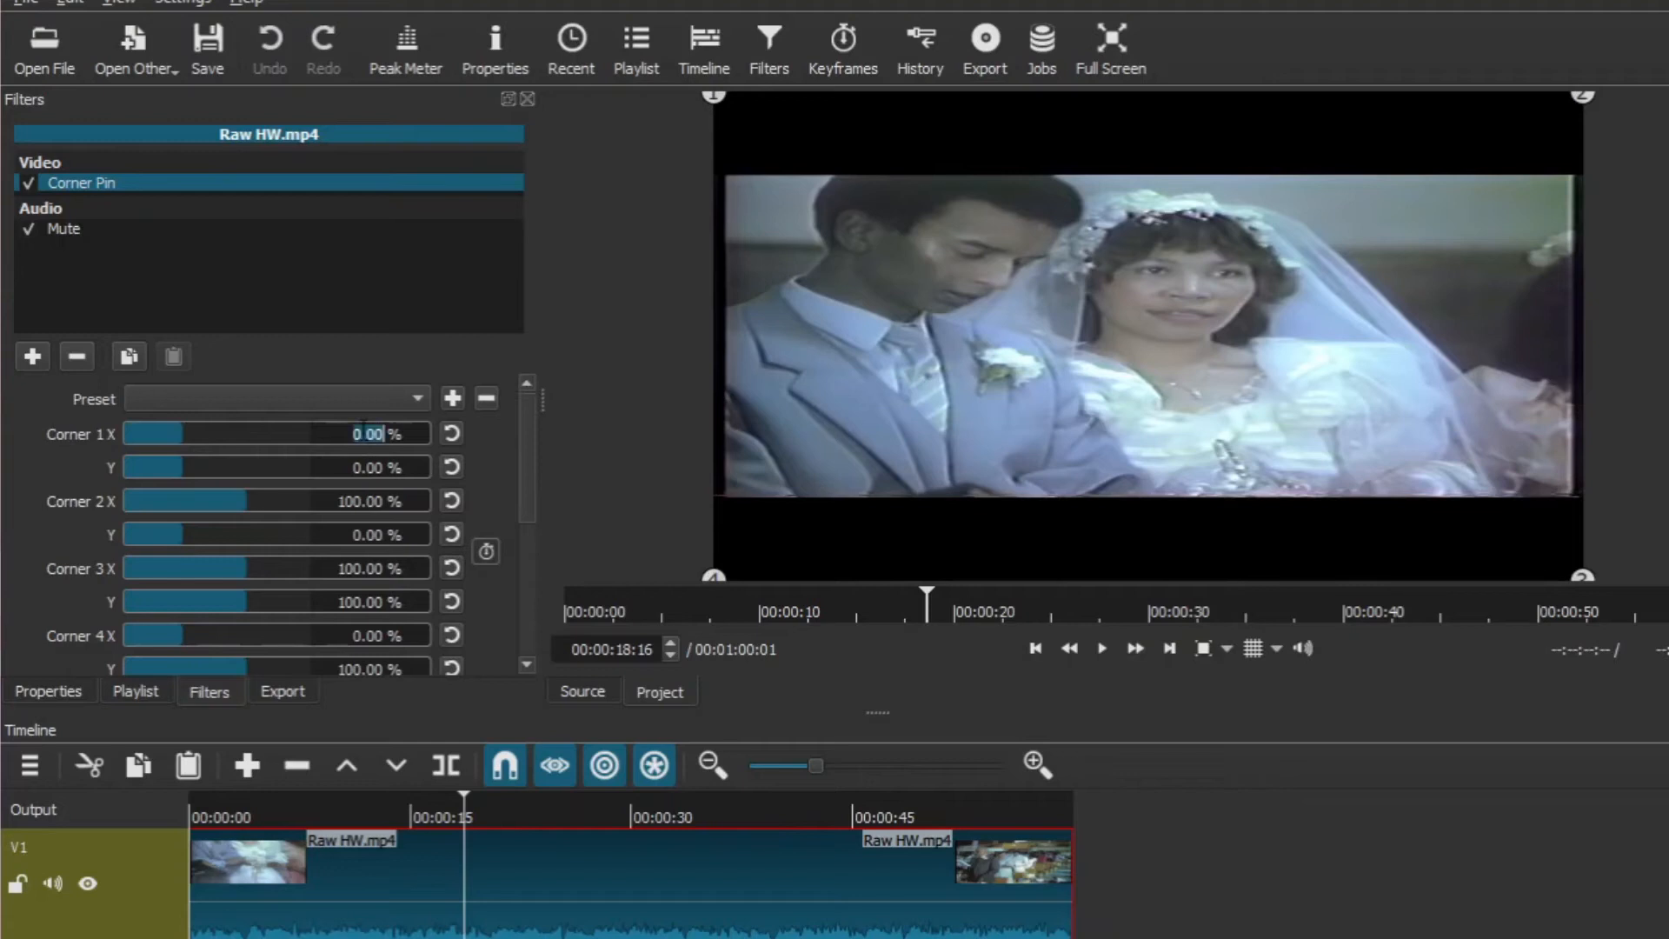
Set Corner Pin's Corner 1 X to 10% to pull the top-left corner inward
{"action": "type", "text": "10"}
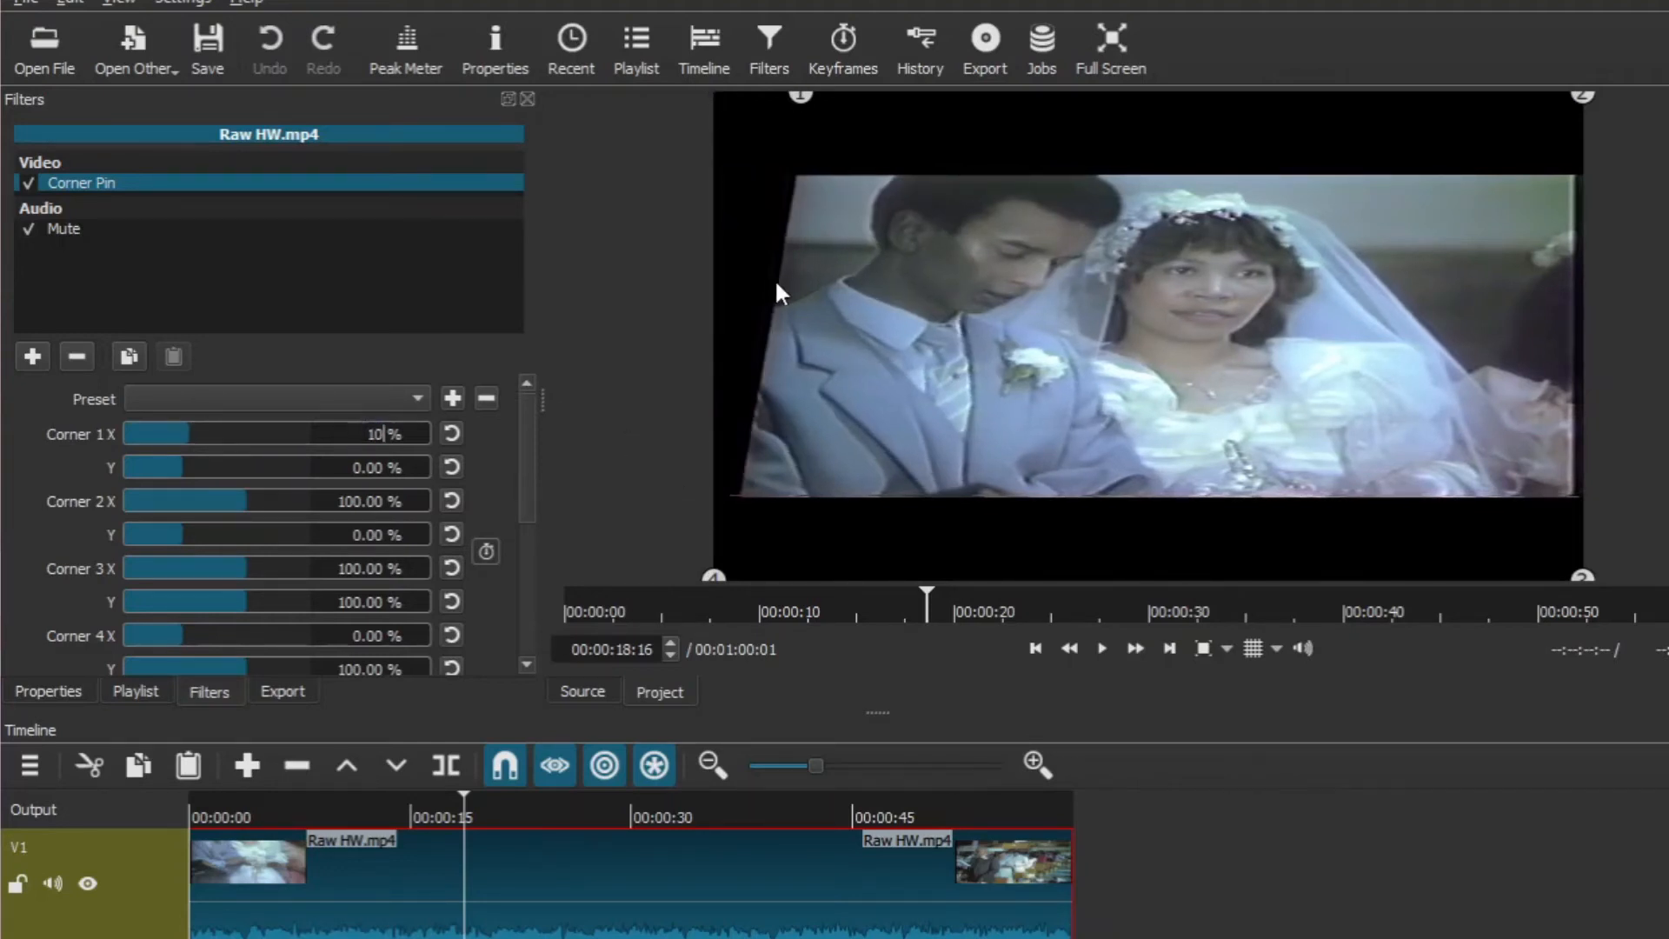
{"action": "mouse_move", "coordinate": [713, 576]}
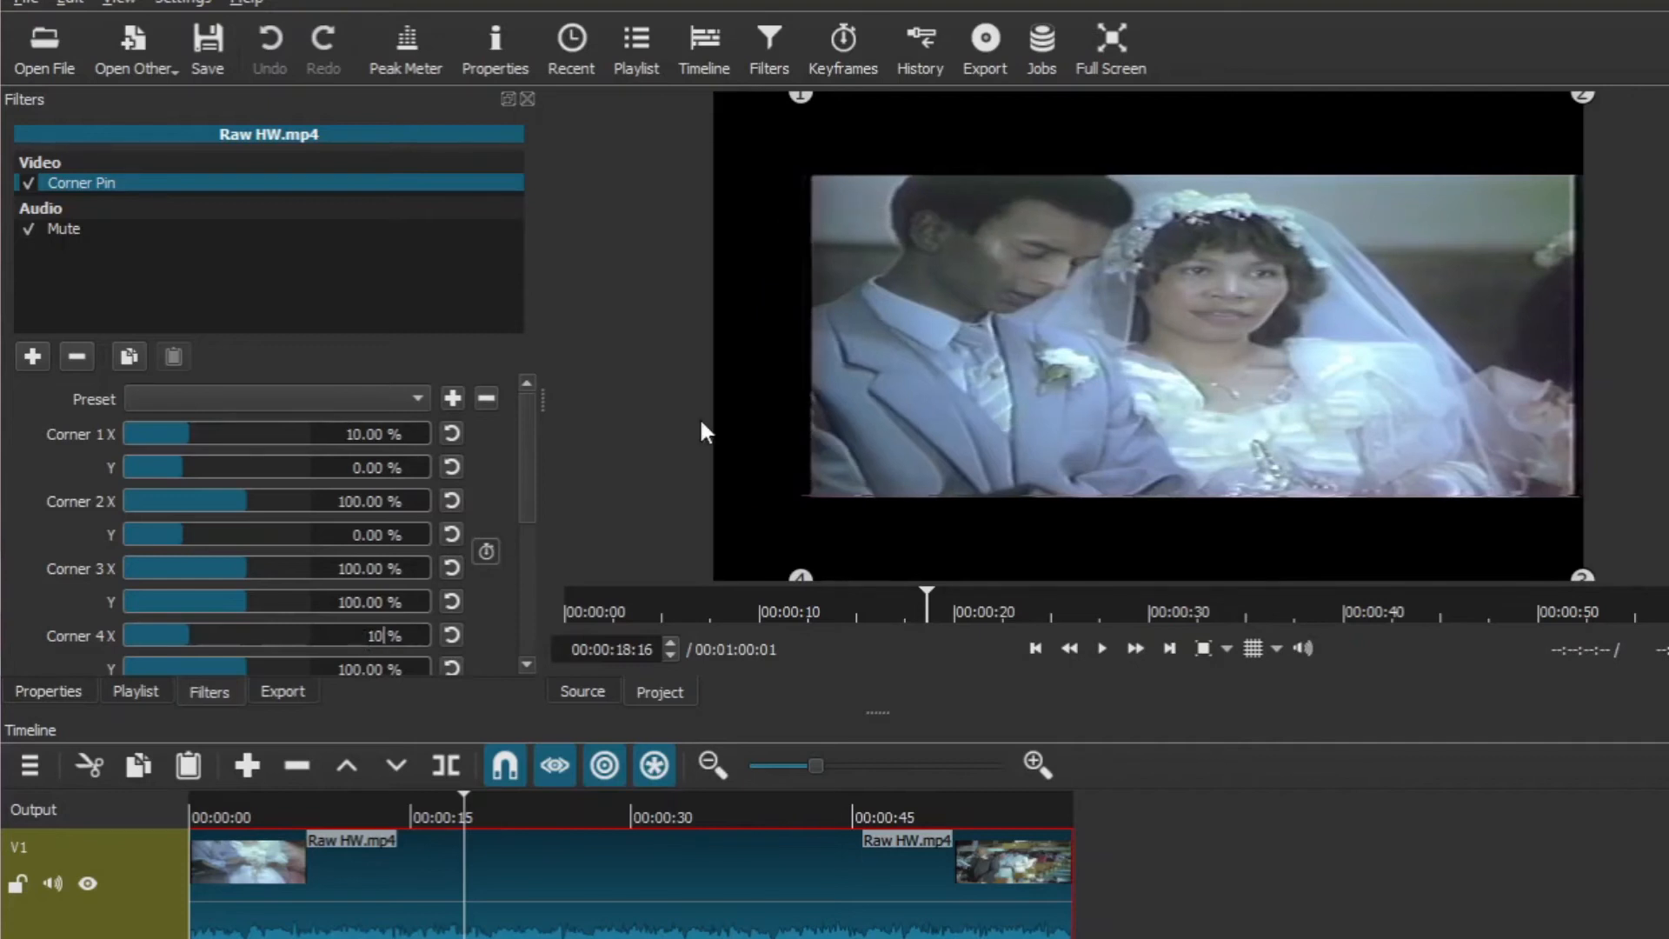
{"action": "mouse_move", "coordinate": [1002, 339]}
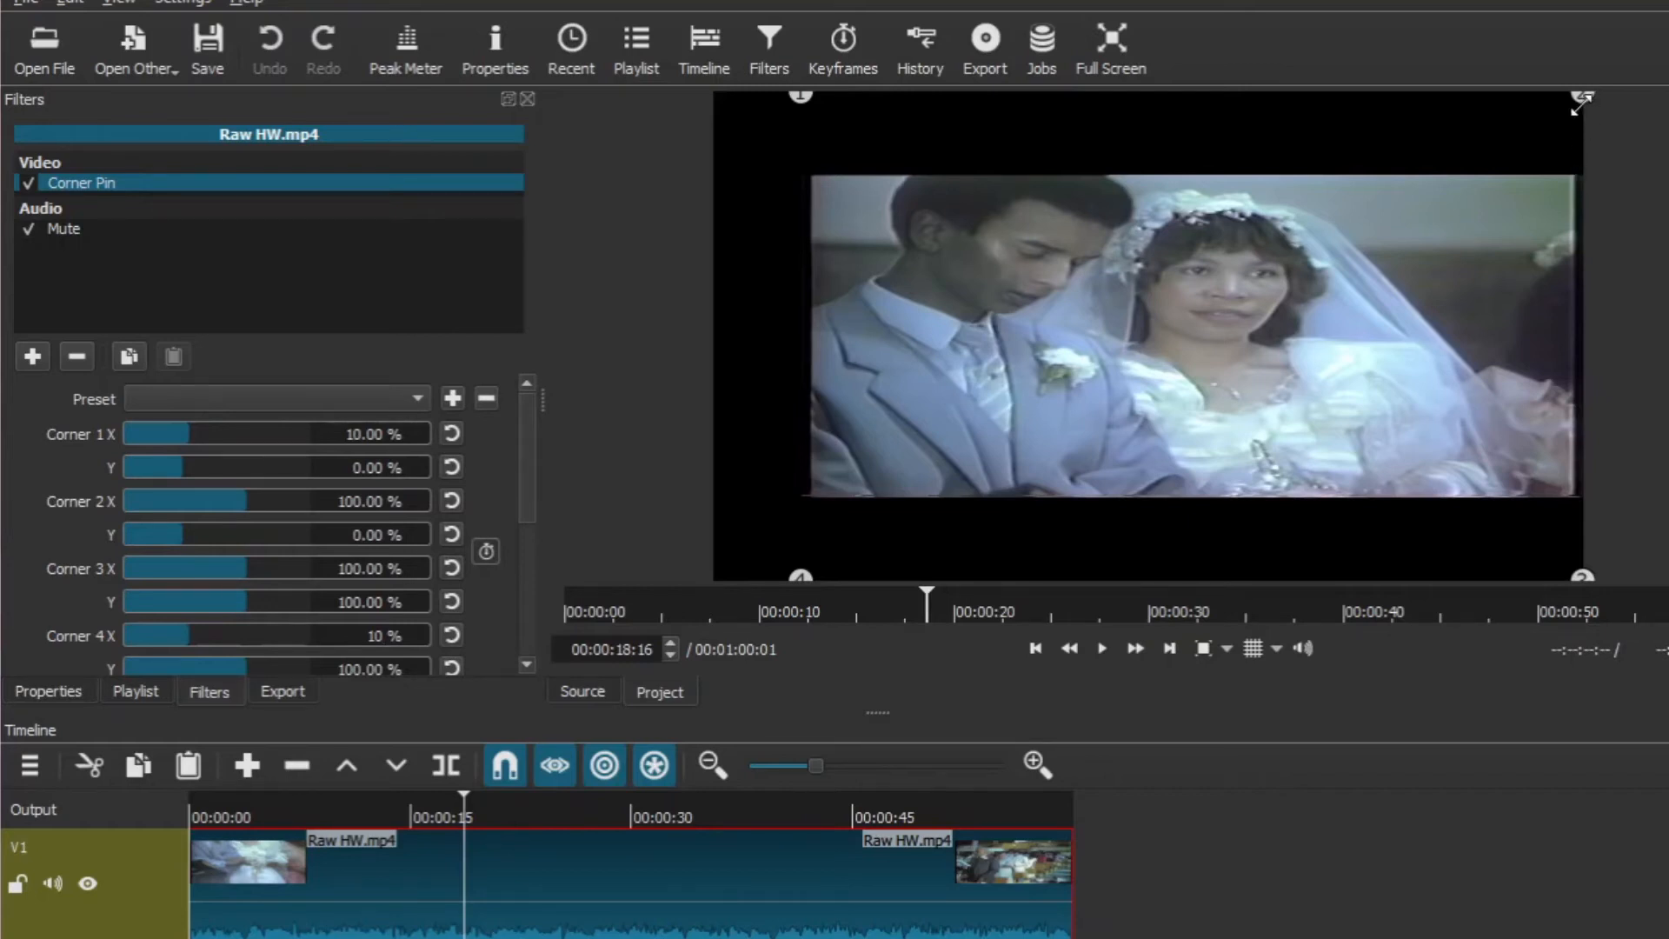
{"action": "mouse_move", "coordinate": [1364, 170]}
{"action": "type", "text": "90"}
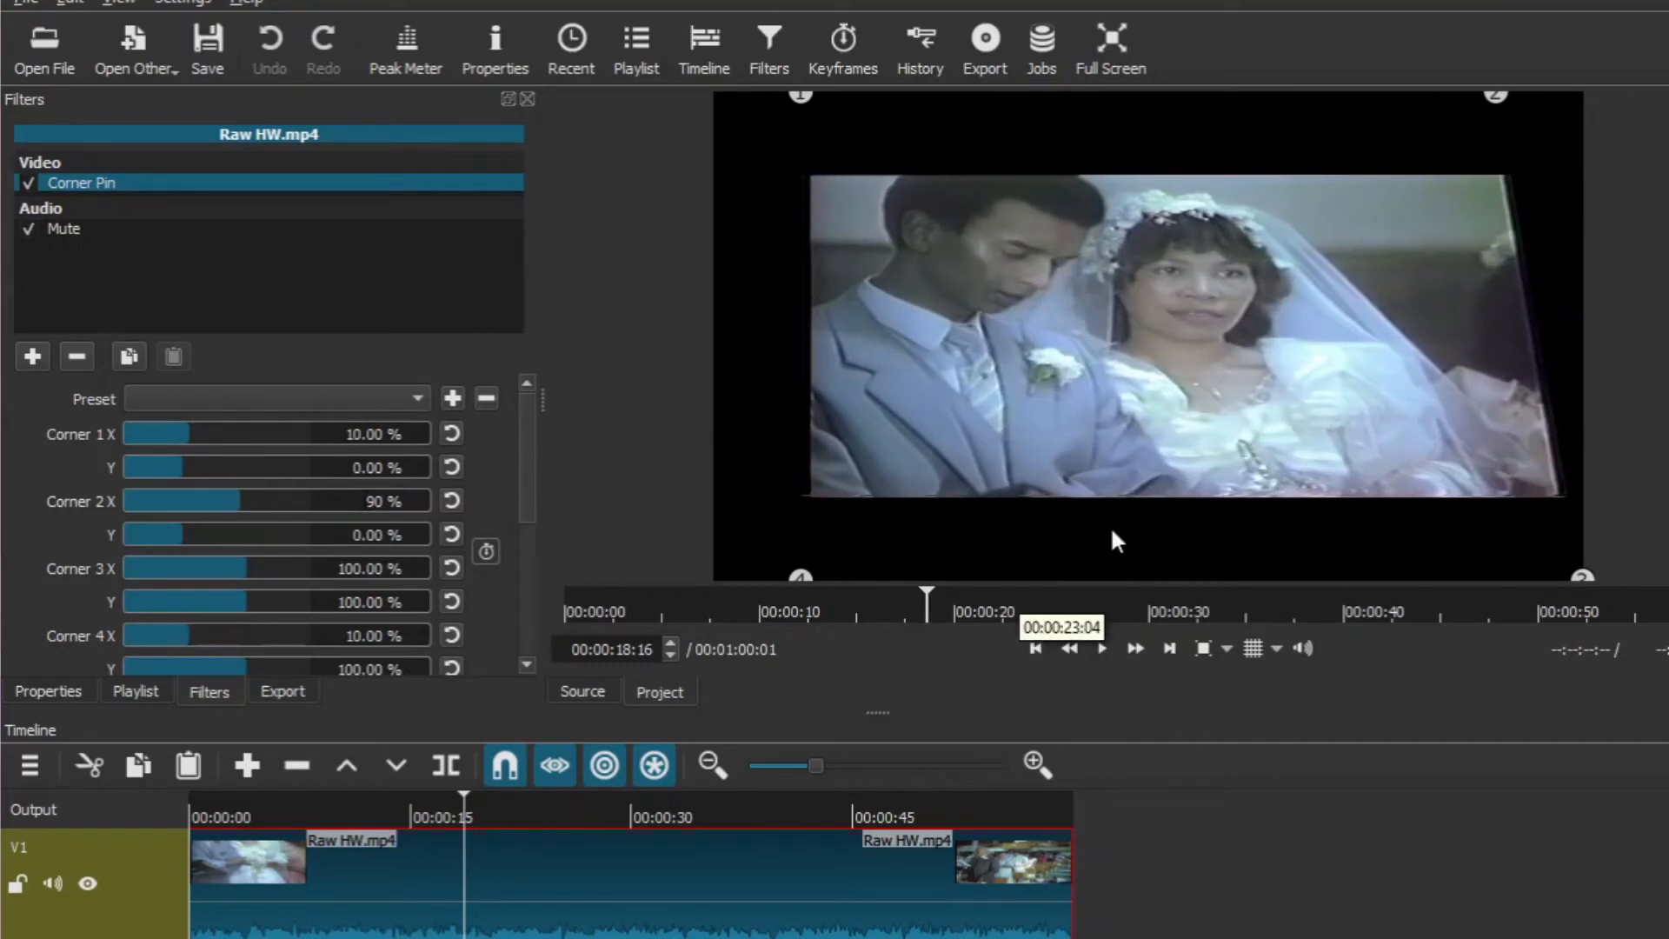
{"action": "mouse_move", "coordinate": [1504, 252]}
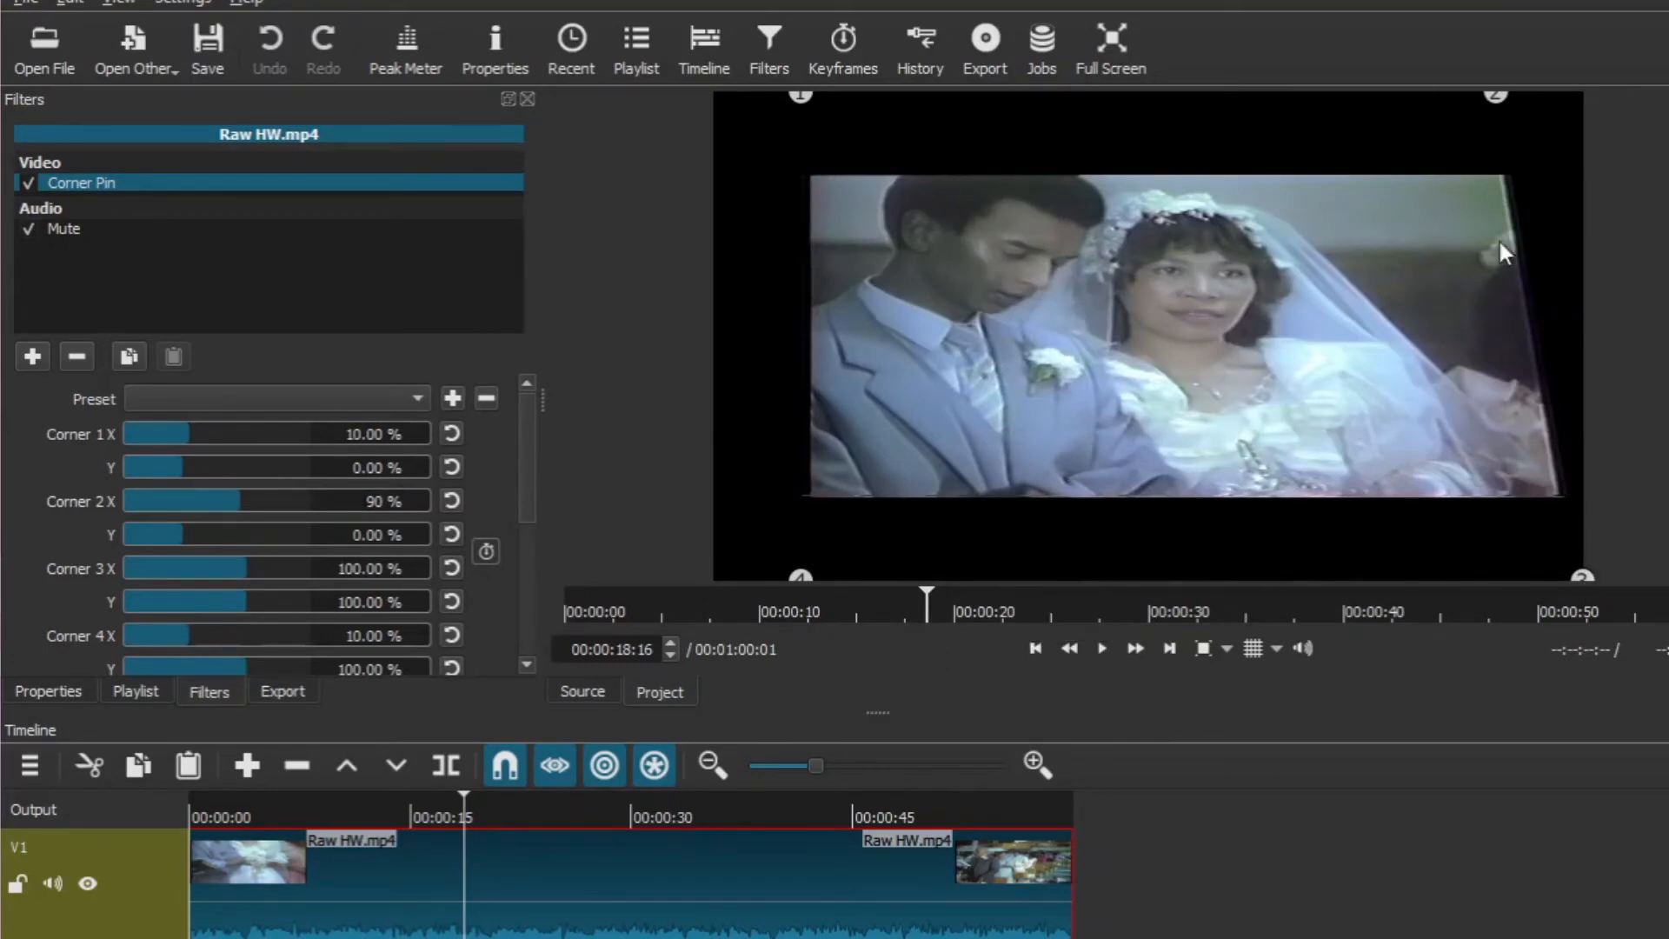
{"action": "mouse_move", "coordinate": [1580, 565]}
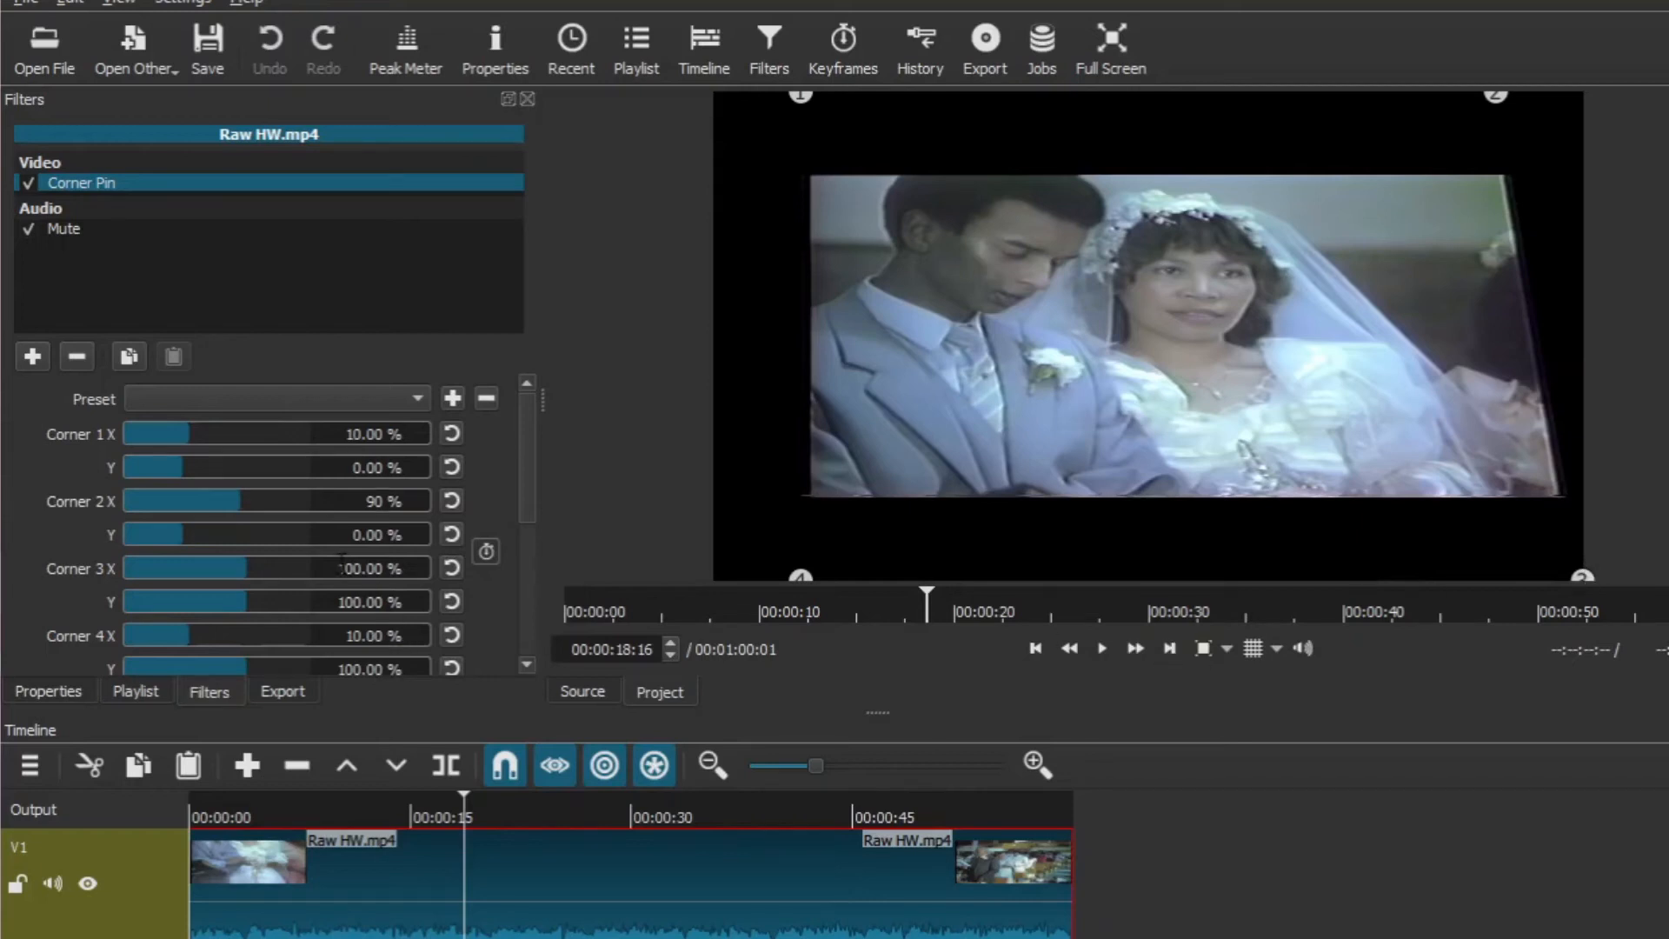
Set Corner 3 X to 90% so both right corners sit 10% inward
{"action": "triple_click", "coordinate": [351, 567]}
{"action": "type", "text": "90"}
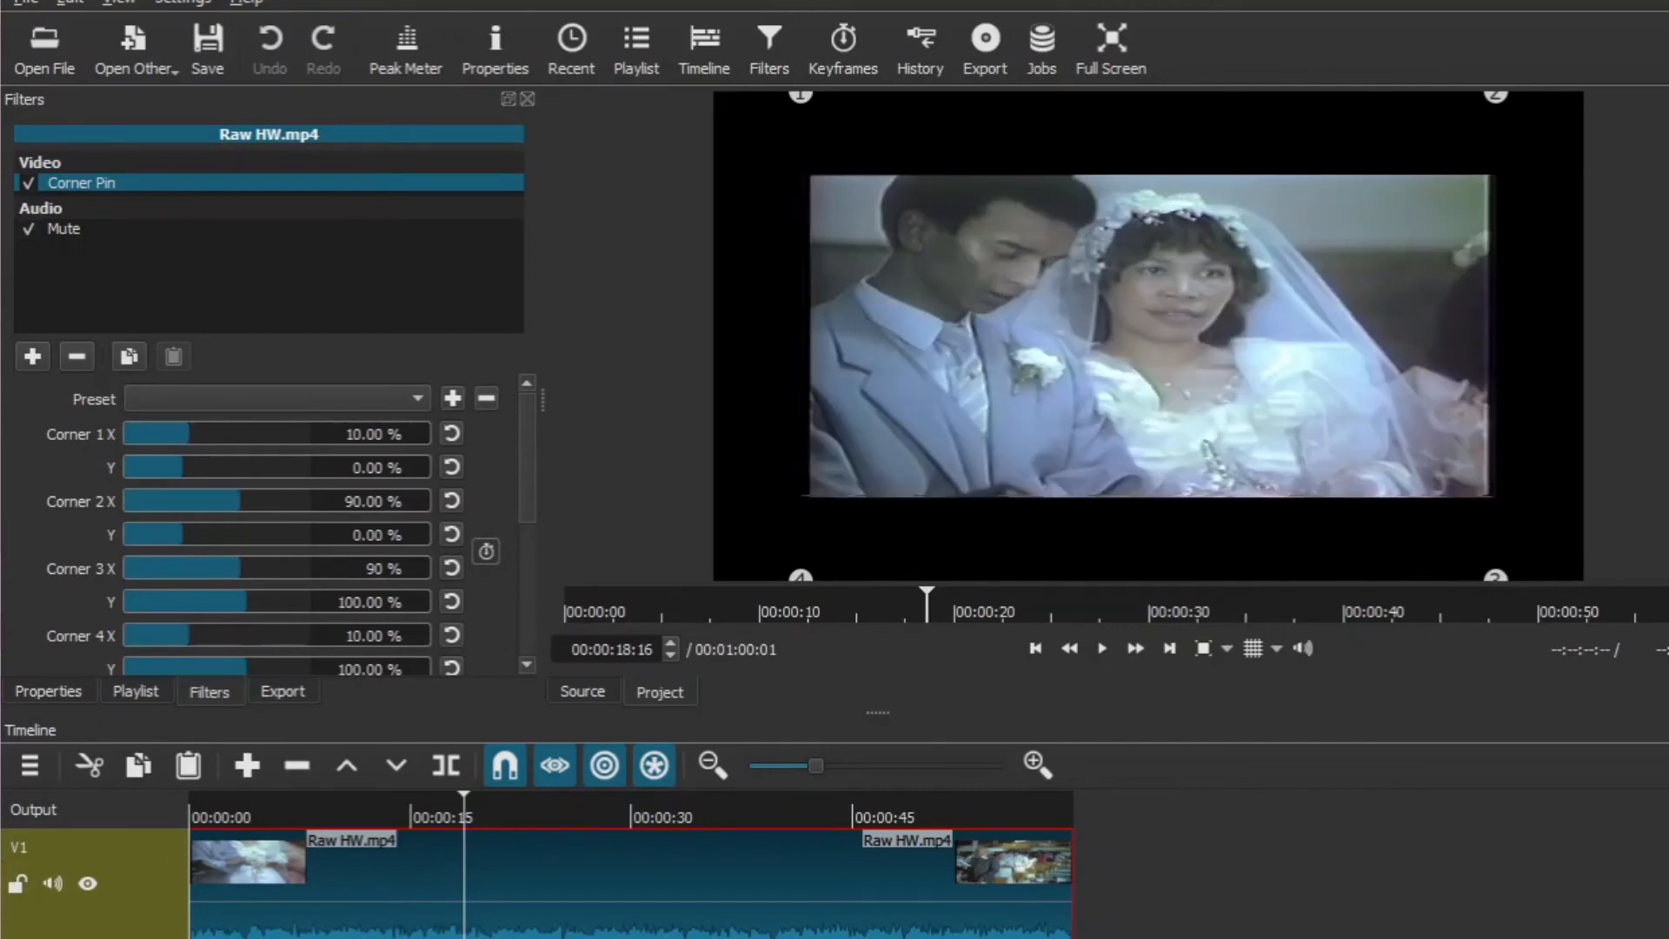
{"action": "mouse_move", "coordinate": [466, 897]}
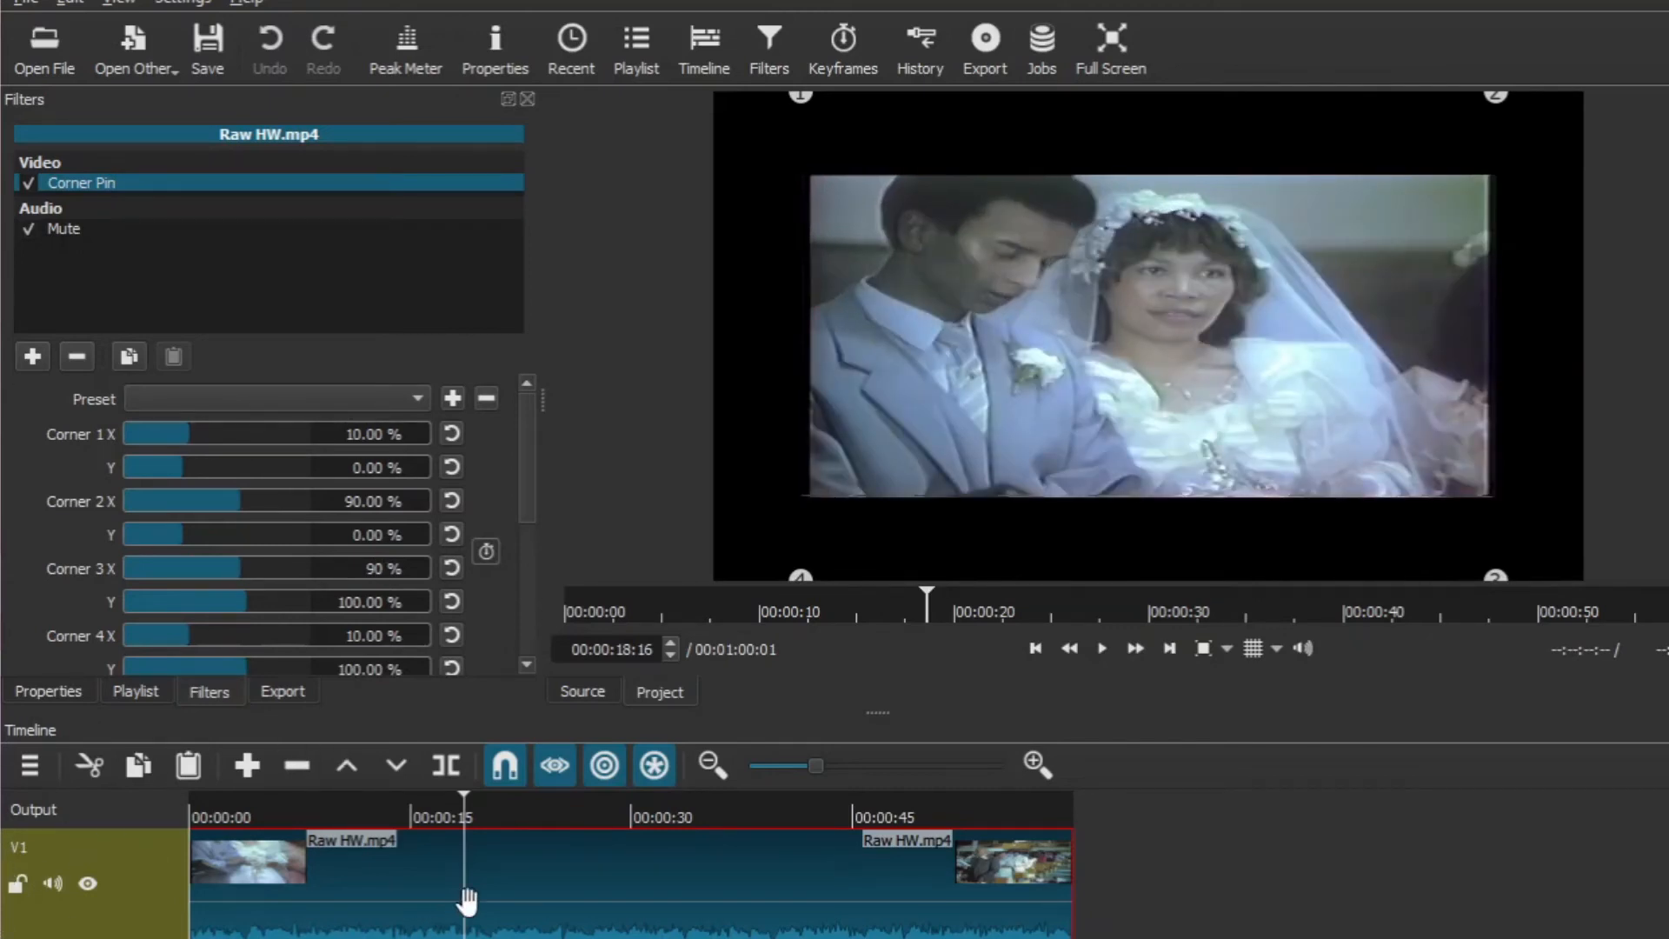
{"action": "left_click", "coordinate": [571, 817]}
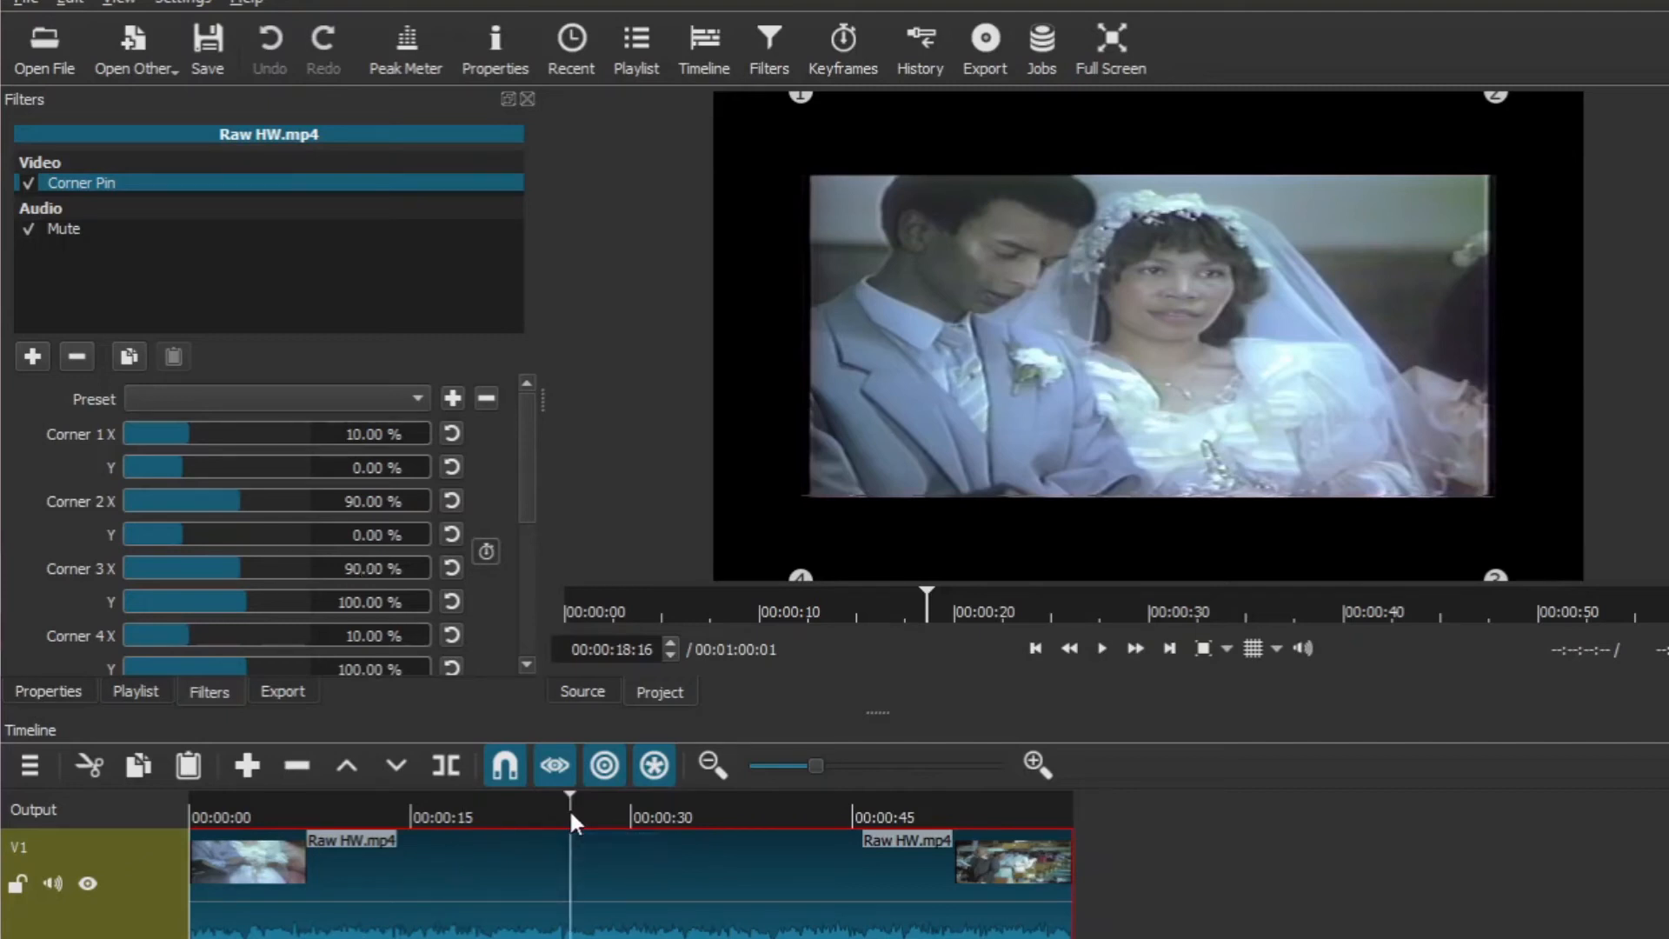
{"action": "left_click", "coordinate": [737, 818]}
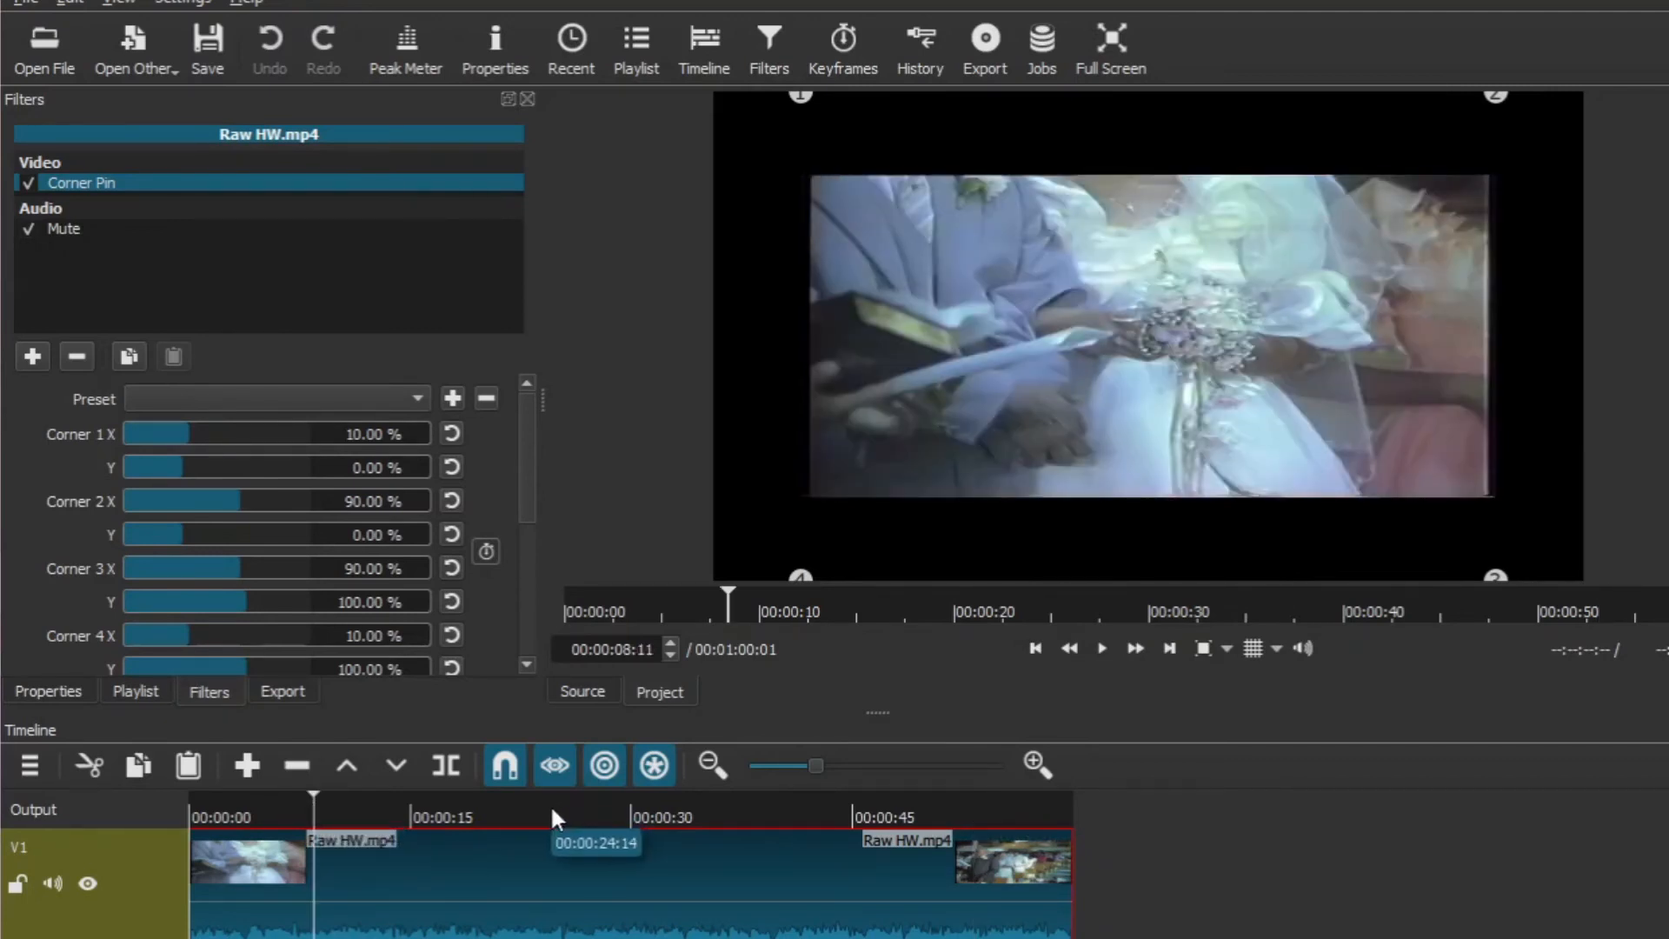
{"action": "left_click", "coordinate": [551, 817]}
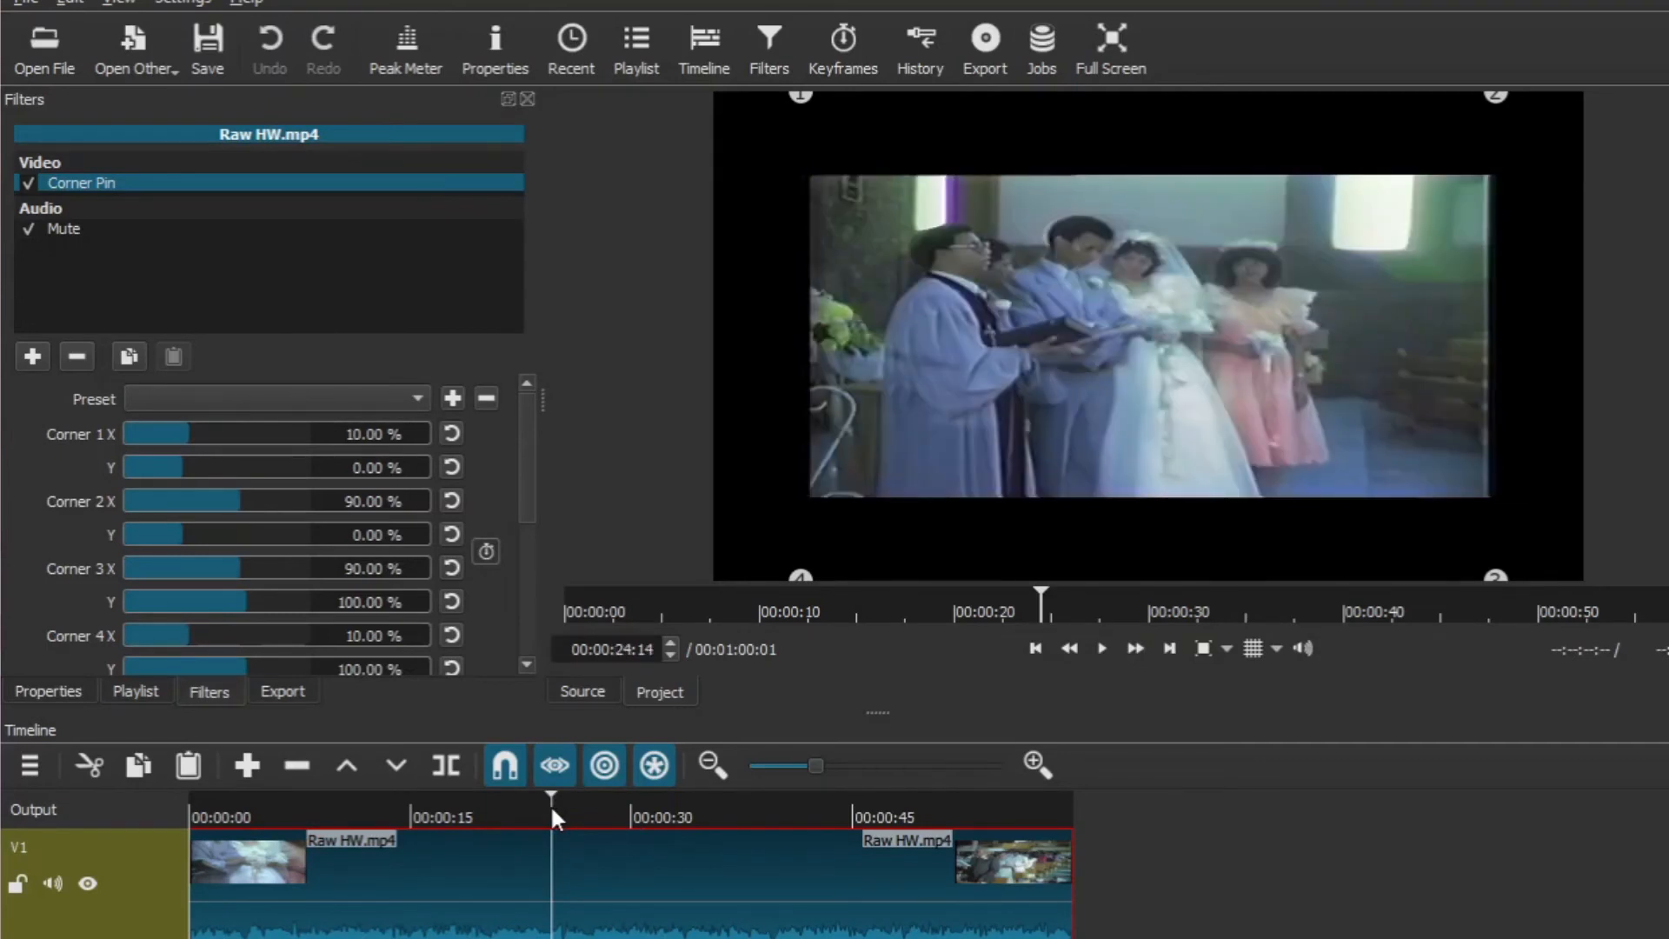
{"action": "mouse_move", "coordinate": [421, 405]}
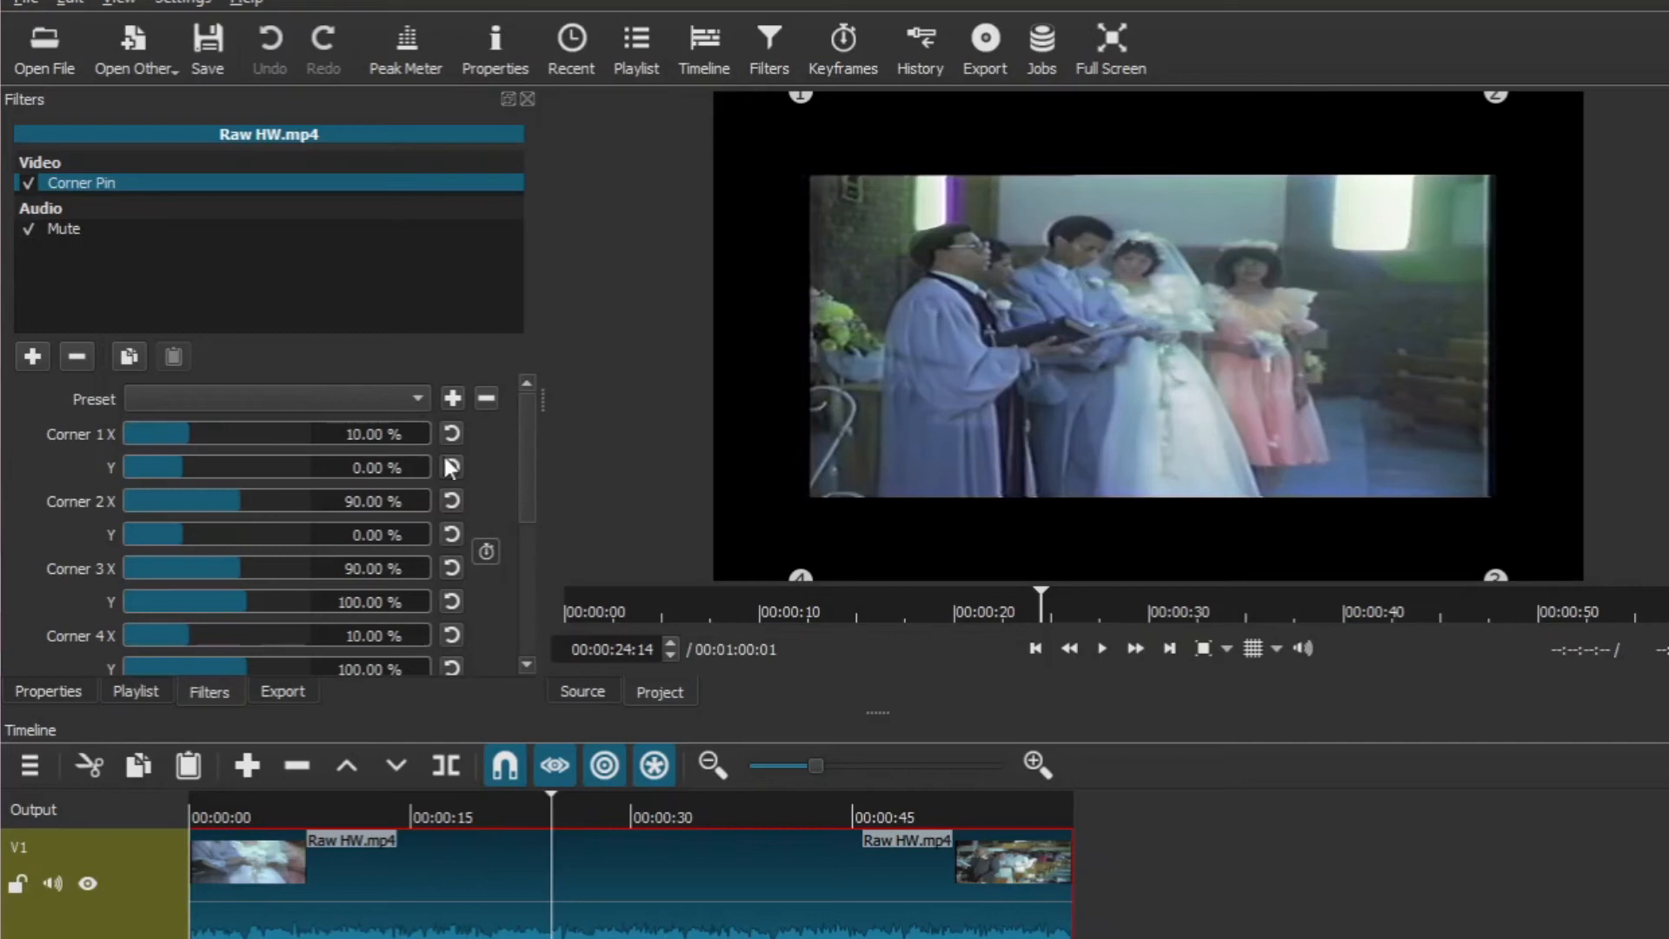
Set Corner 1 X to 13% and check the narrowed clip at a later moment
{"action": "triple_click", "coordinate": [365, 433]}
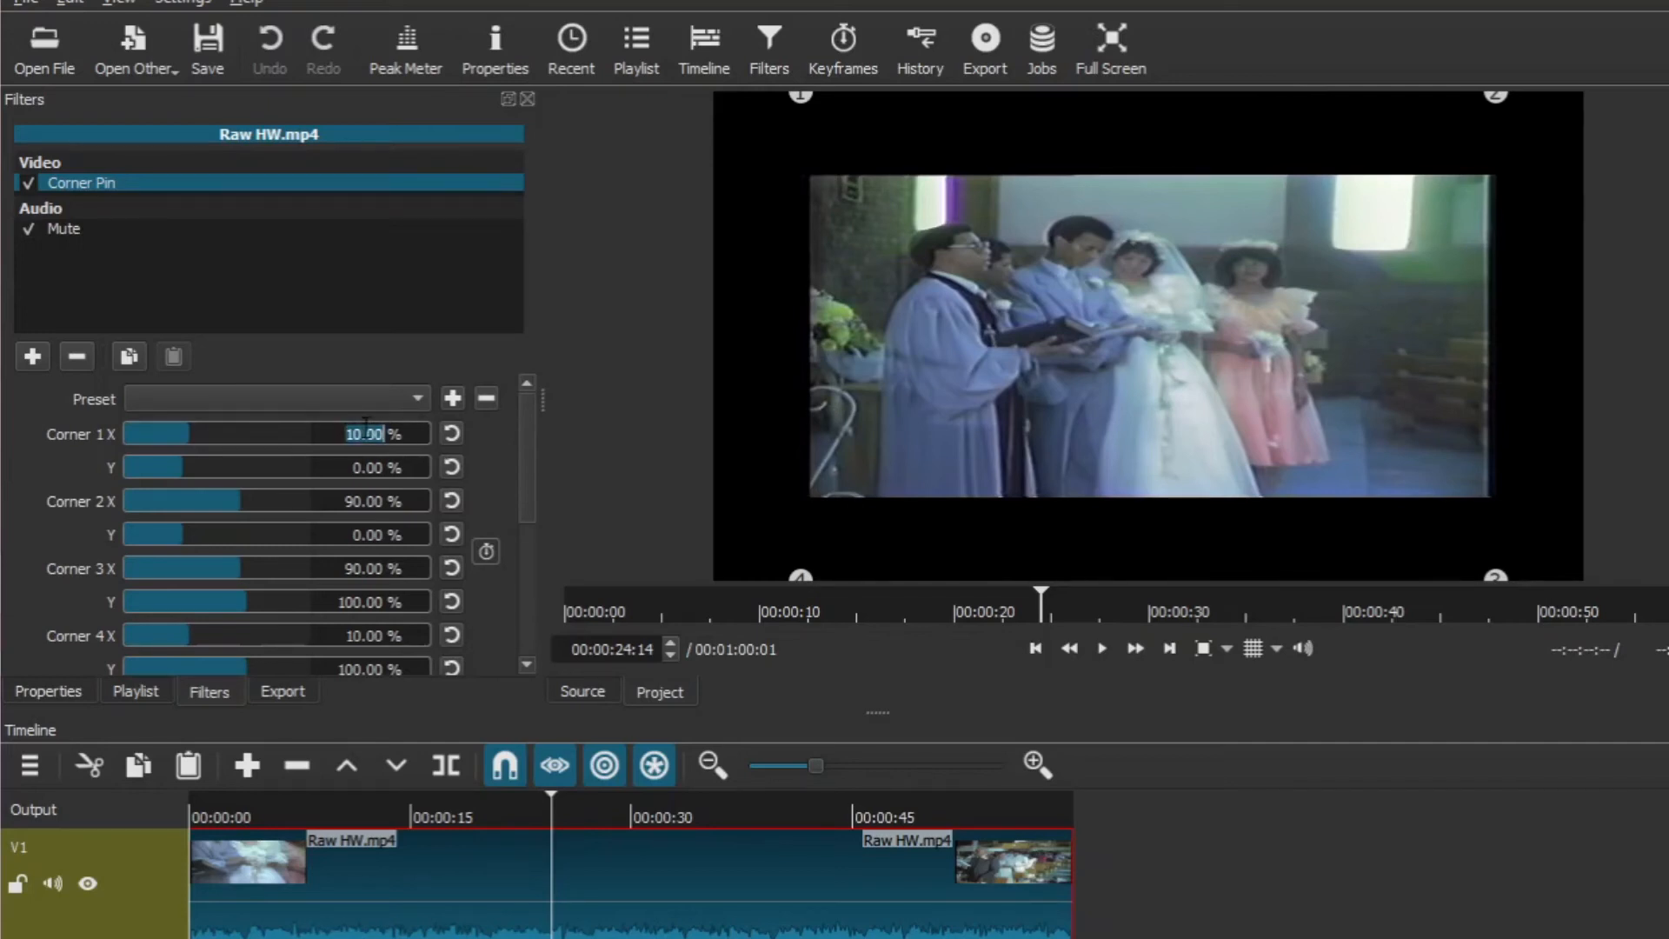
{"action": "type", "text": "13 %"}
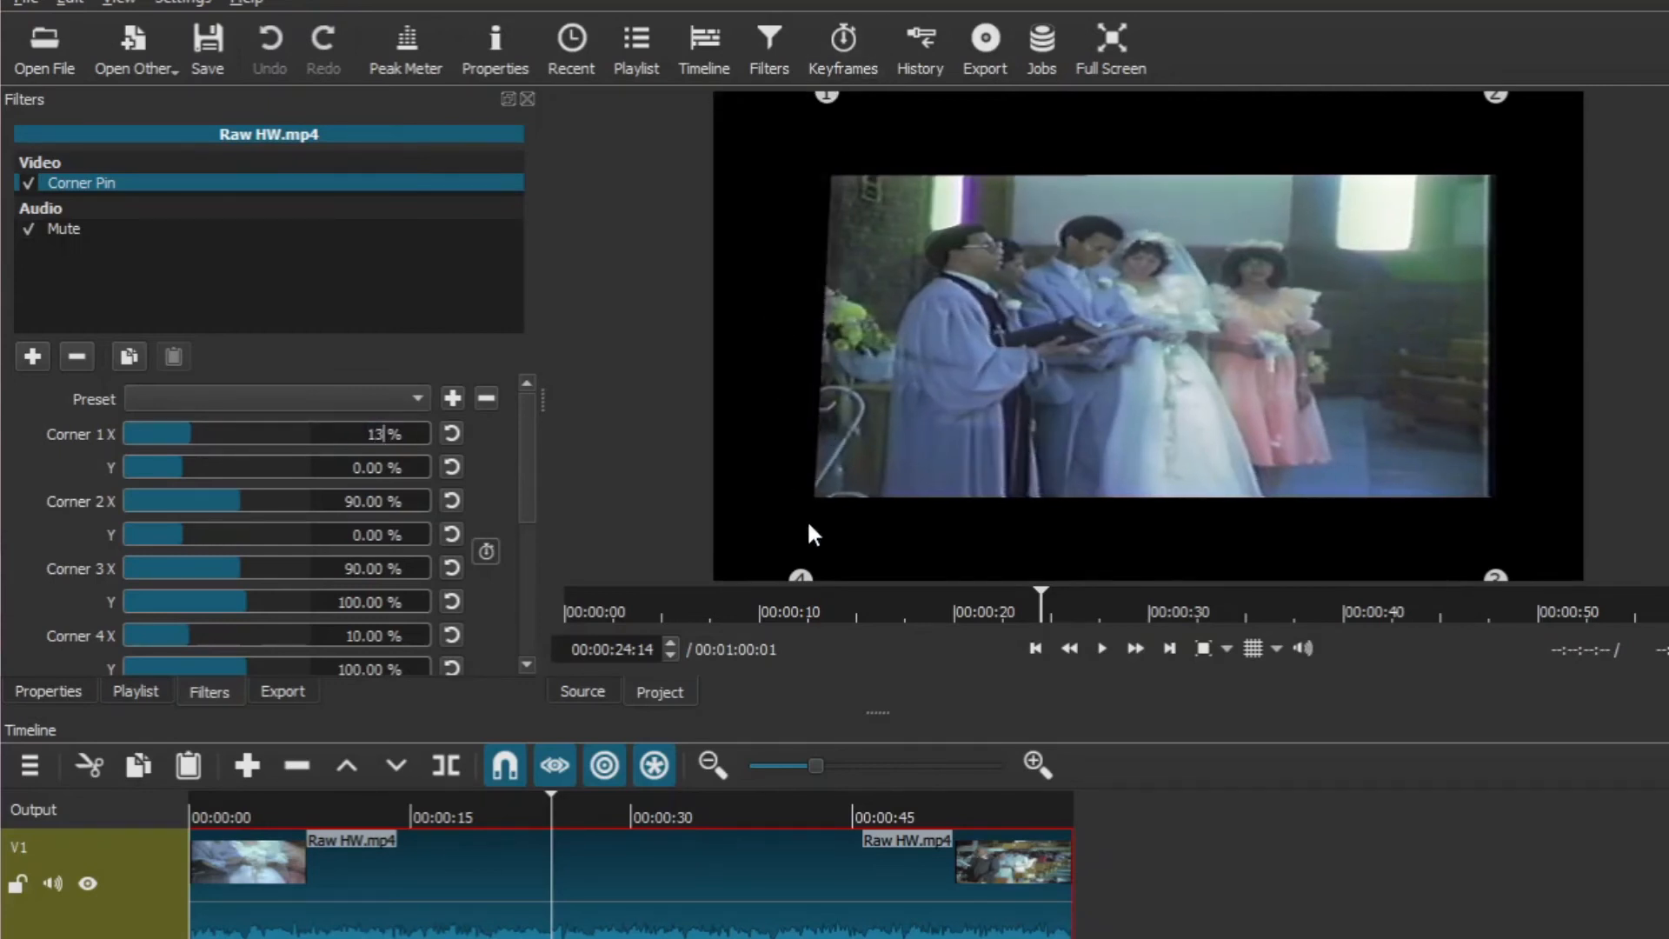
{"action": "mouse_move", "coordinate": [829, 509]}
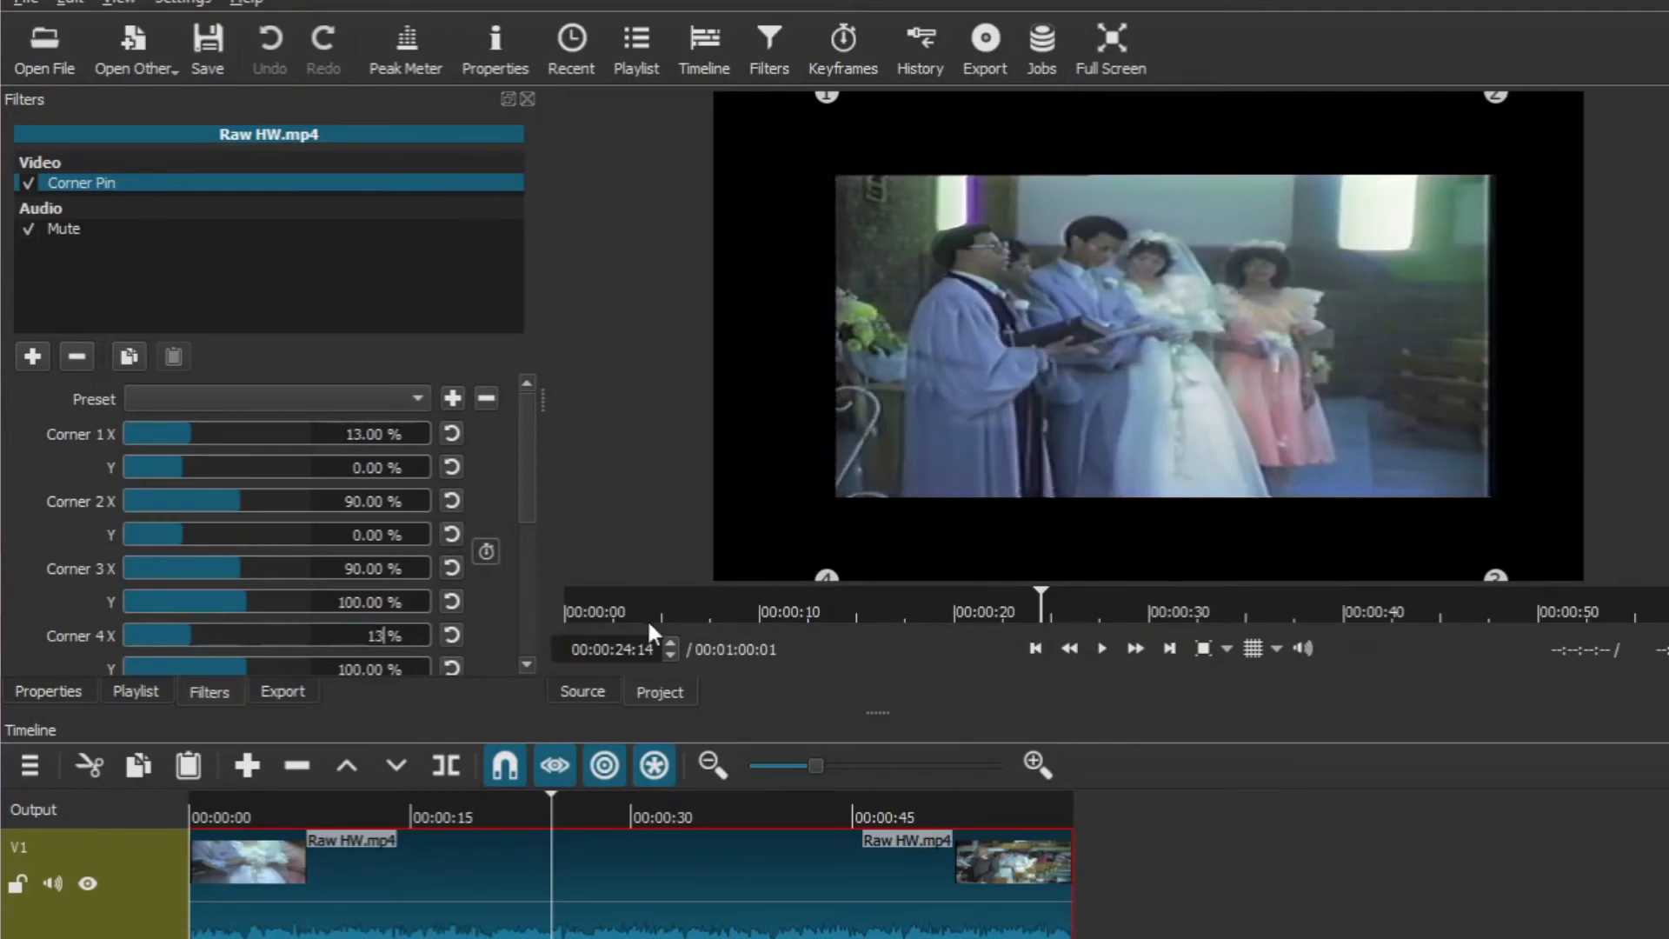
{"action": "left_click", "coordinate": [746, 817]}
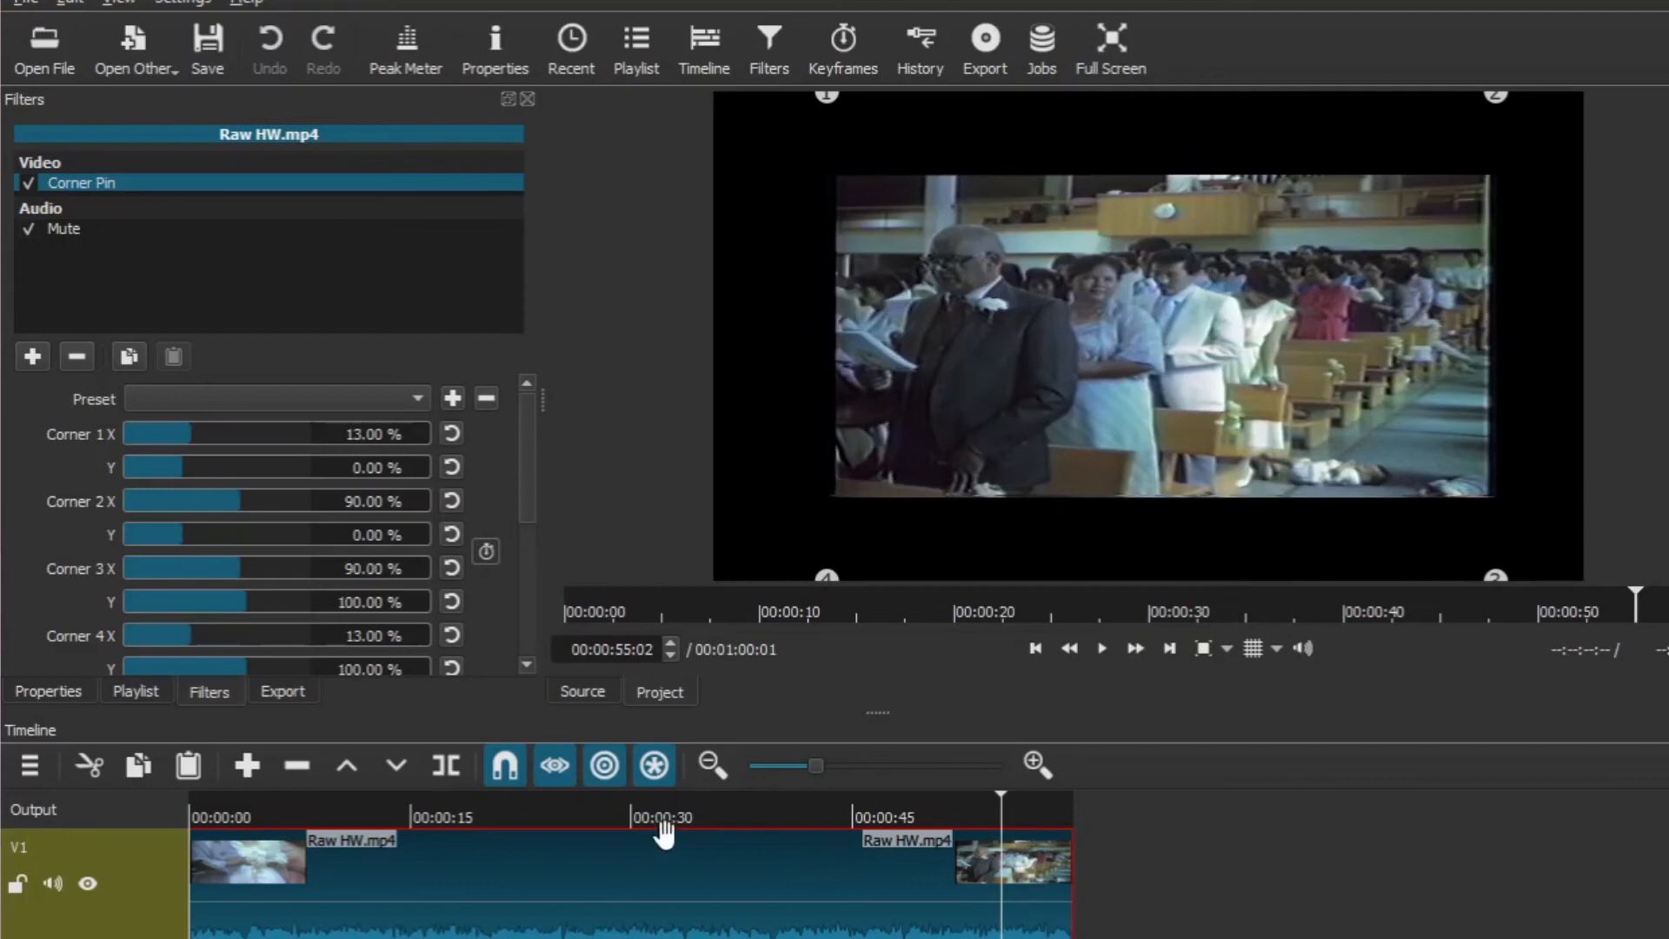
{"action": "mouse_move", "coordinate": [1495, 94]}
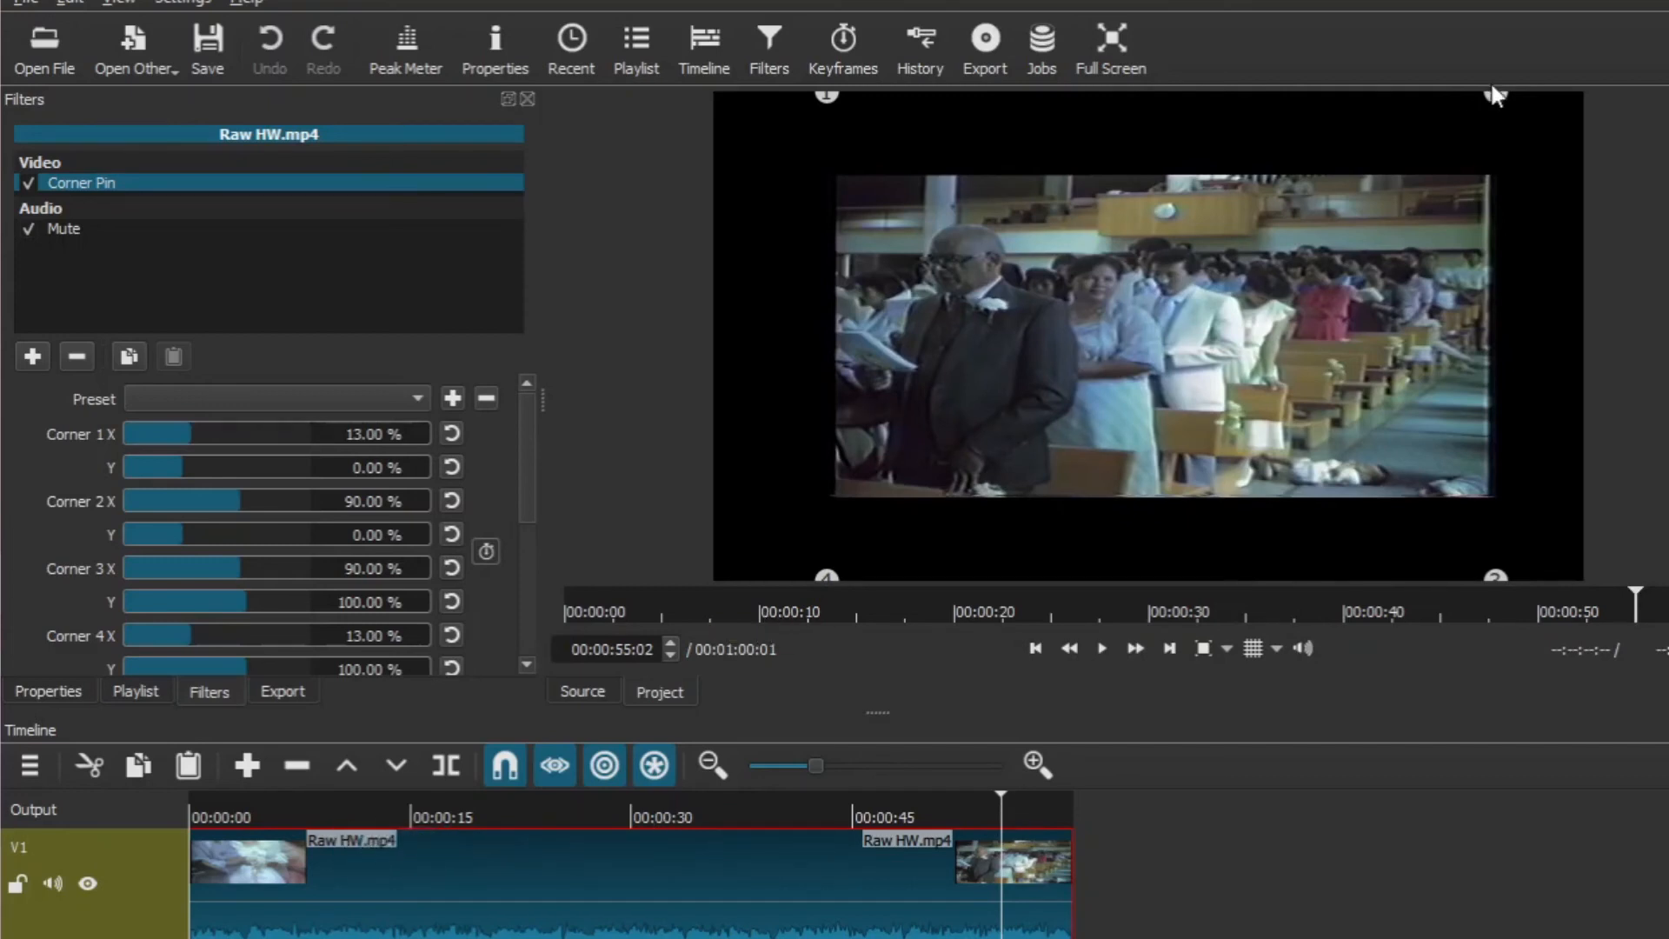
{"action": "mouse_move", "coordinate": [1494, 98]}
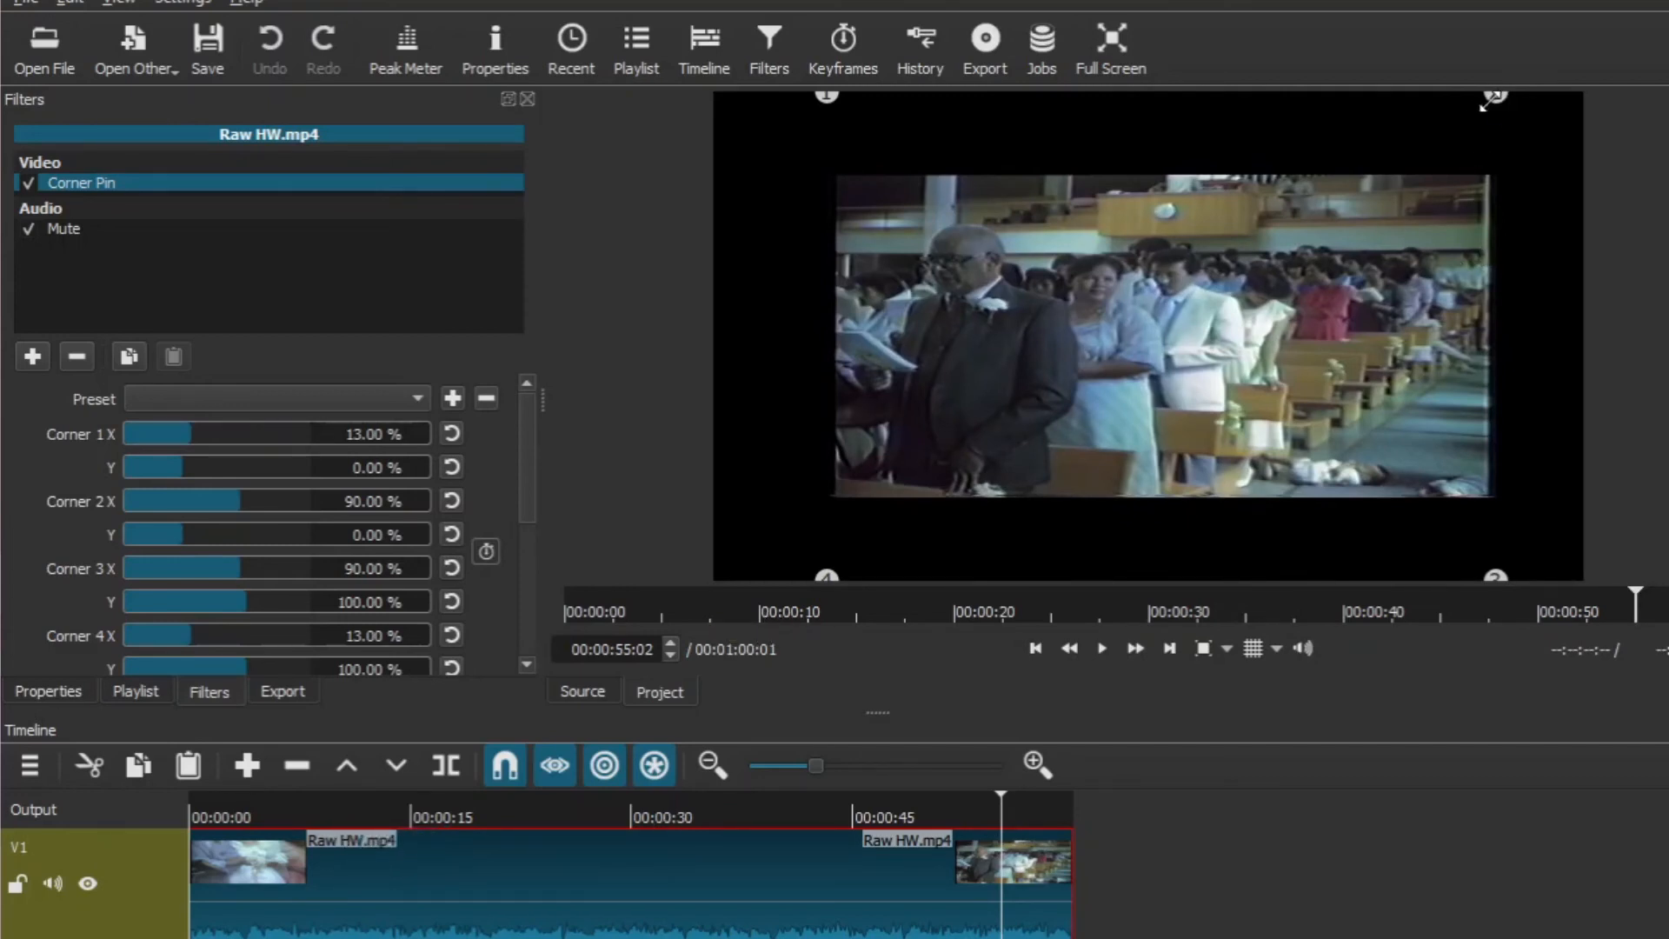
{"action": "mouse_move", "coordinate": [586, 602]}
{"action": "type", "text": "87"}
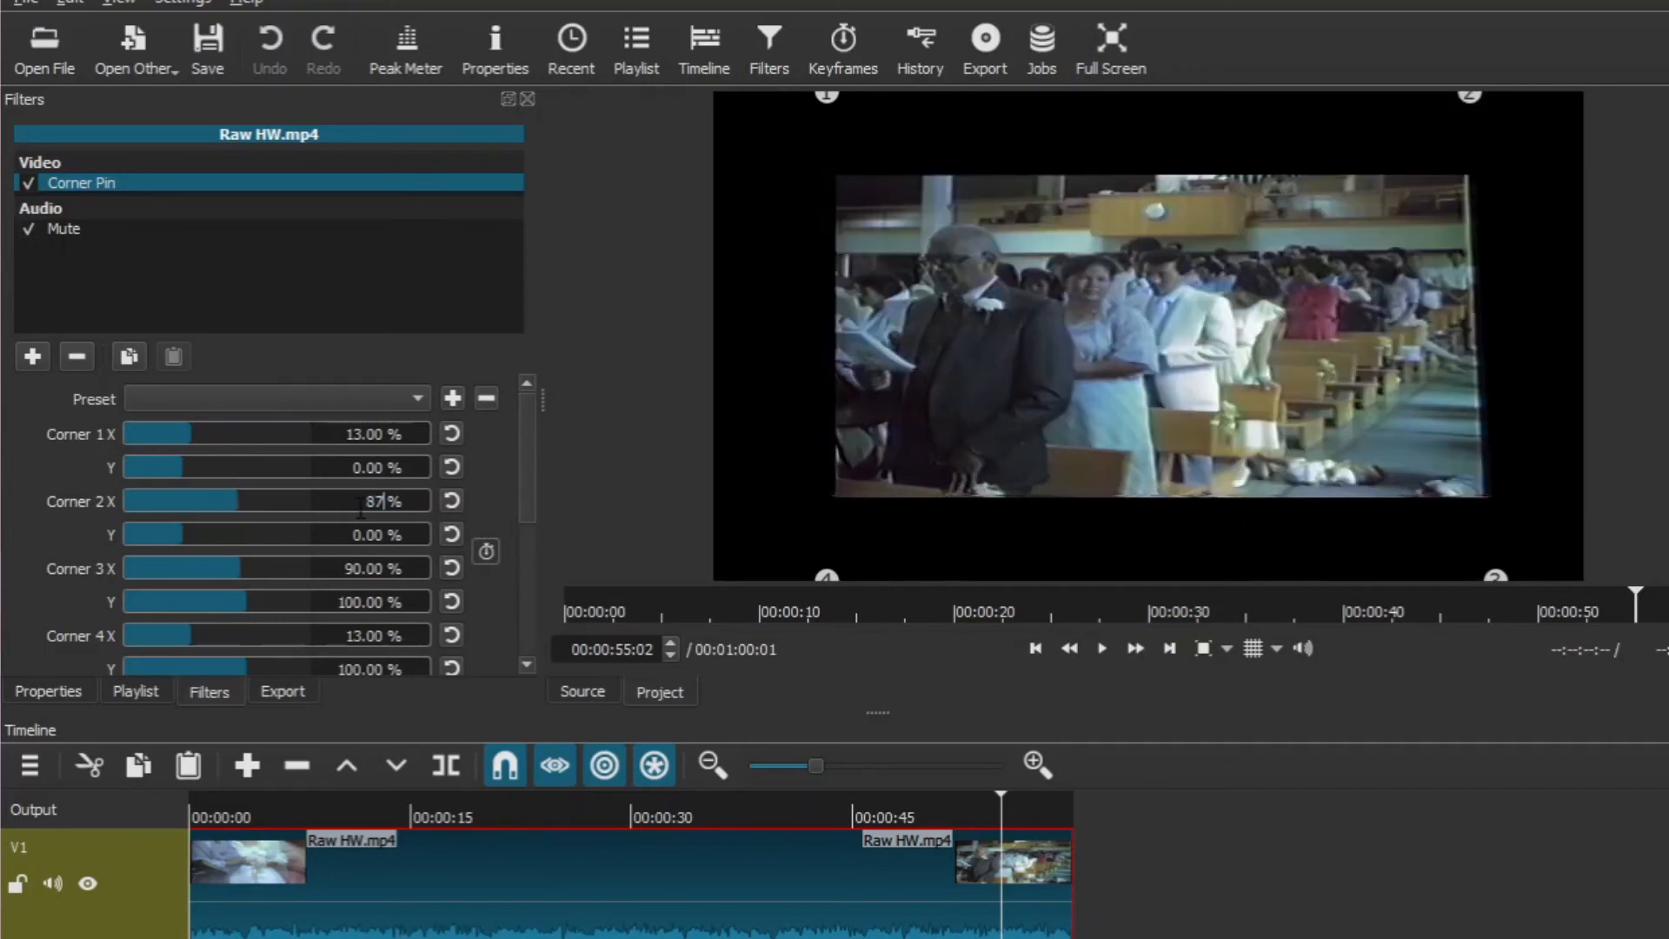
{"action": "mouse_move", "coordinate": [1470, 534]}
{"action": "type", "text": "87"}
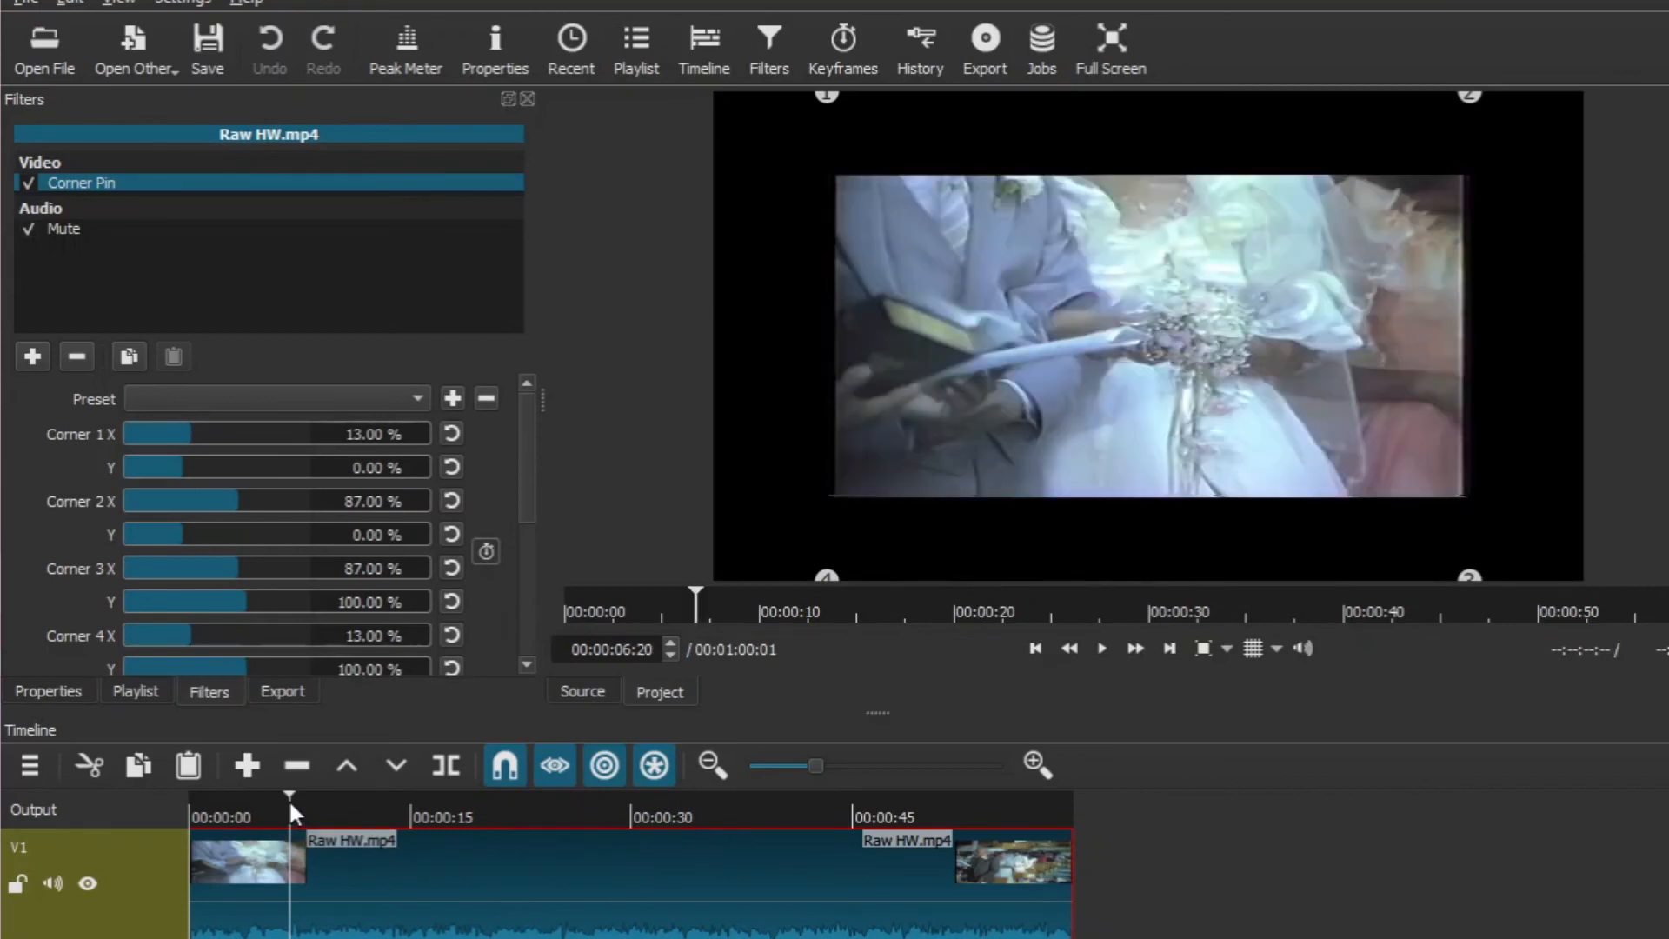
{"action": "mouse_move", "coordinate": [725, 819]}
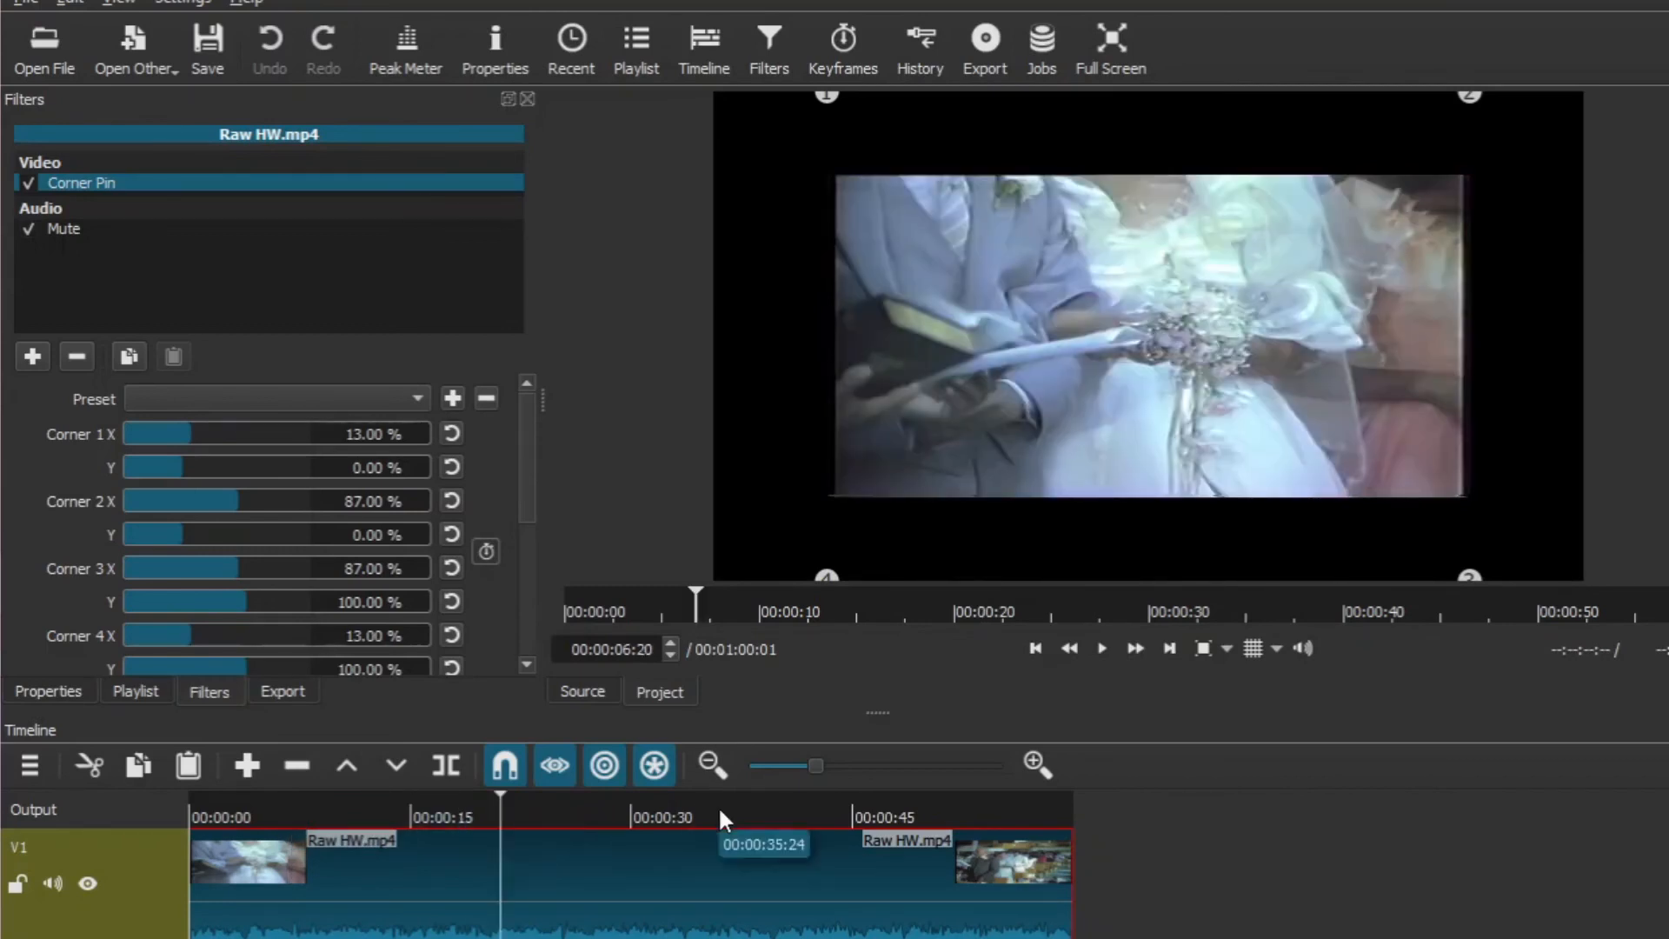
Preview the clip near 49 seconds and save the project with the corrected corners
{"action": "left_click", "coordinate": [921, 818]}
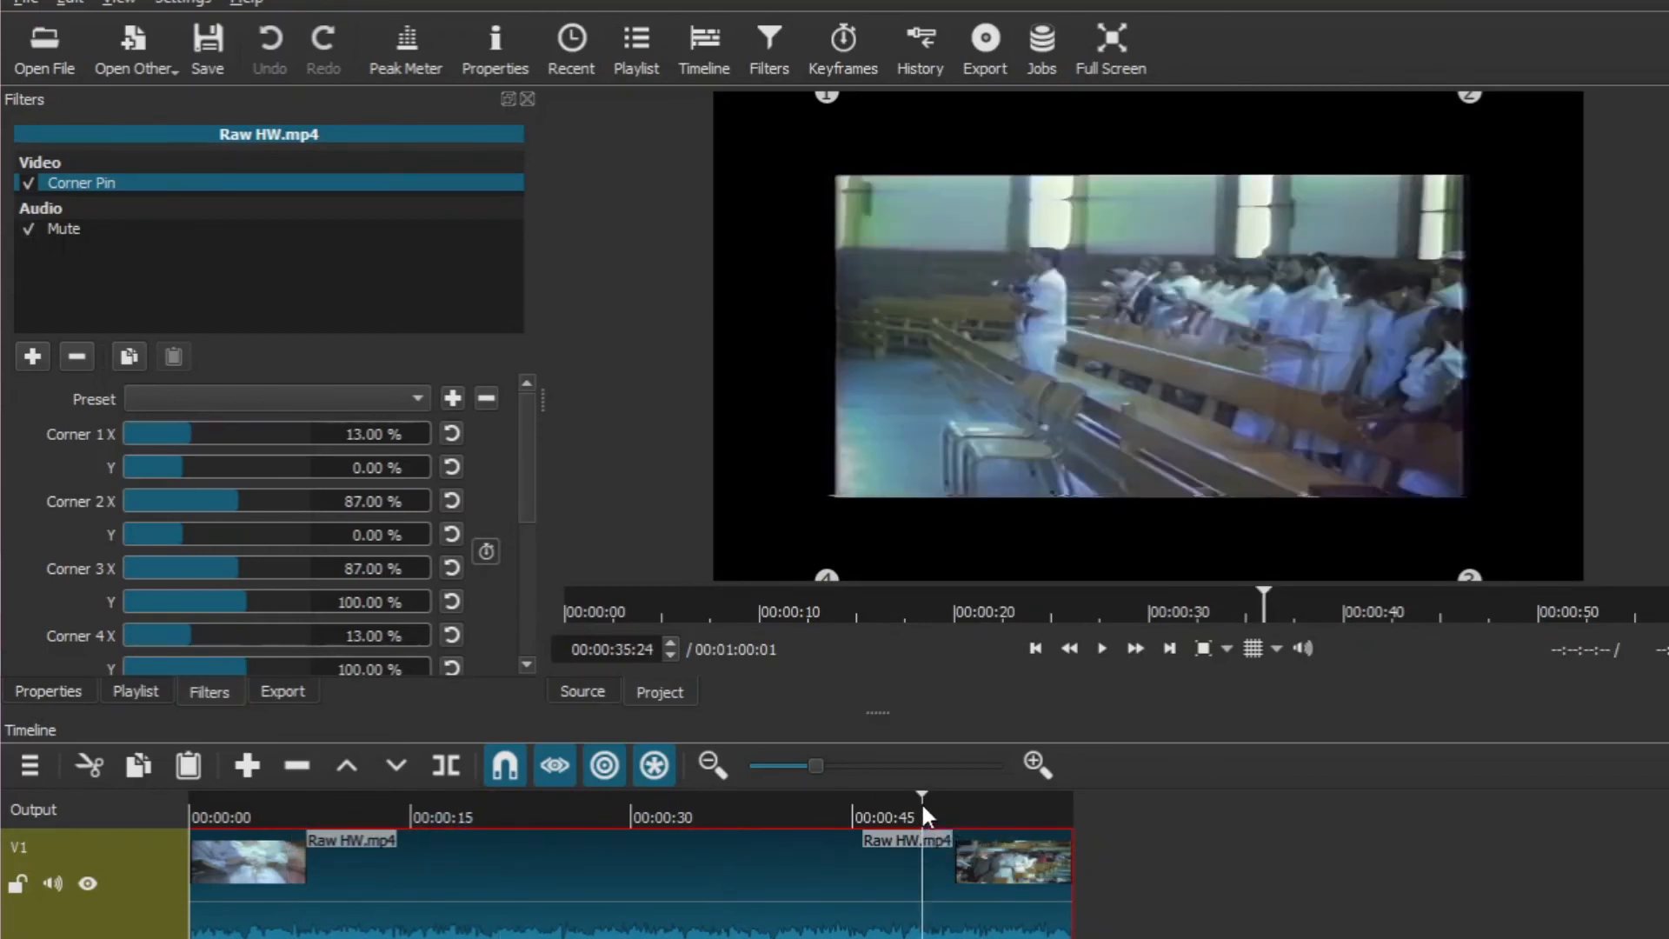
{"action": "left_click", "coordinate": [207, 41]}
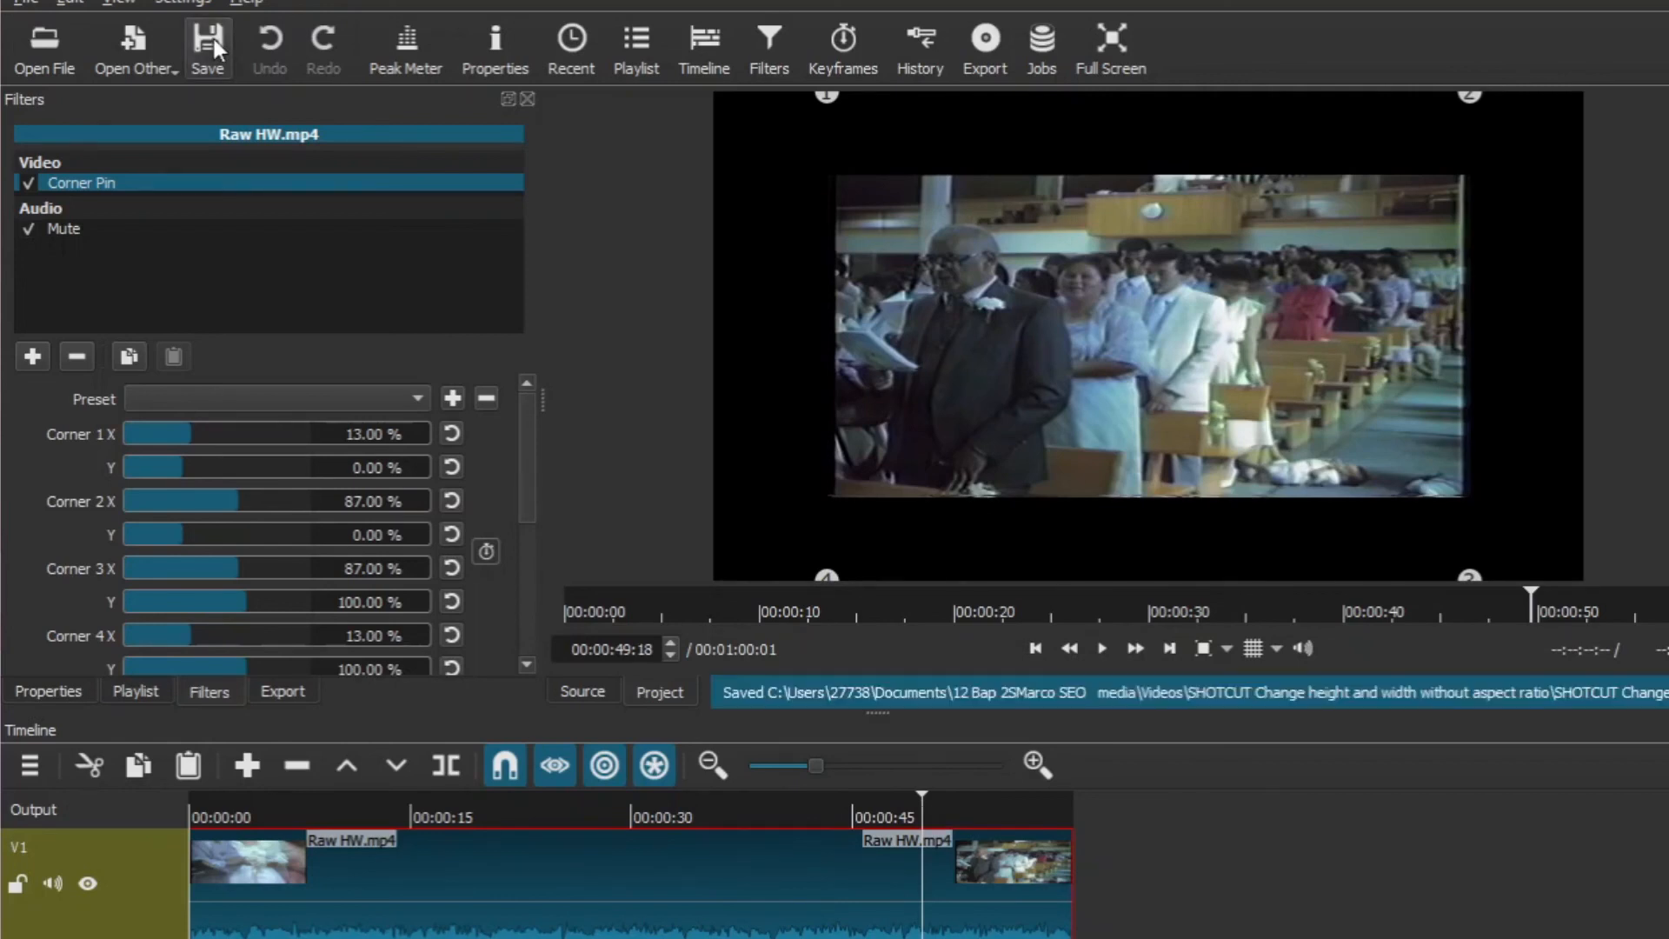
{"action": "mouse_move", "coordinate": [787, 218]}
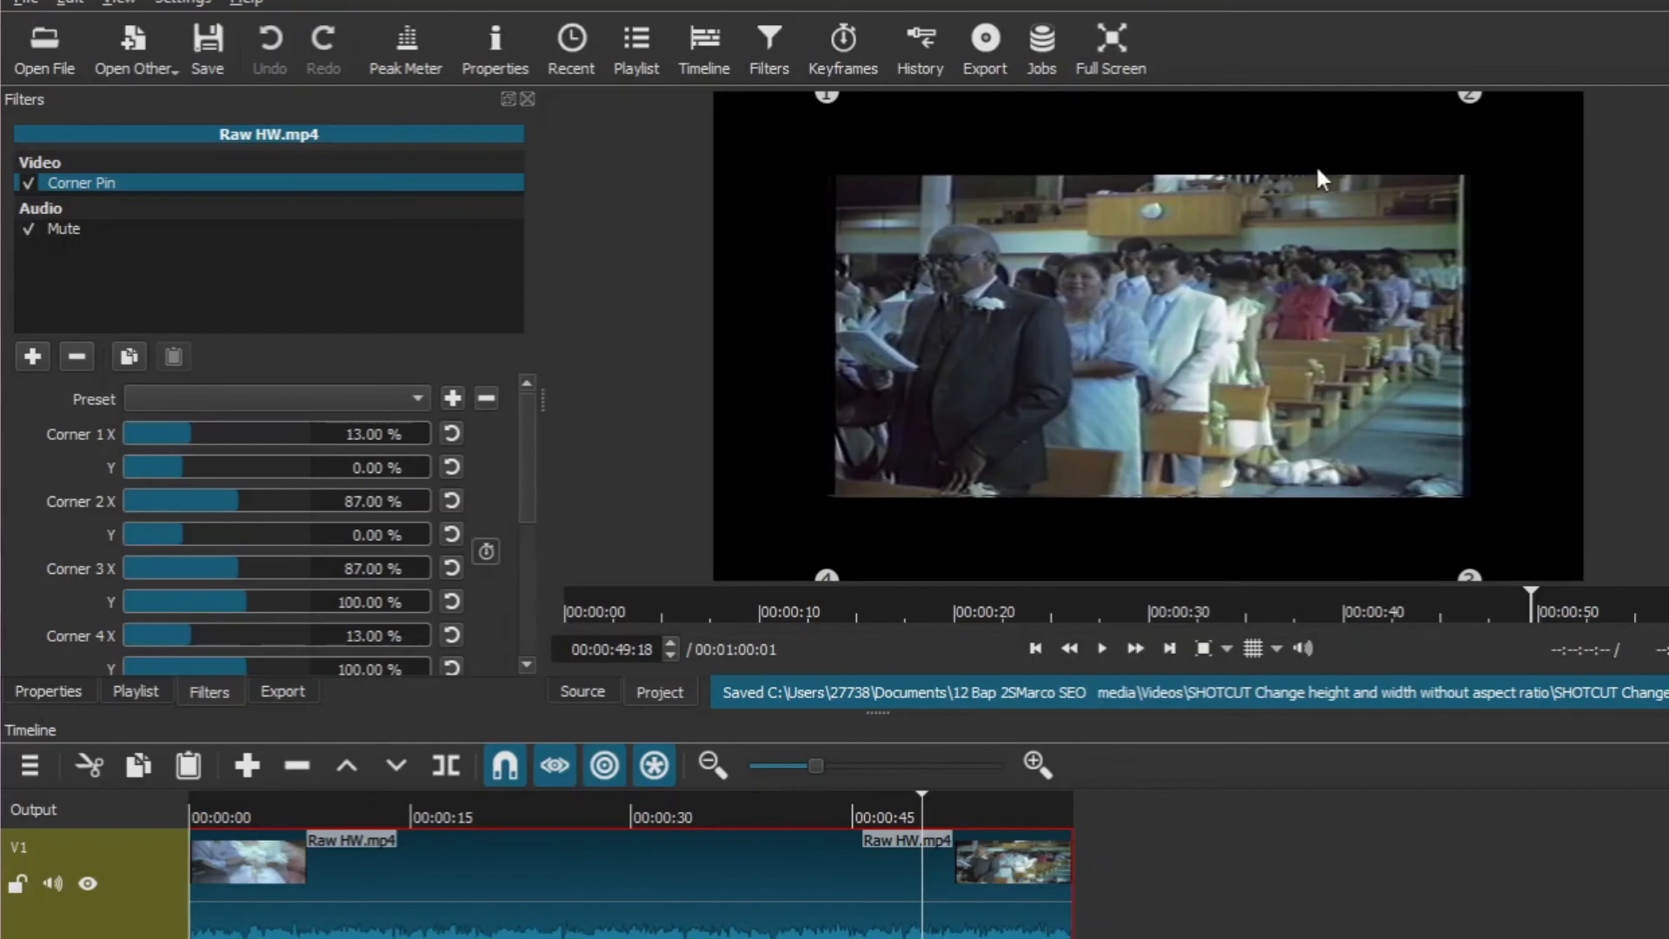
{"action": "mouse_move", "coordinate": [1083, 205]}
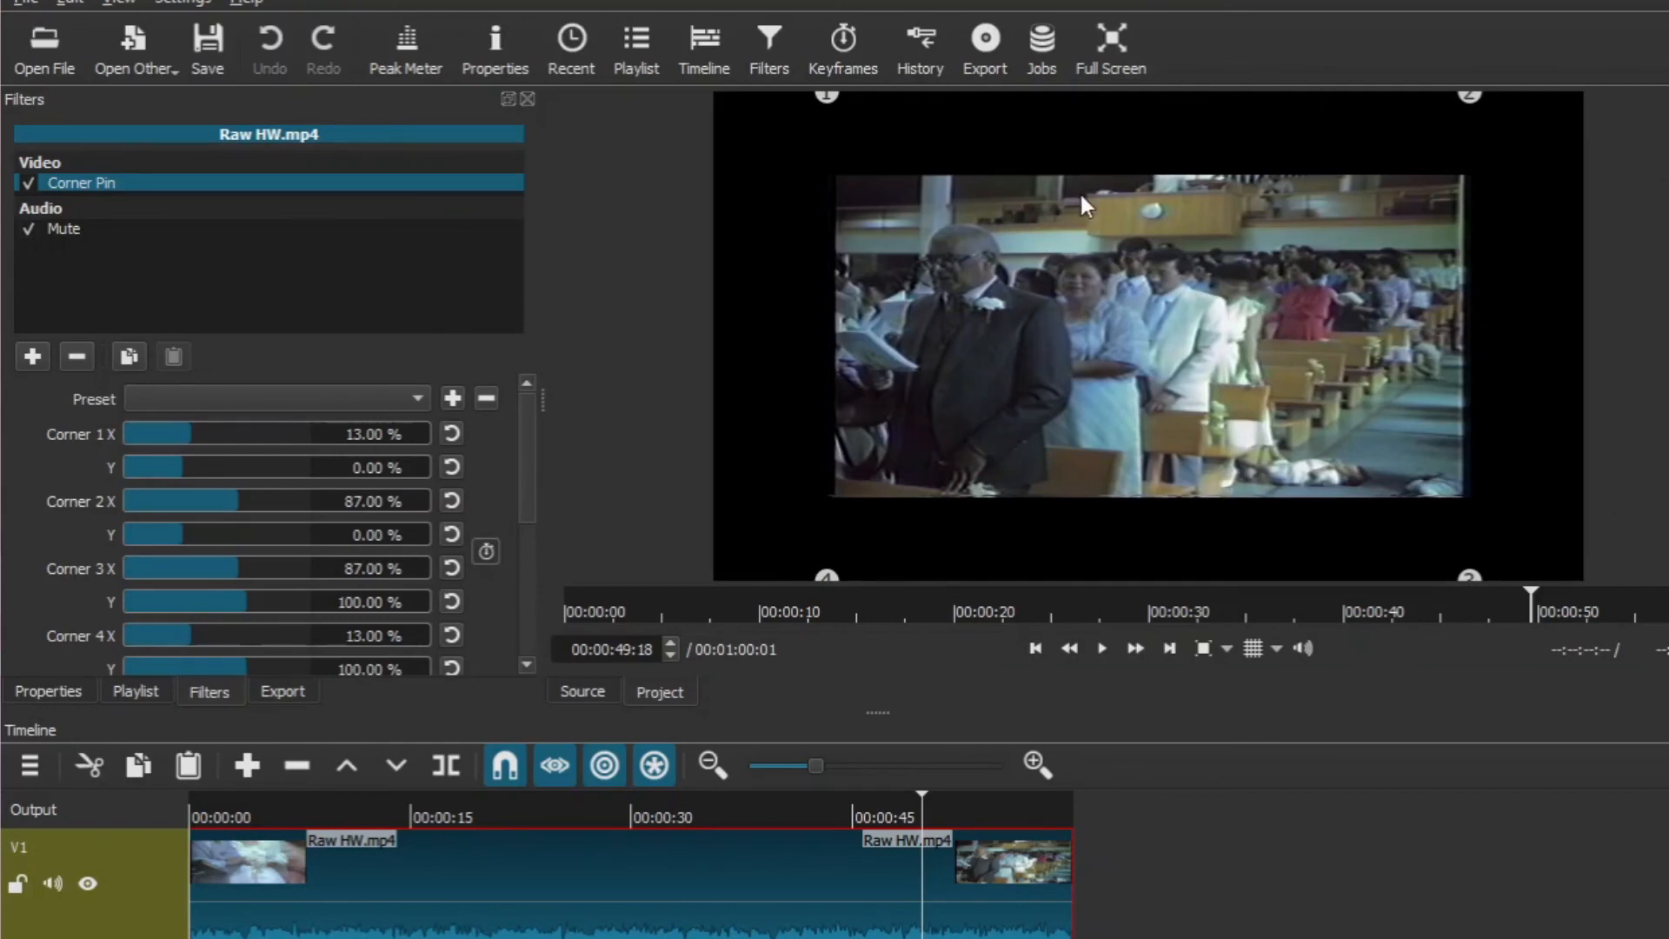
{"action": "mouse_move", "coordinate": [704, 40]}
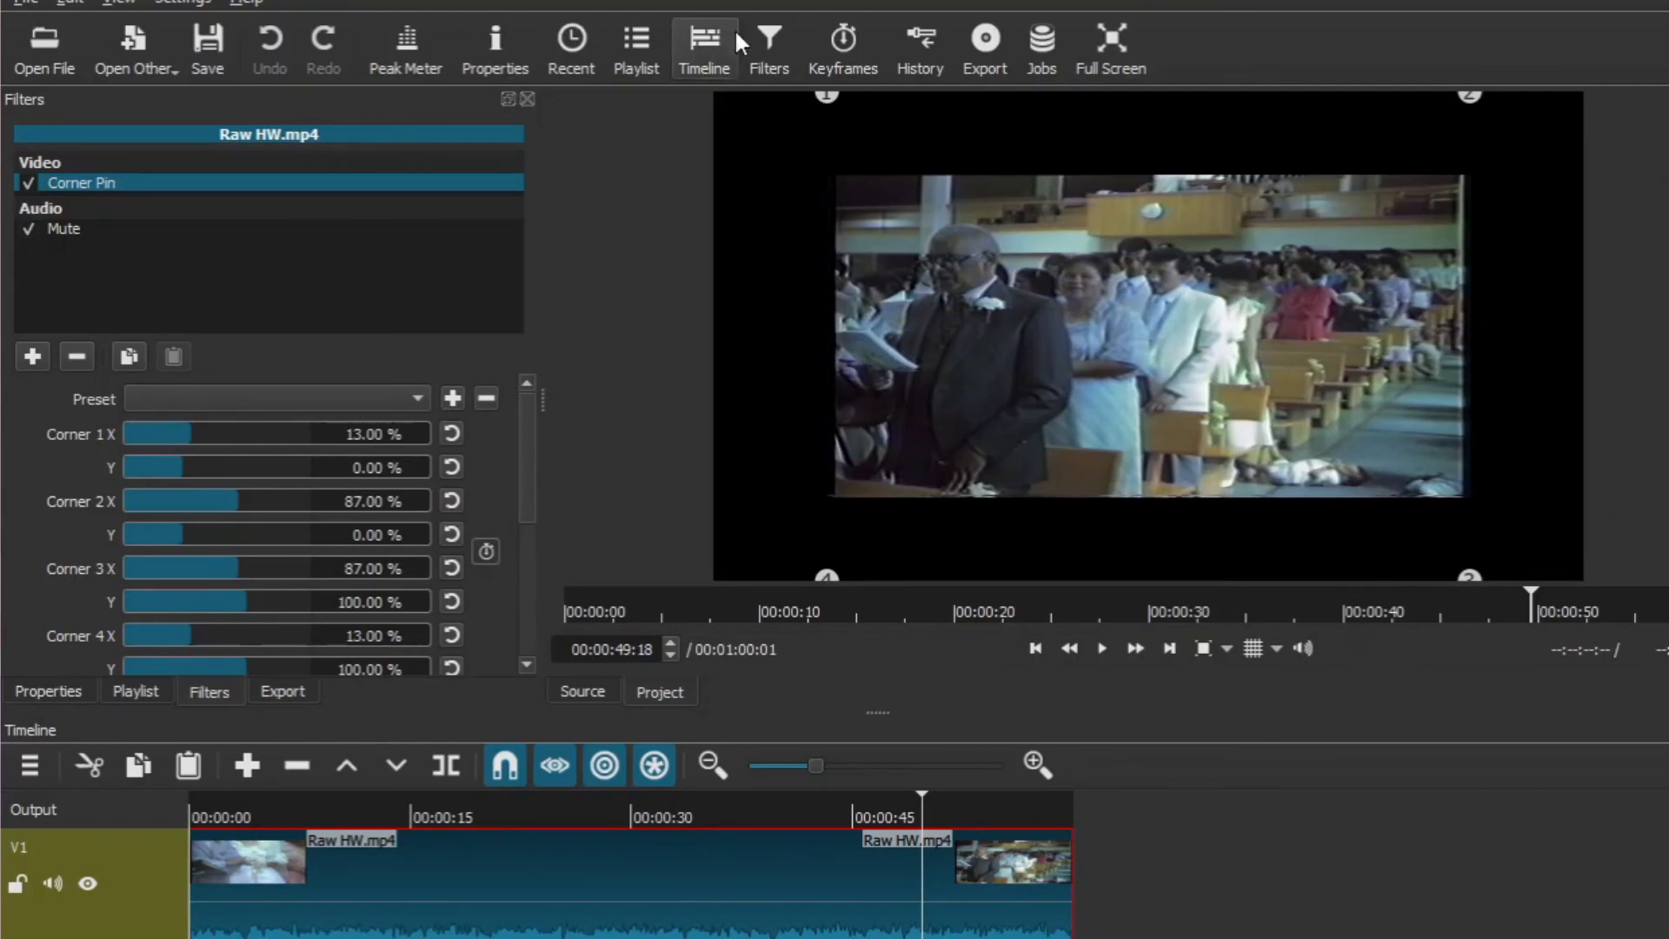
{"action": "mouse_move", "coordinate": [769, 36]}
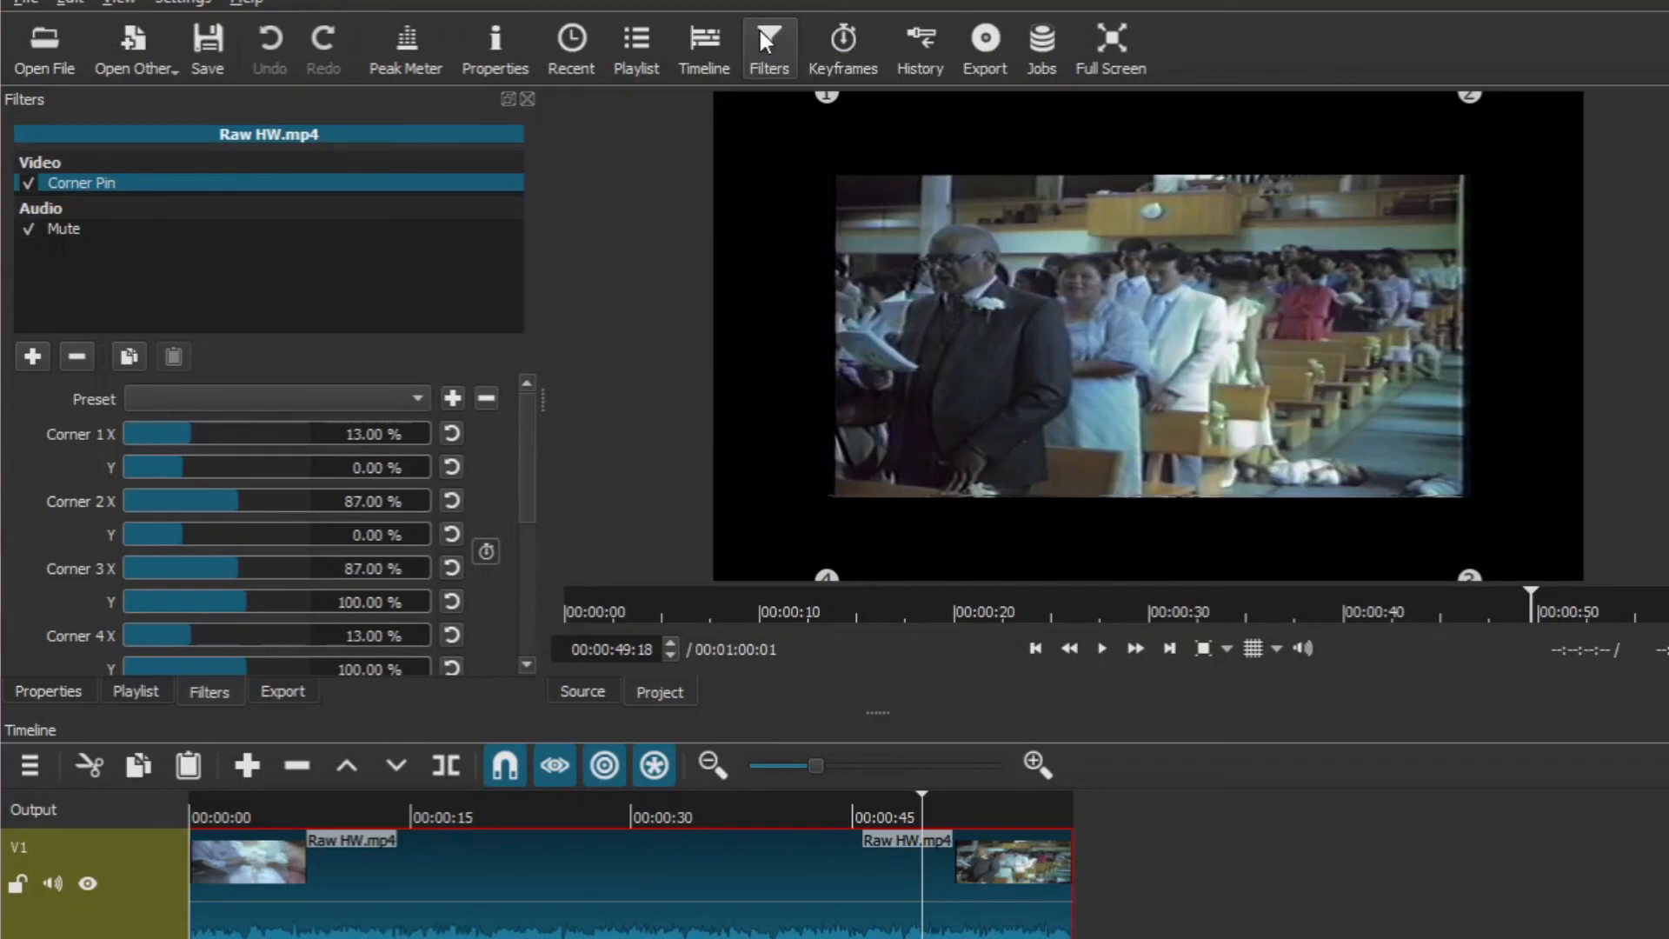
{"action": "mouse_move", "coordinate": [265, 114]}
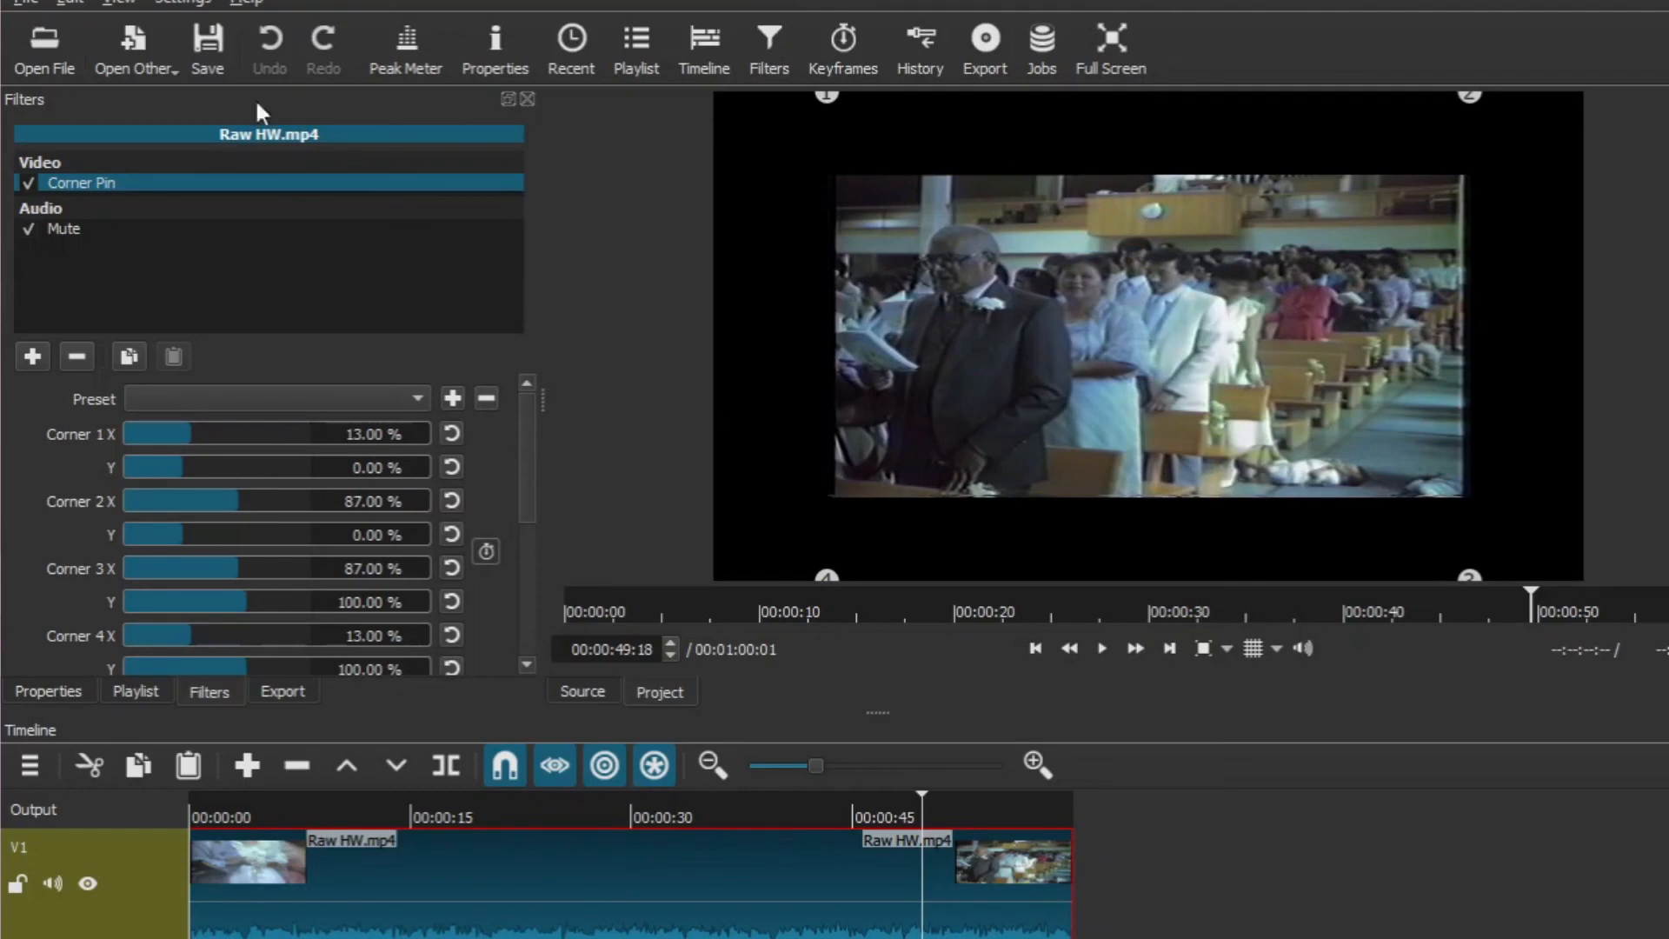
{"action": "mouse_move", "coordinate": [31, 356]}
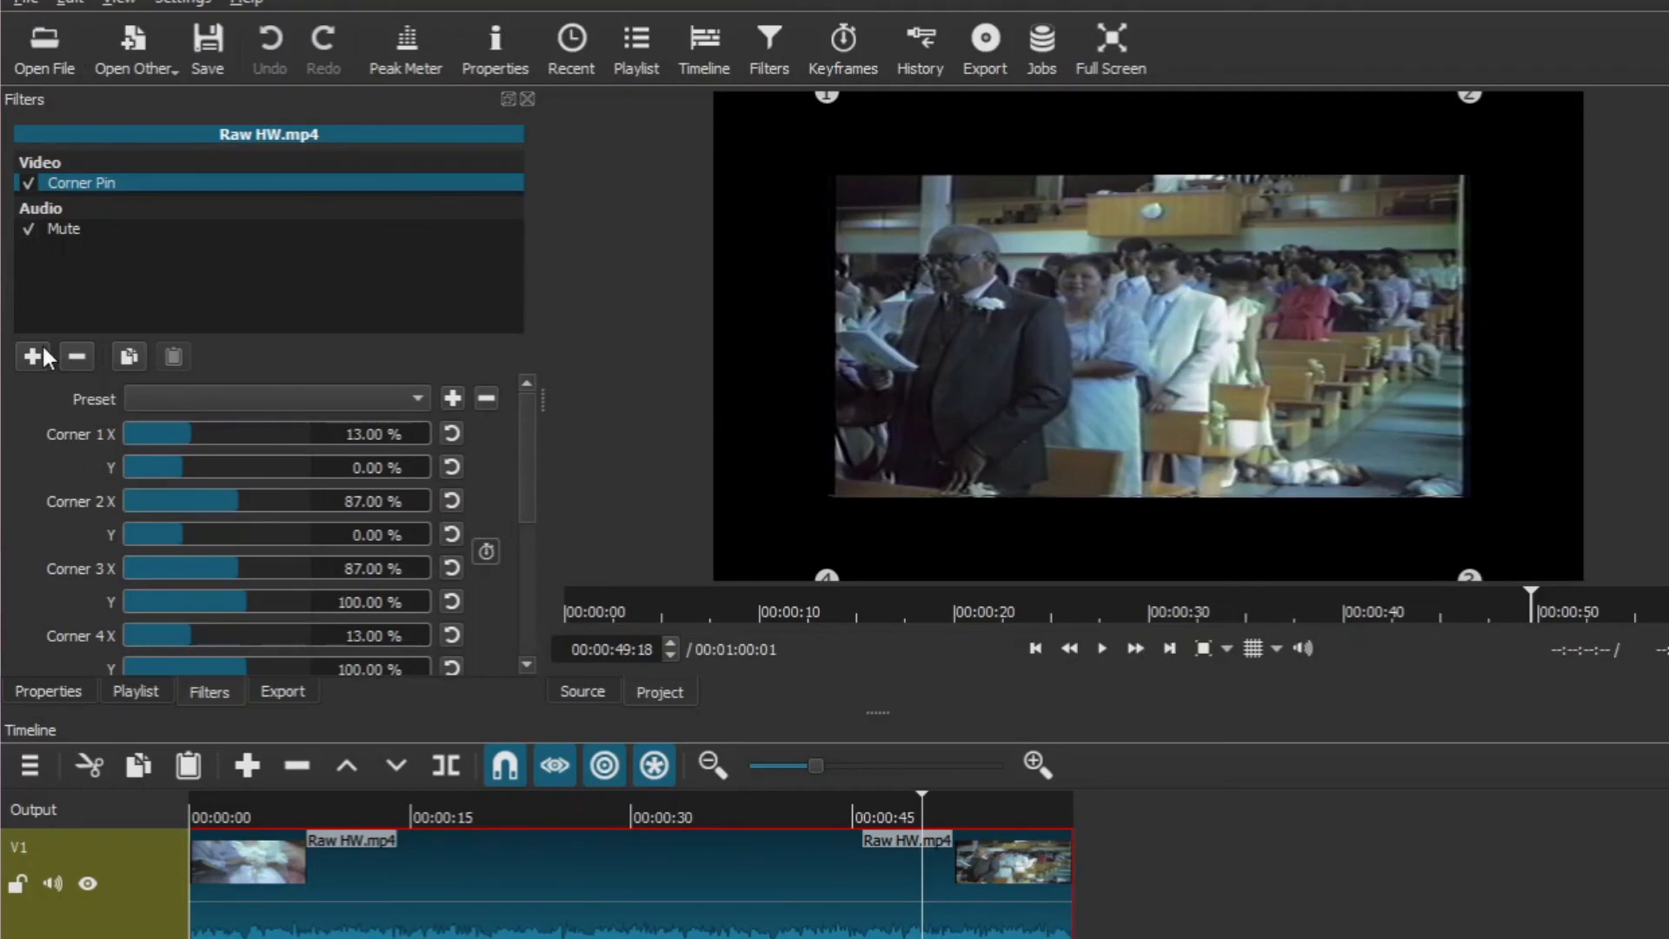
Search the filter list and add Rotate and Scale alongside Corner Pin
{"action": "left_click", "coordinate": [31, 356]}
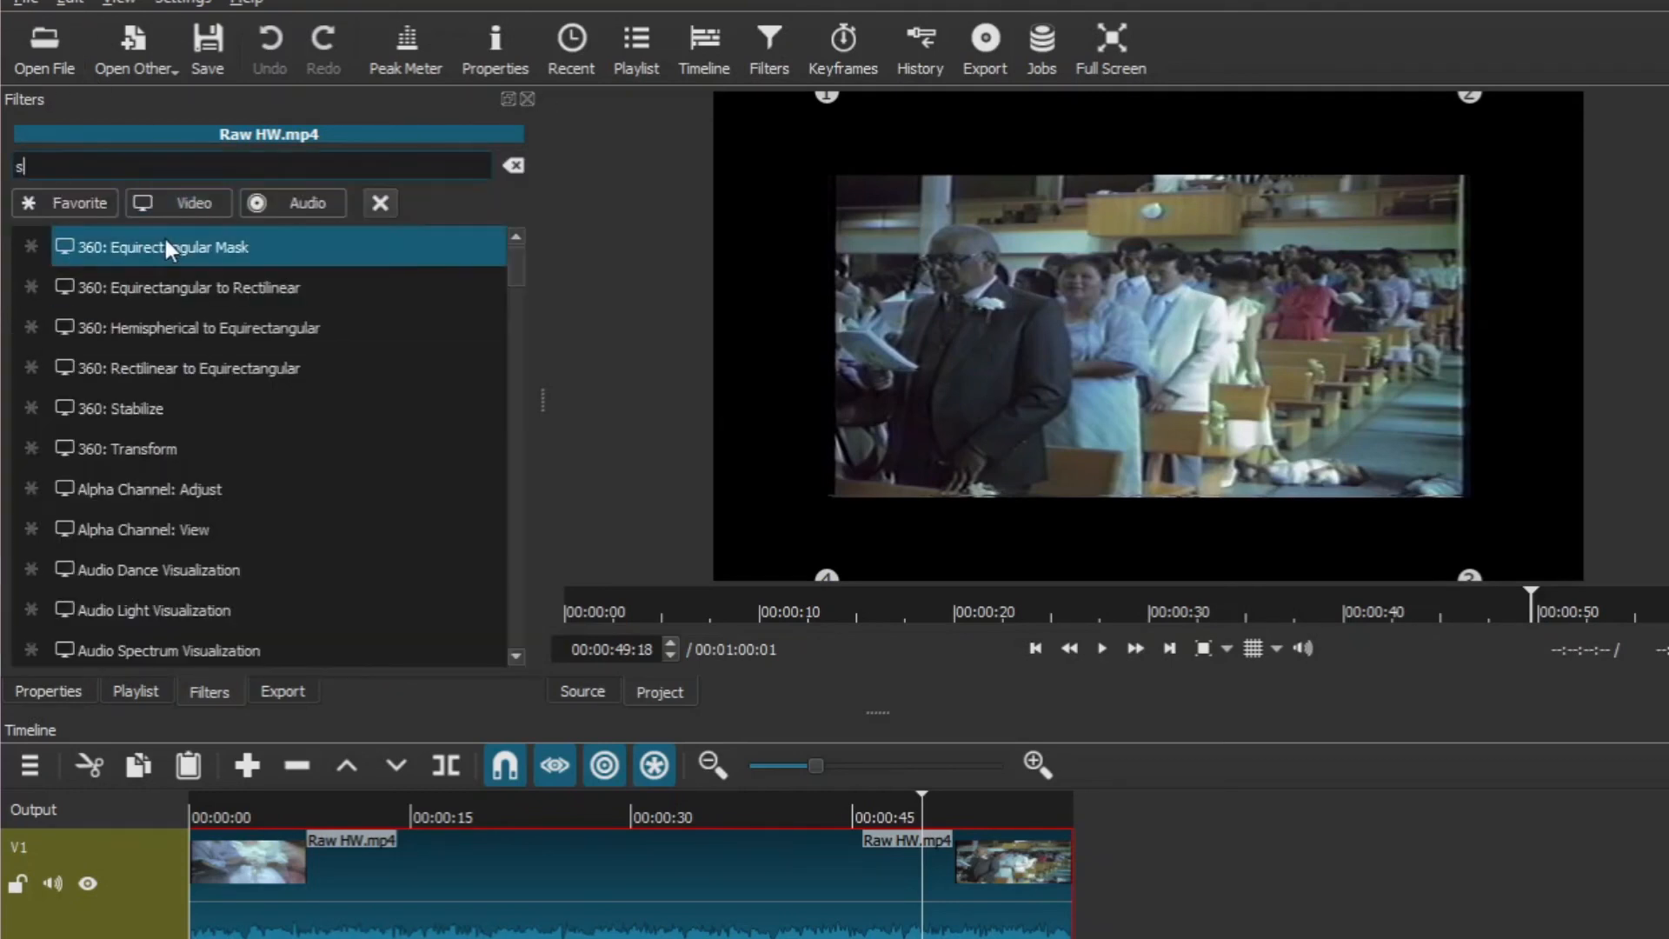
{"action": "type", "text": "c"}
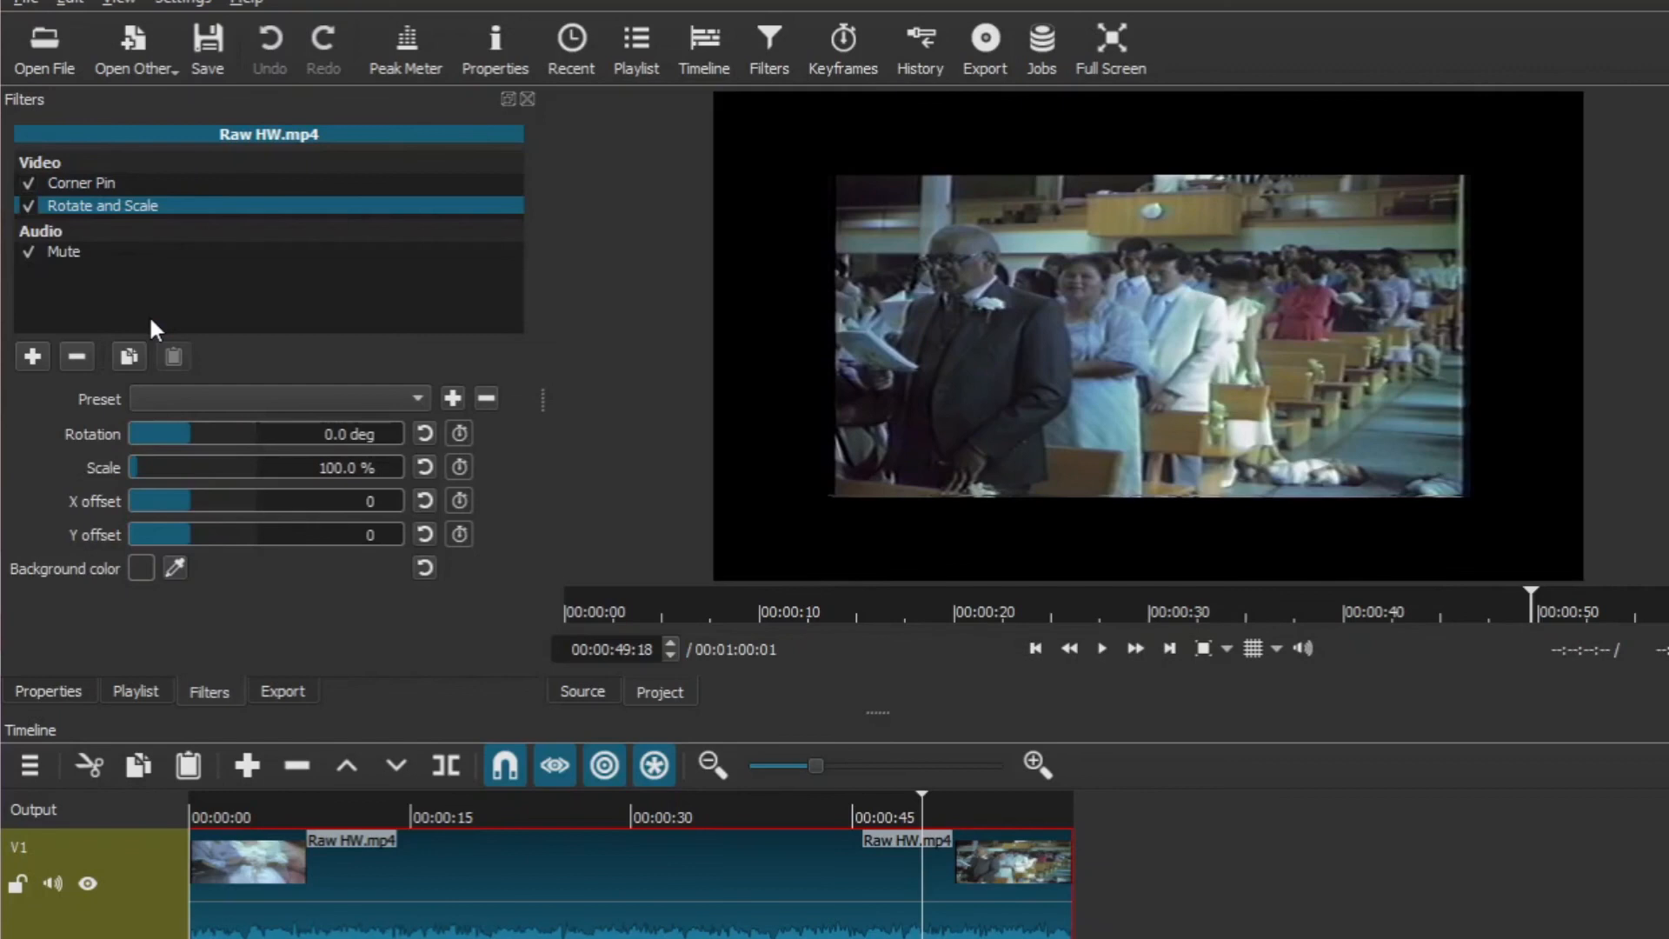
{"action": "mouse_move", "coordinate": [170, 468]}
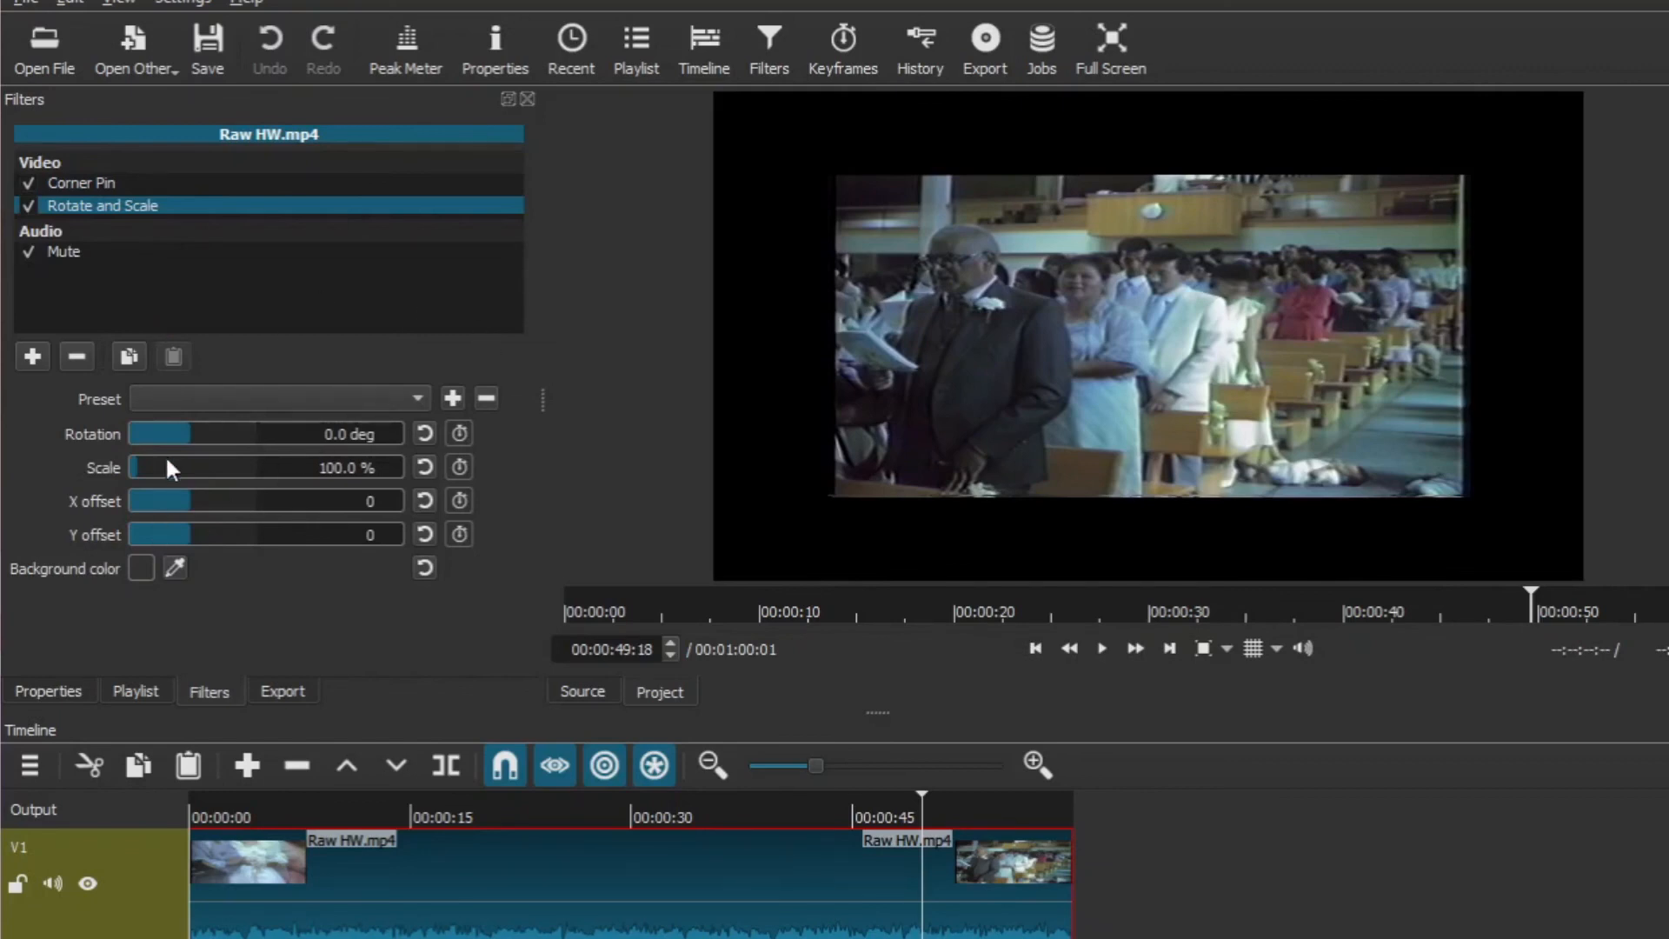
{"action": "mouse_move", "coordinate": [146, 474]}
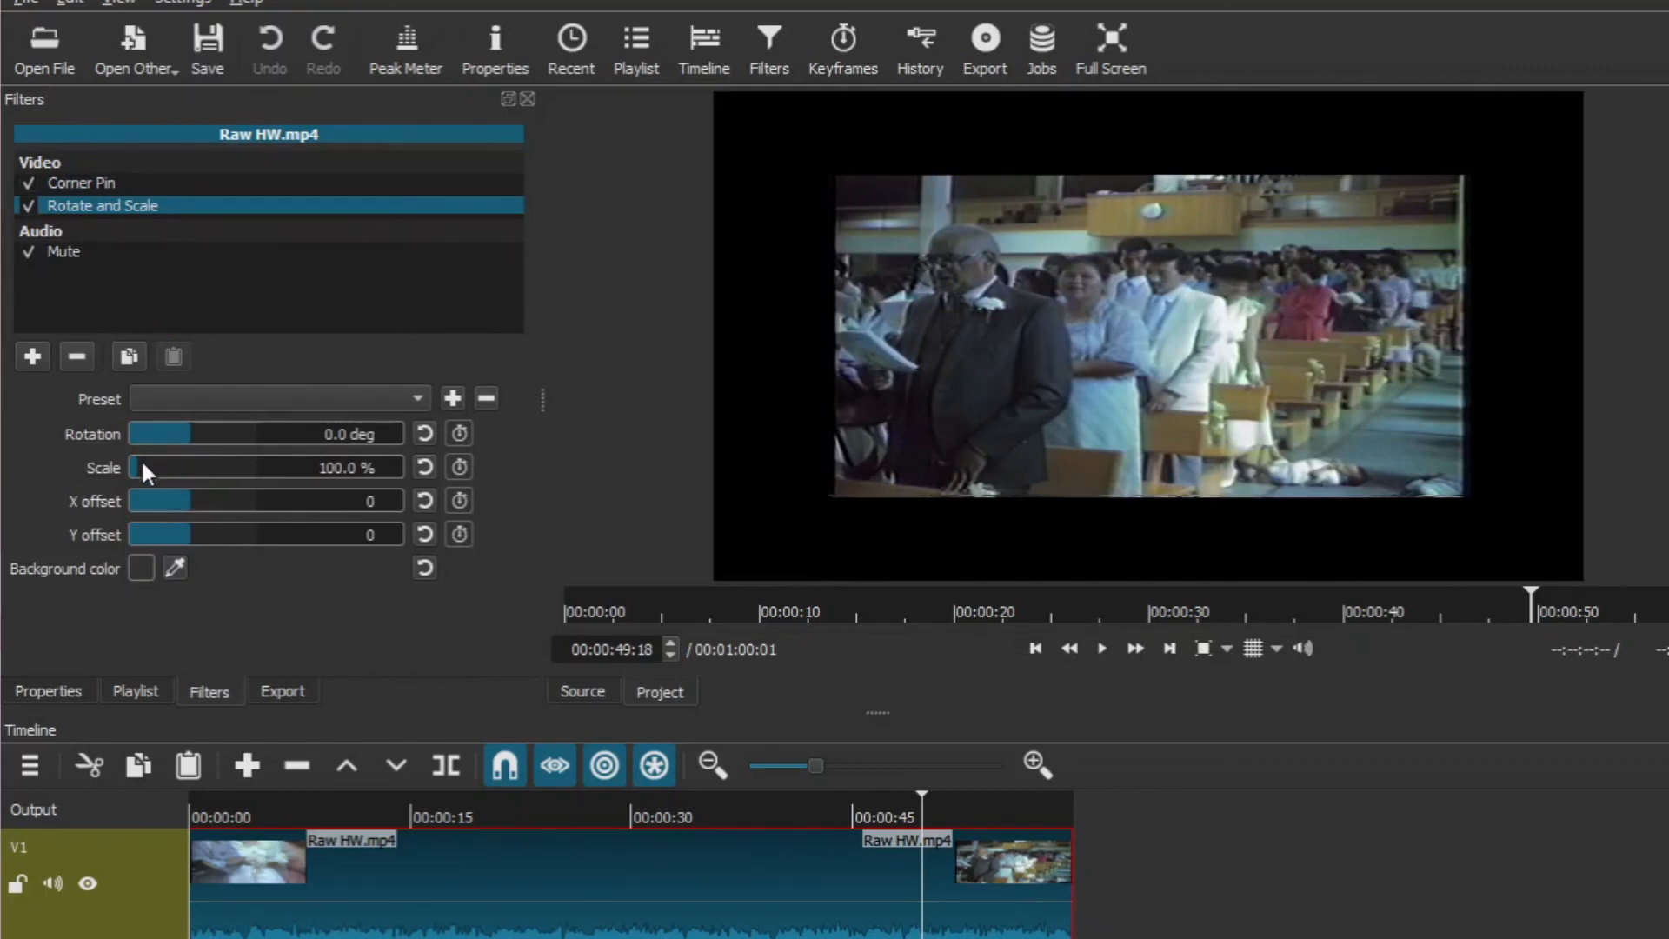